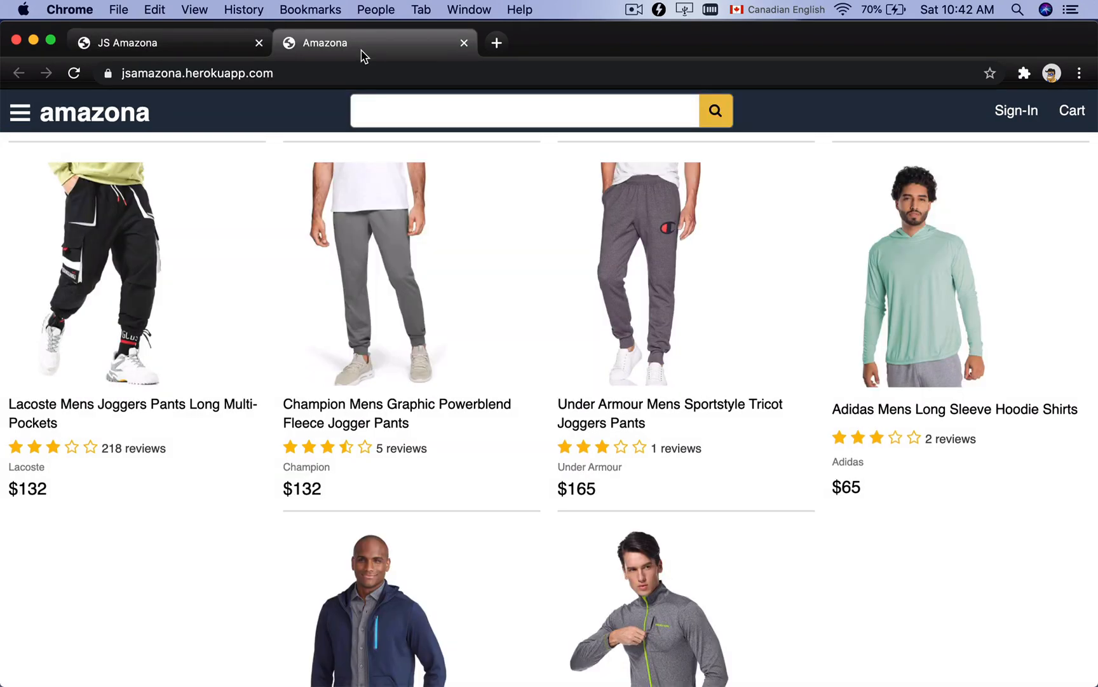
pyautogui.moveTo(732, 147)
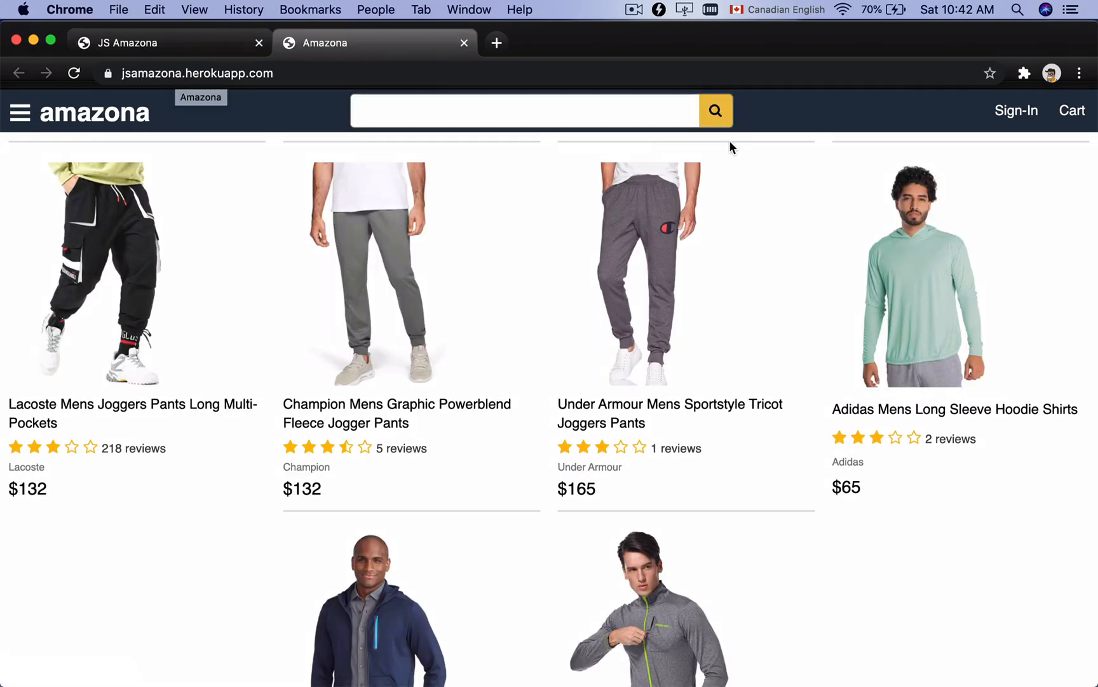
# From the header Sign-In page, follow Create your account, then return to the sign-in form.
pyautogui.click(1016, 110)
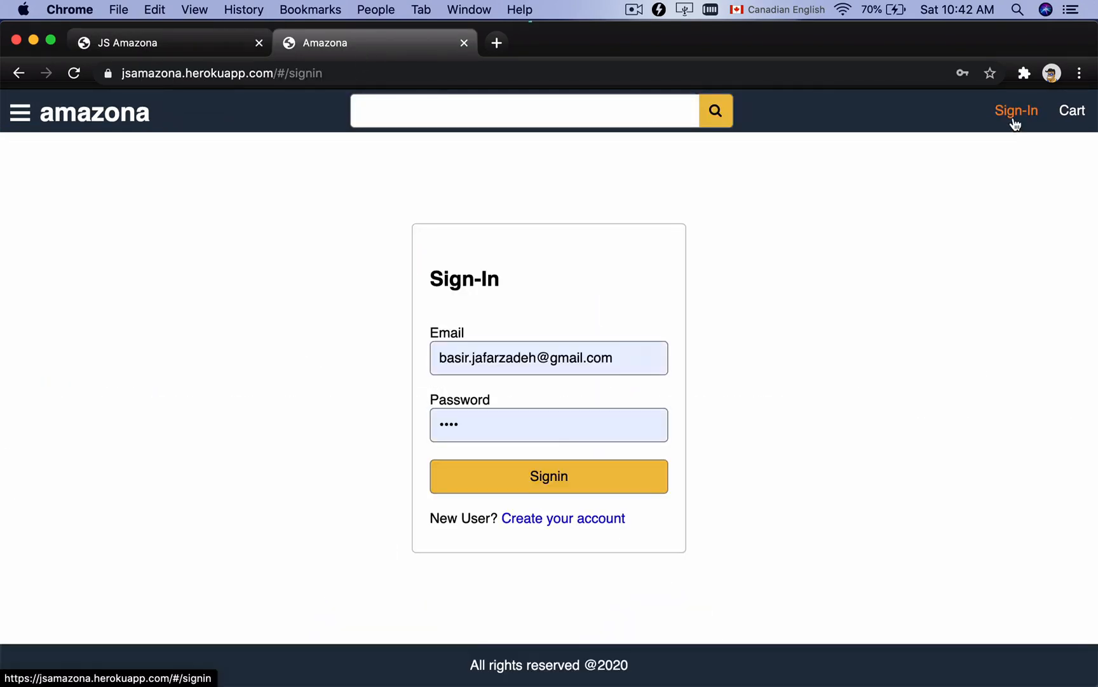
pyautogui.moveTo(638, 515)
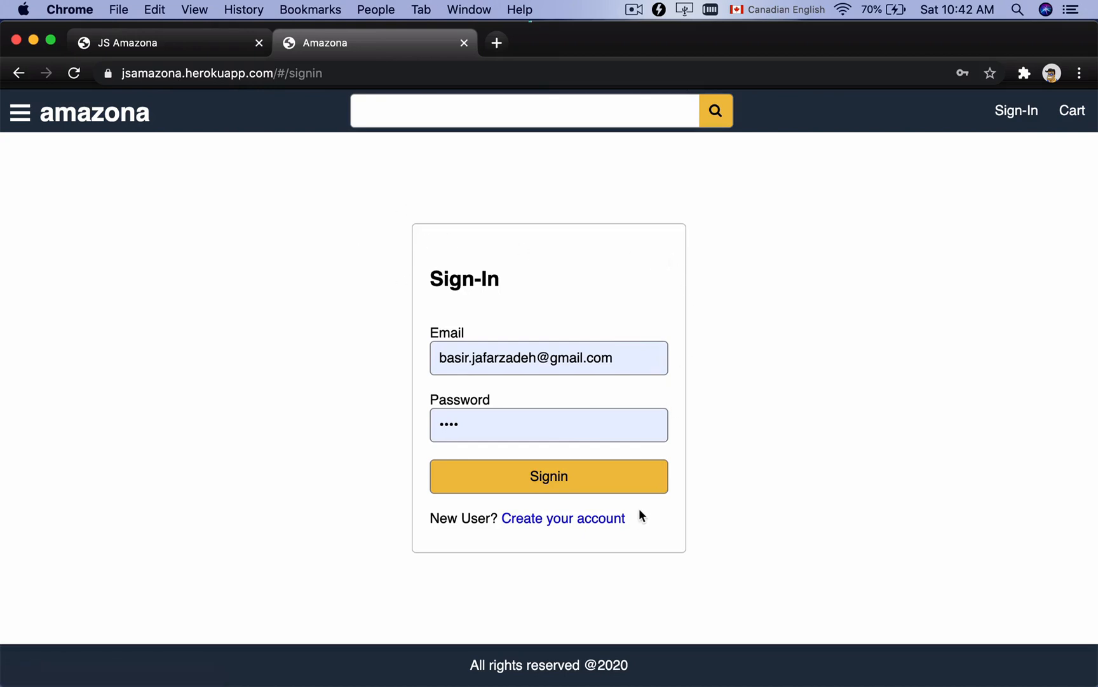
pyautogui.moveTo(443, 335)
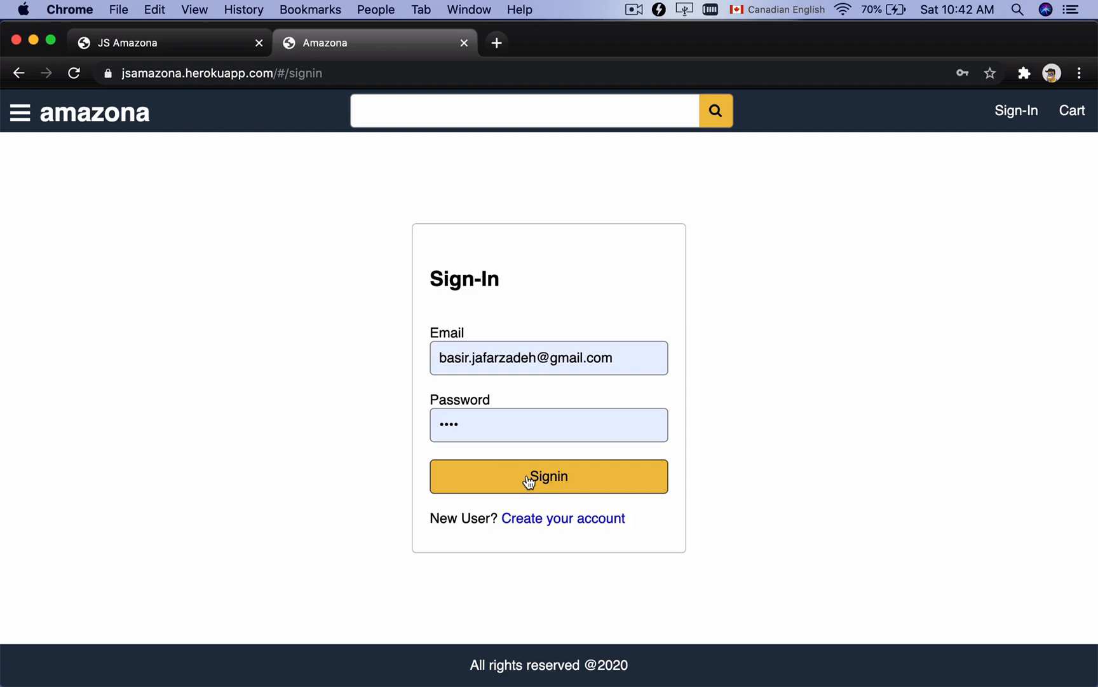
pyautogui.moveTo(451, 519)
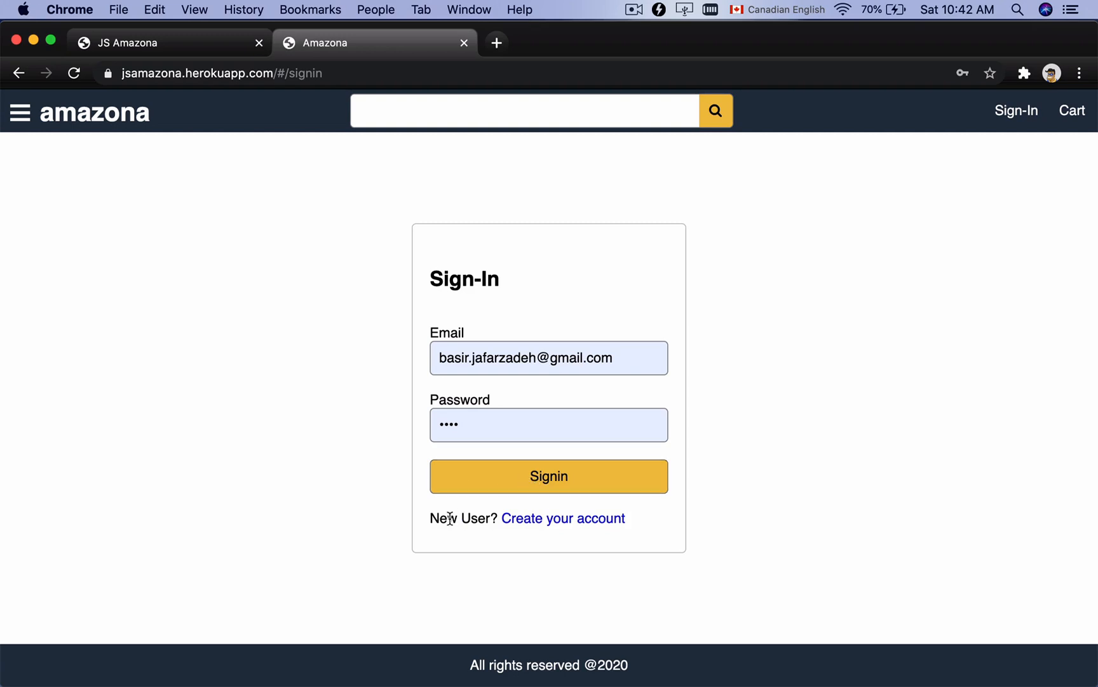
pyautogui.moveTo(562, 518)
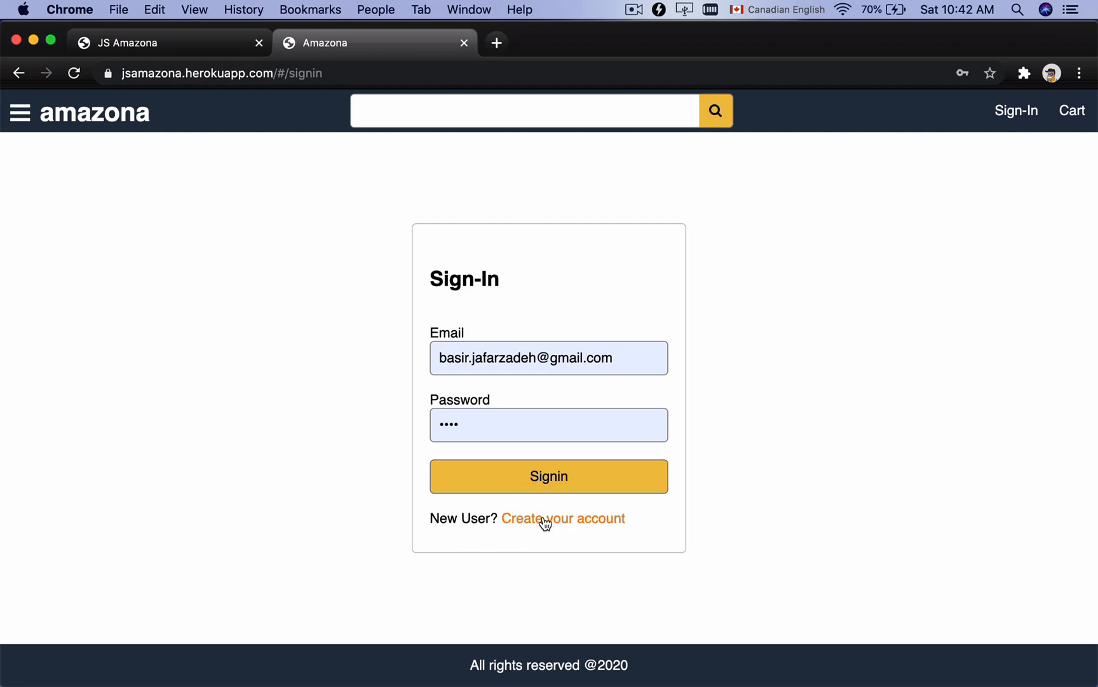
pyautogui.click(563, 518)
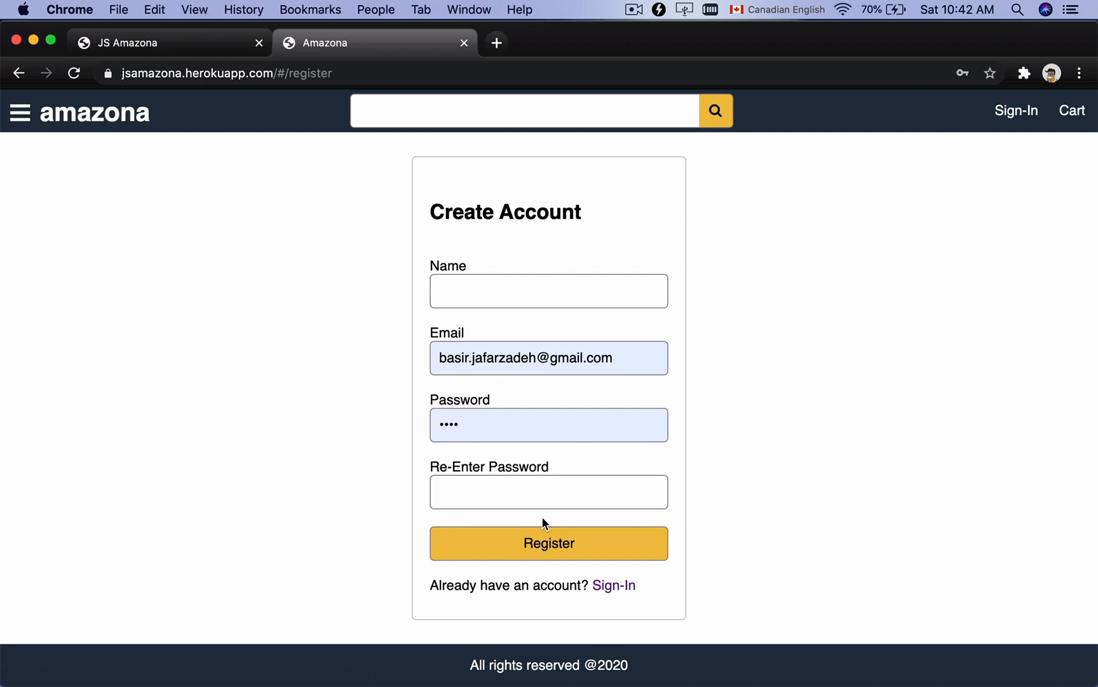
pyautogui.moveTo(587, 505)
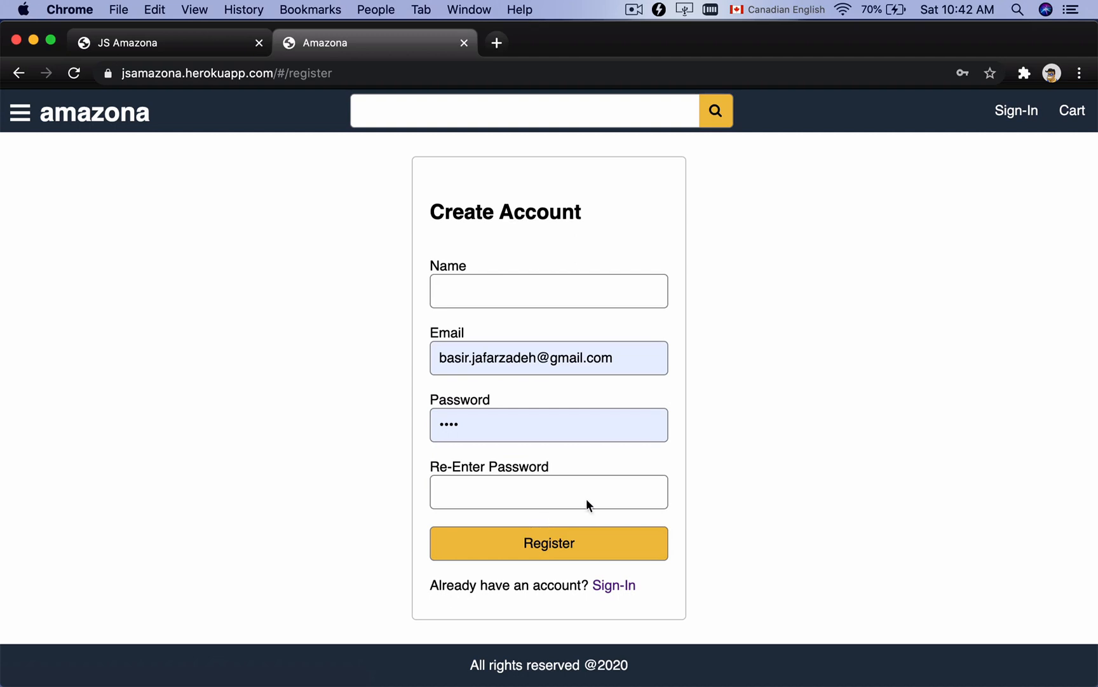
pyautogui.click(1015, 110)
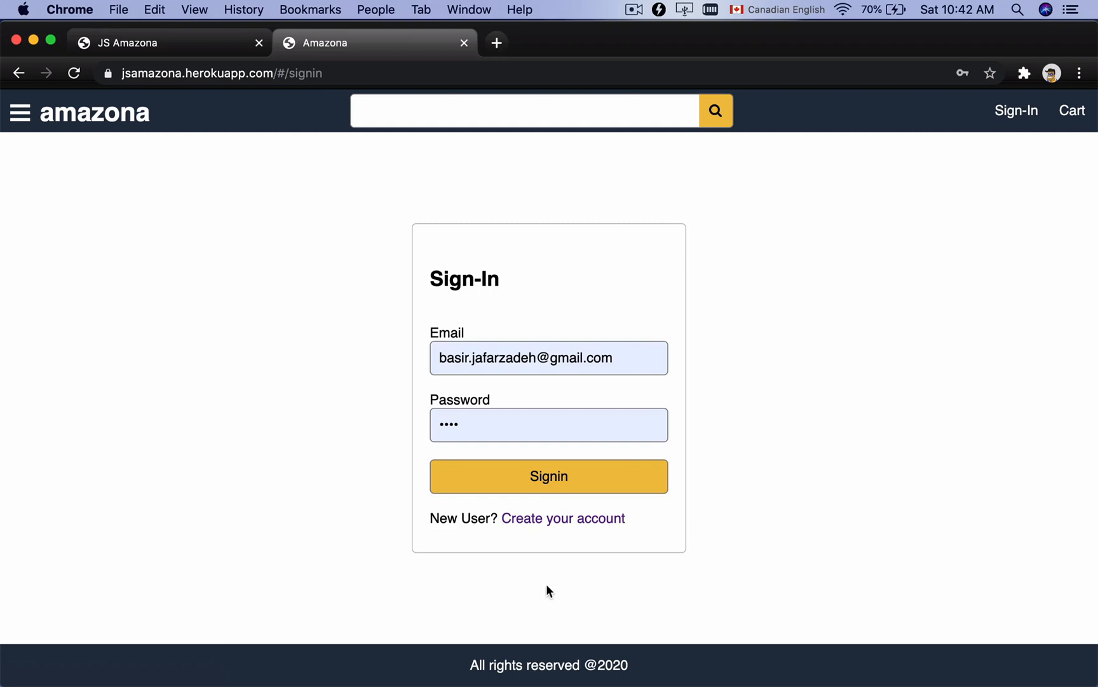
pyautogui.moveTo(734, 274)
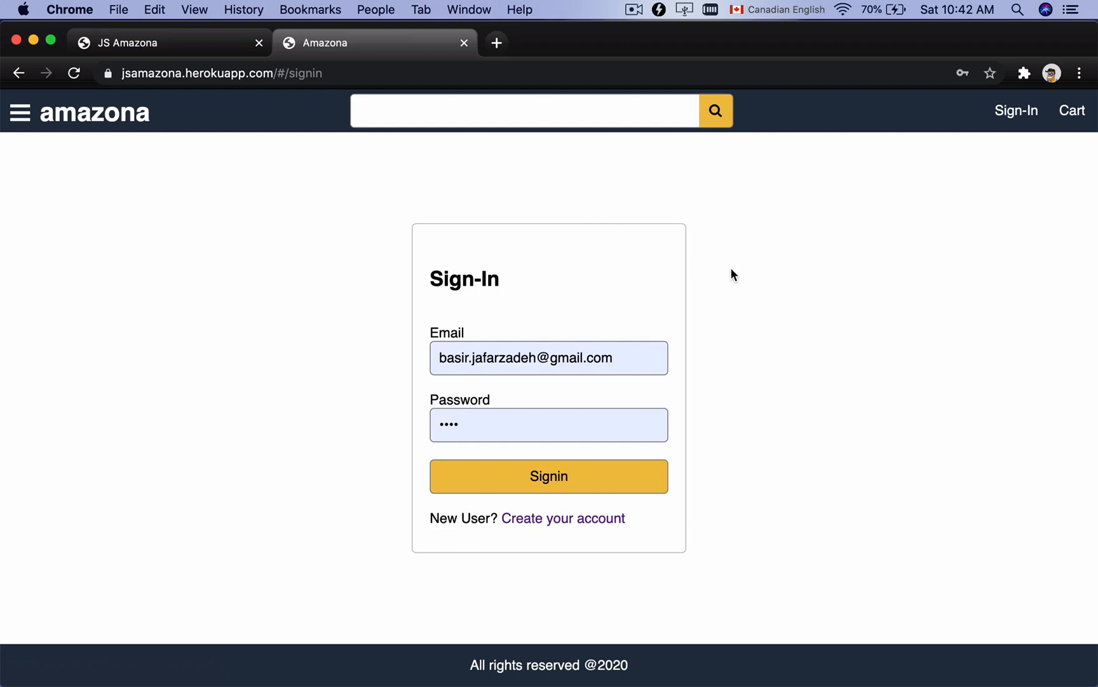
pyautogui.moveTo(557, 303)
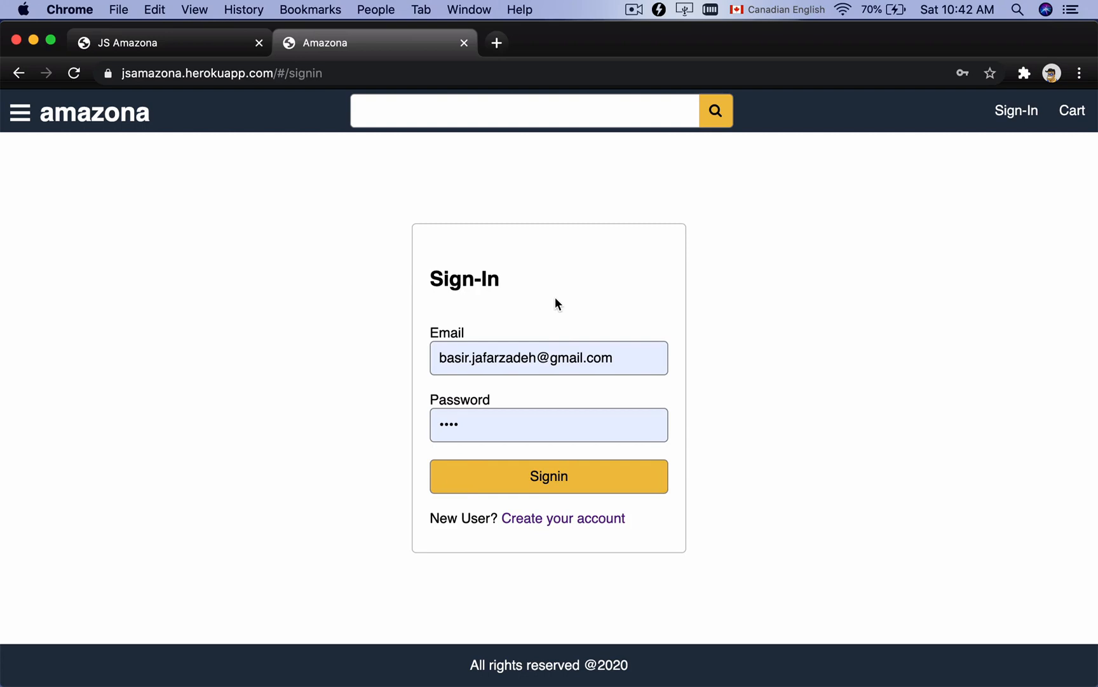
pyautogui.moveTo(549, 476)
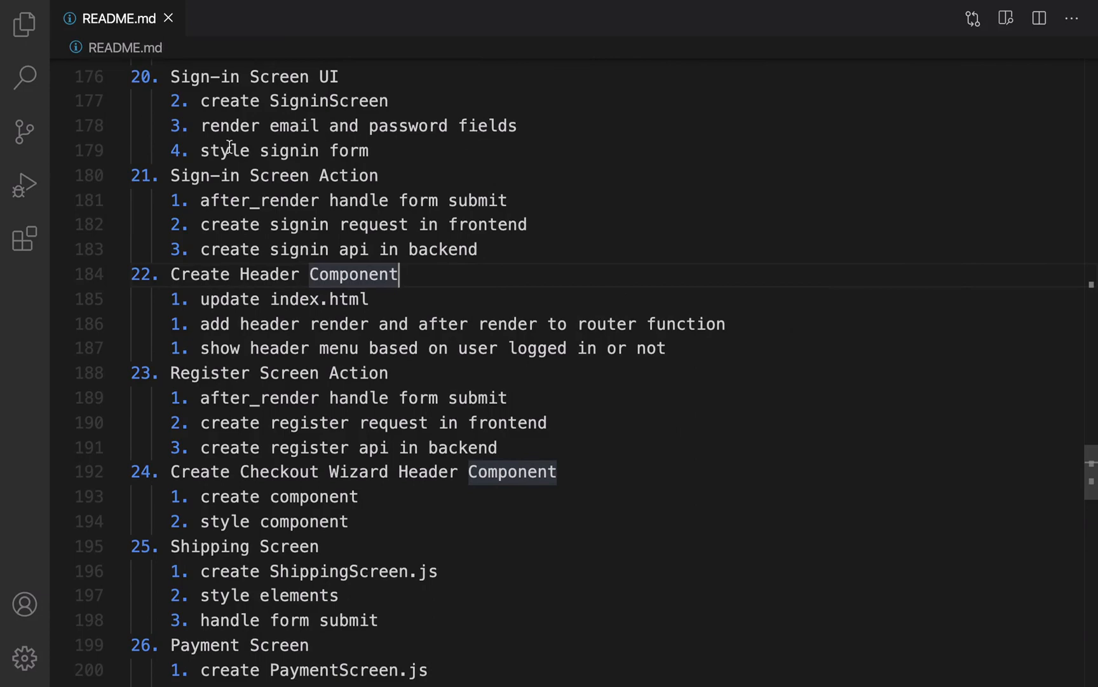
# Add a new file named SigninScreen.js inside frontend/src/srceens via the Explorer.
pyautogui.click(23, 25)
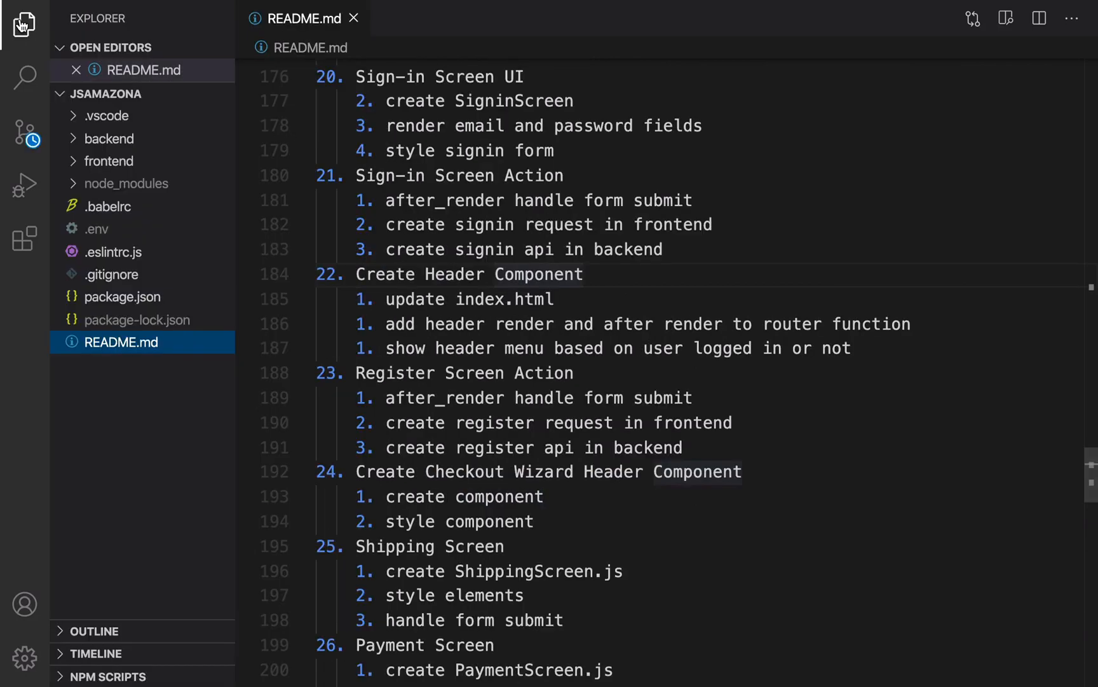
pyautogui.click(109, 160)
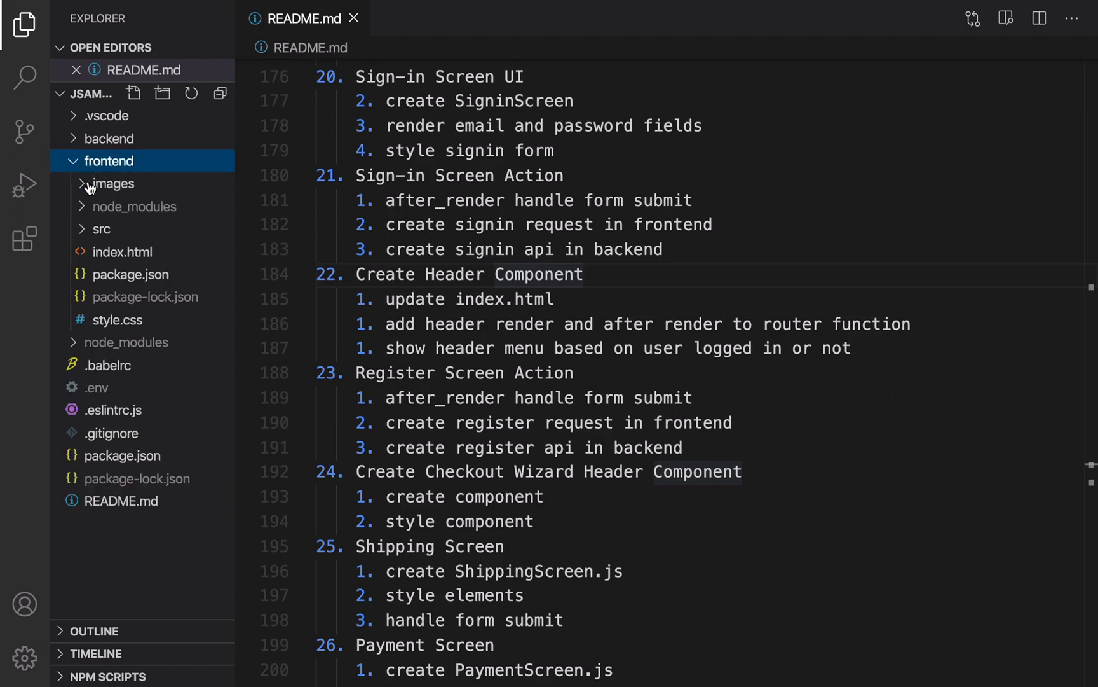
pyautogui.click(102, 228)
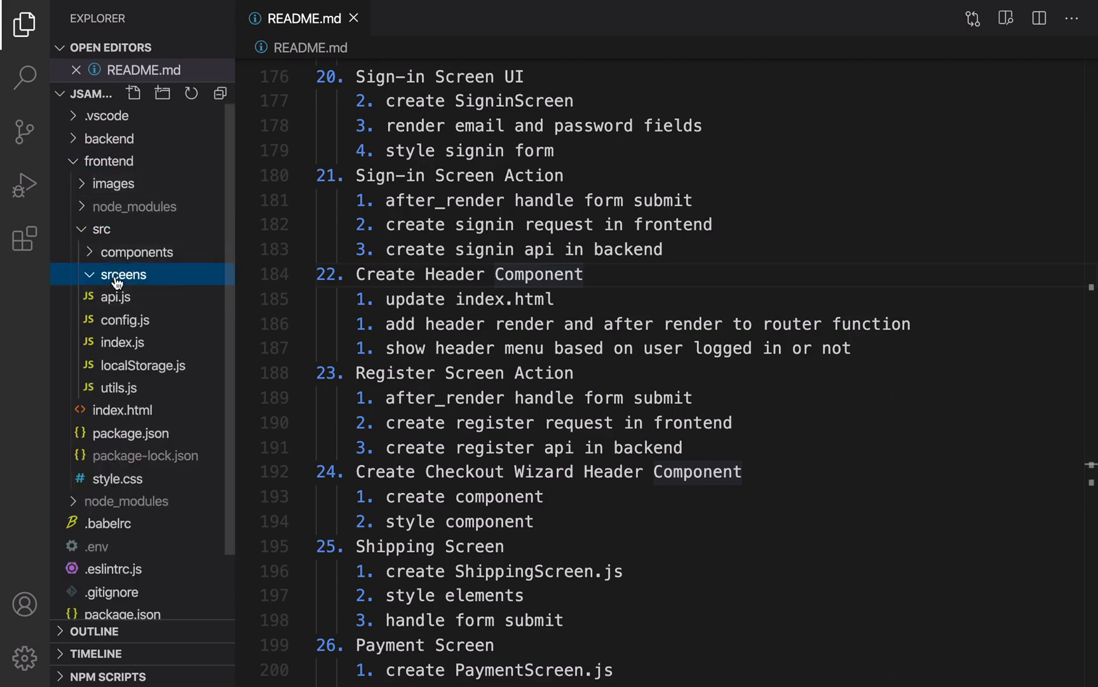
pyautogui.rightClick(122, 274)
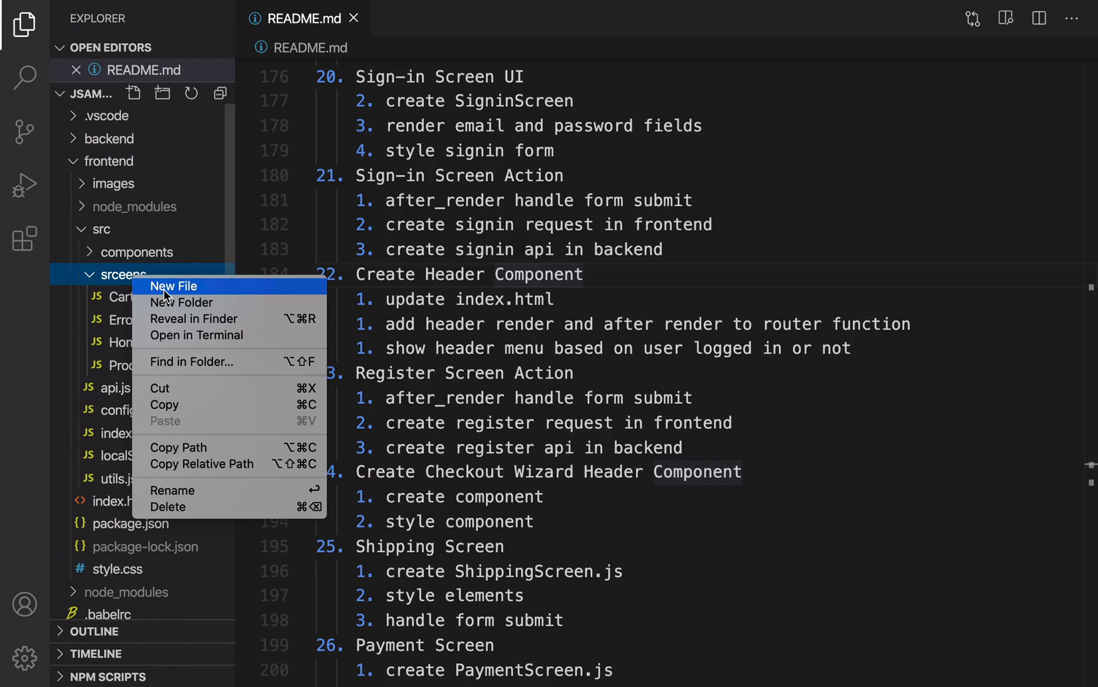
pyautogui.click(173, 286)
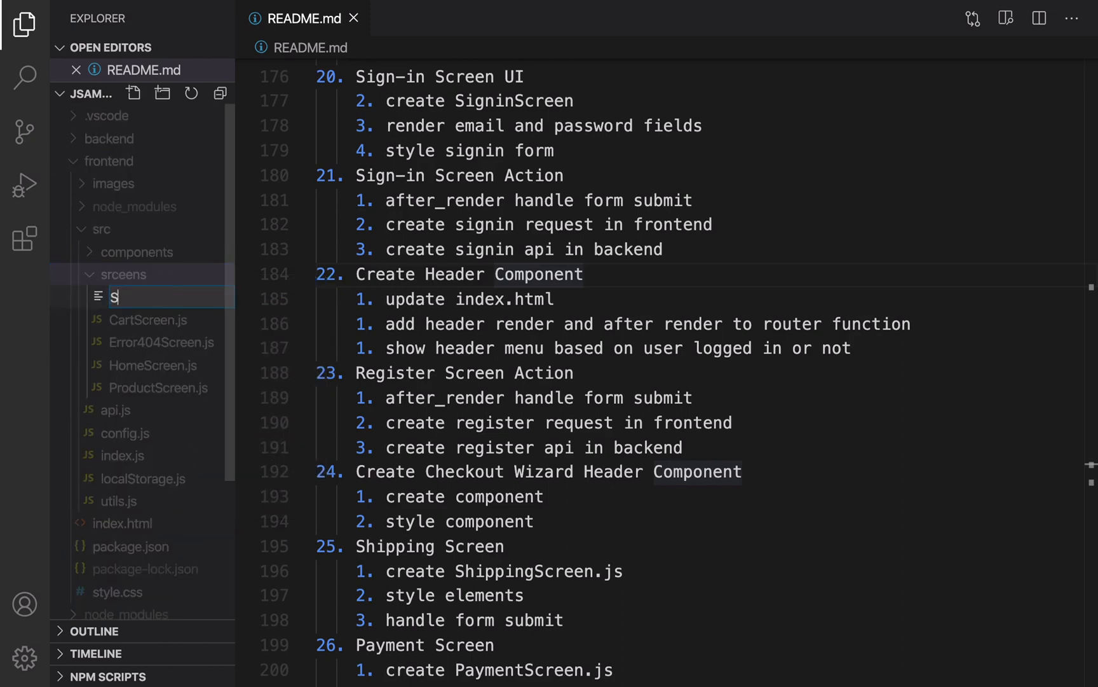
pyautogui.write('igninSc')
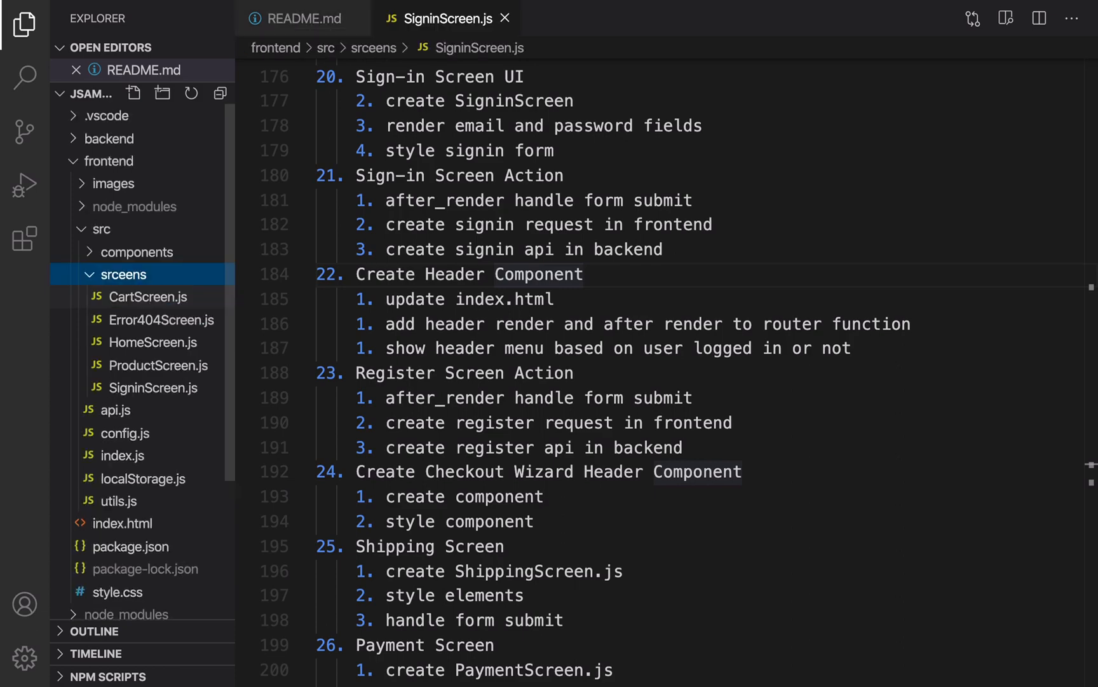
# Write const SigninScreen = { after_render: () => {}, render: () => { return } }.
pyautogui.click(153, 387)
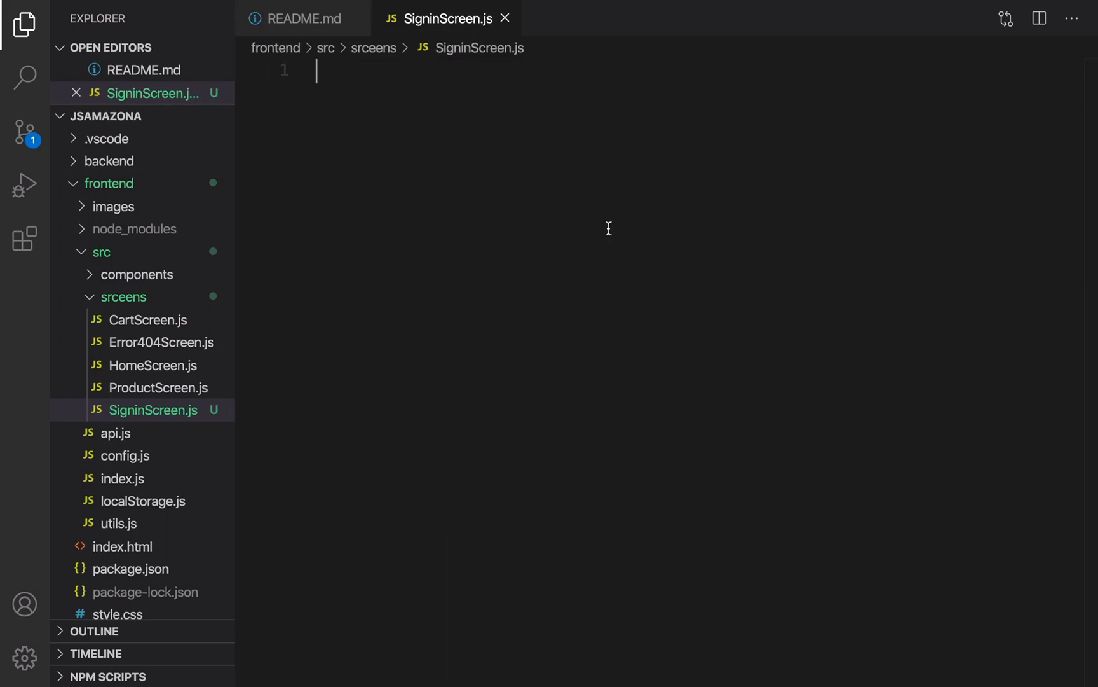
pyautogui.write('const S')
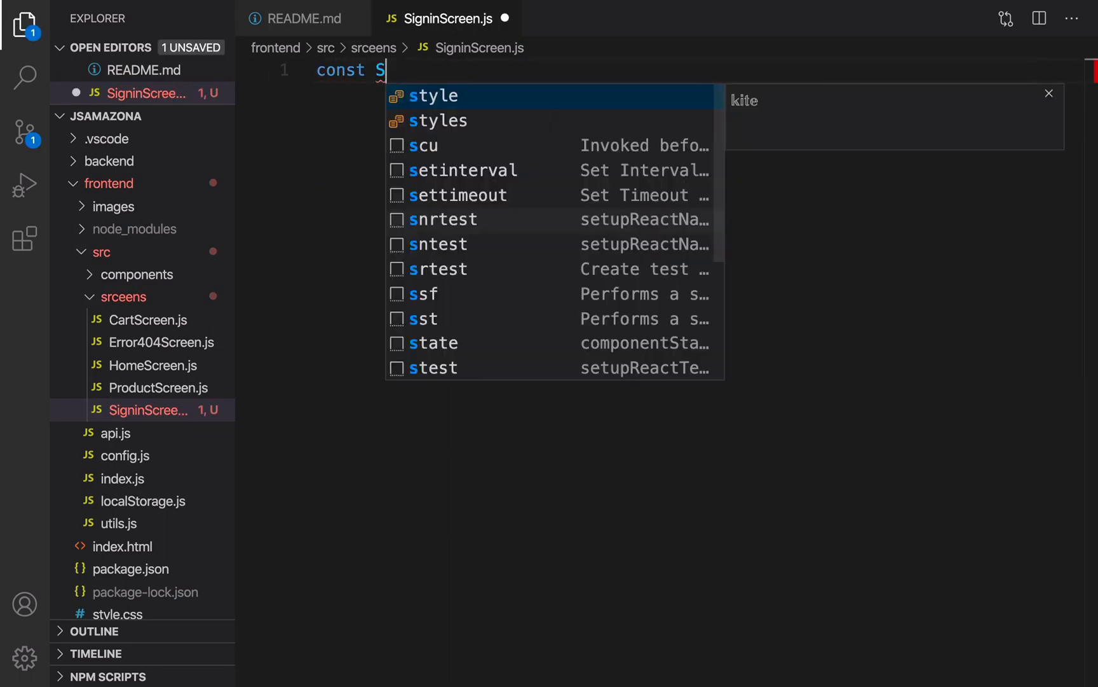
pyautogui.write('igninScreen = {')
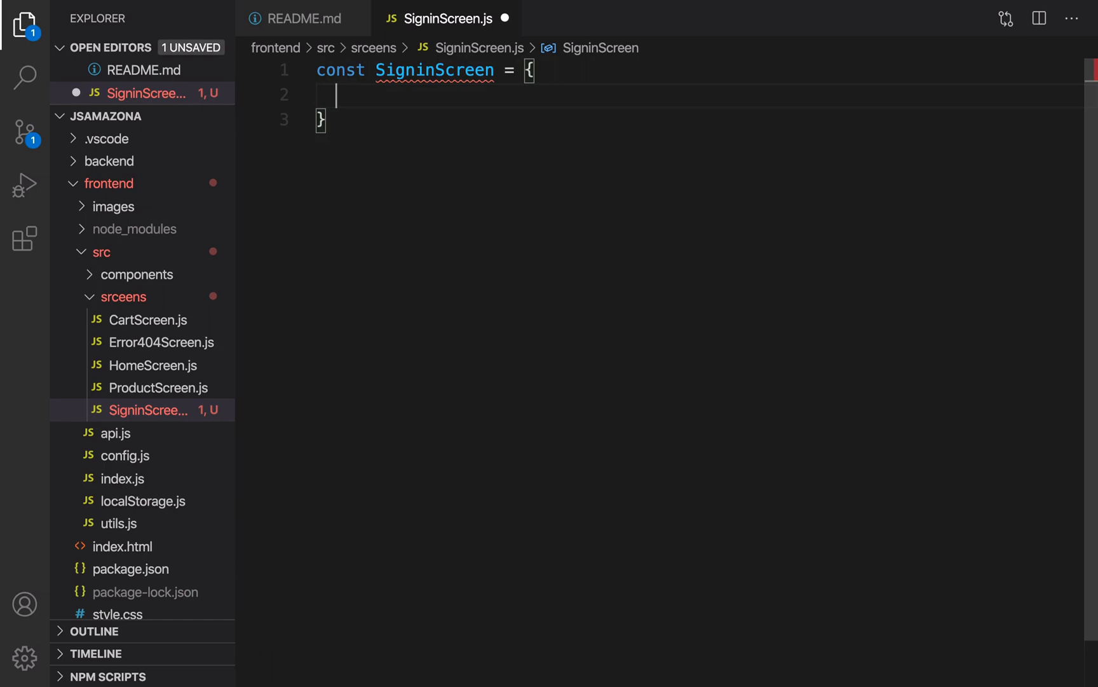
pyautogui.write('after_render: () =>{},')
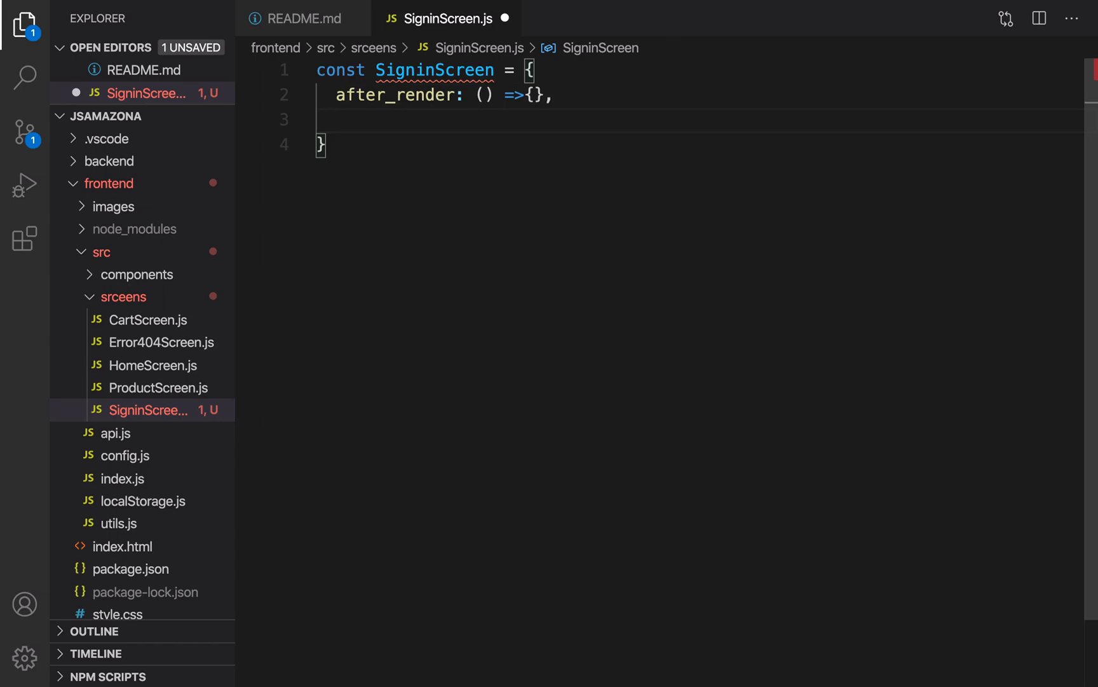
pyautogui.write('render: () =>{')
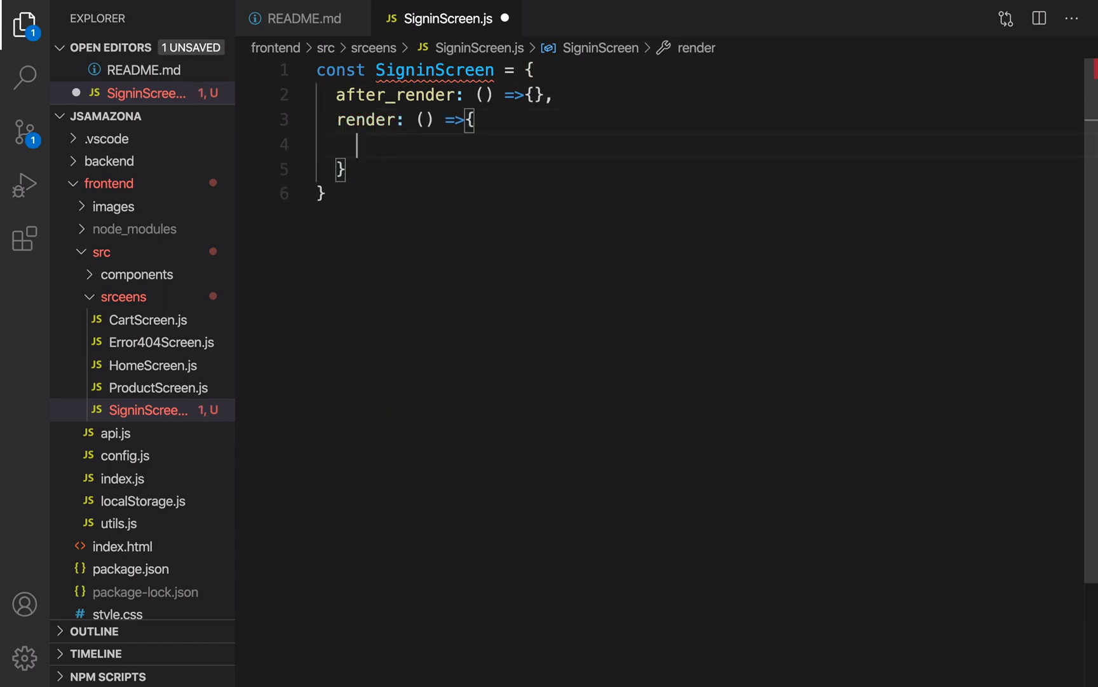
pyautogui.write('return')
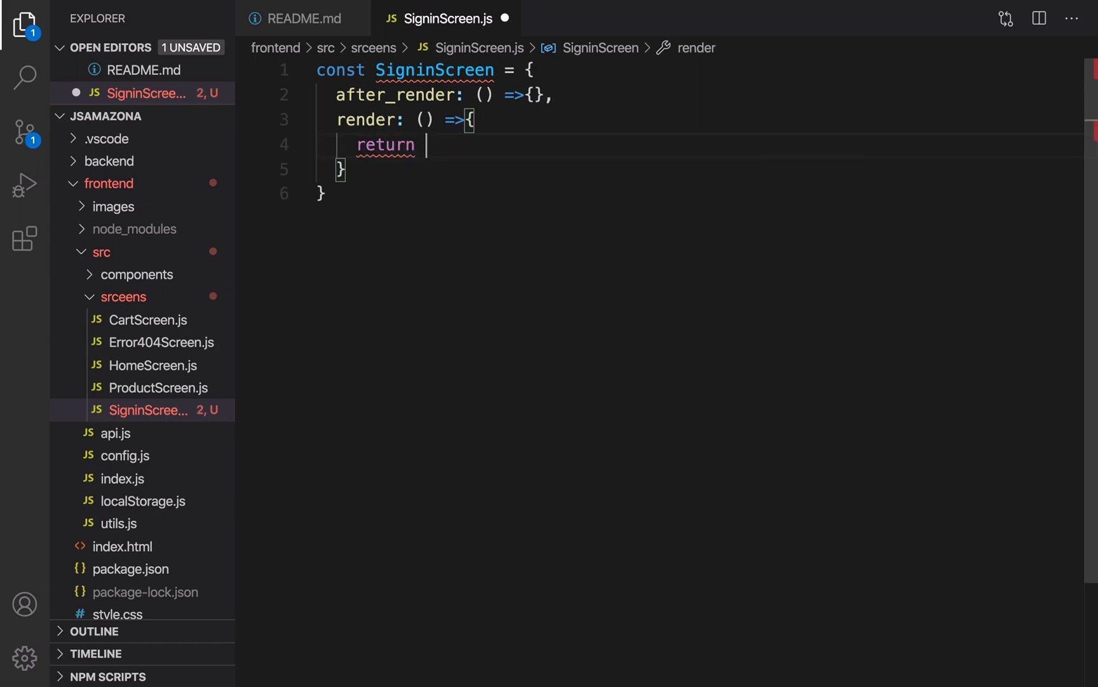
# Return a template string with a form-container div wrapping <form id="signin-form">.
pyautogui.write('``')
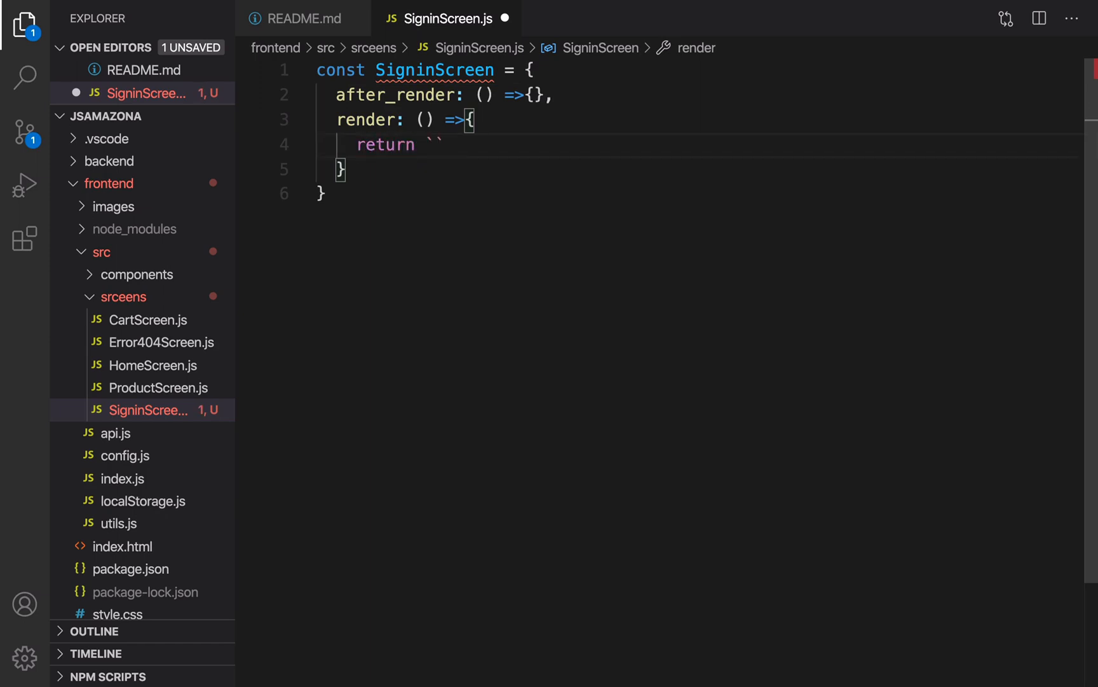
pyautogui.press('Enter')
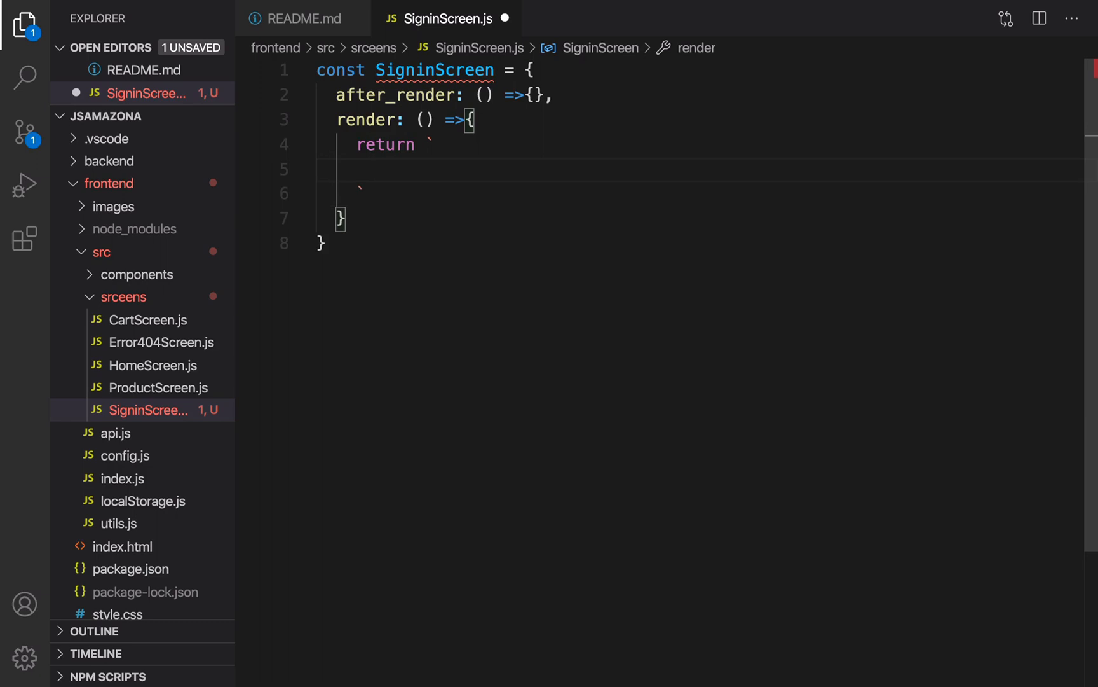
pyautogui.write('<div class=')
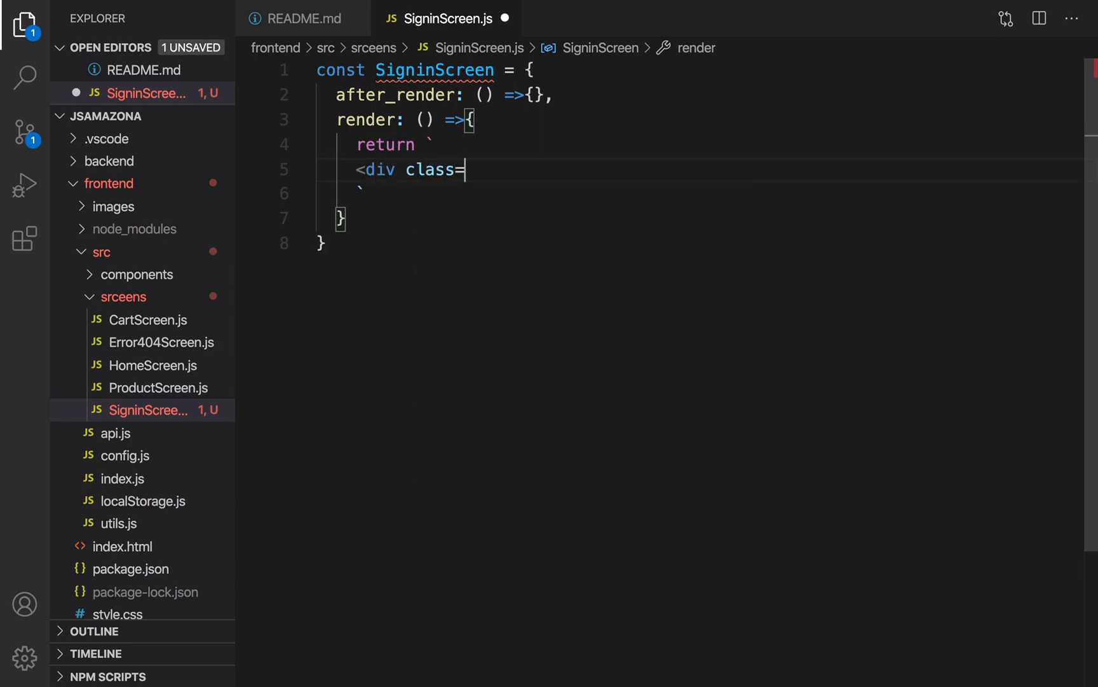
pyautogui.write('"form-c')
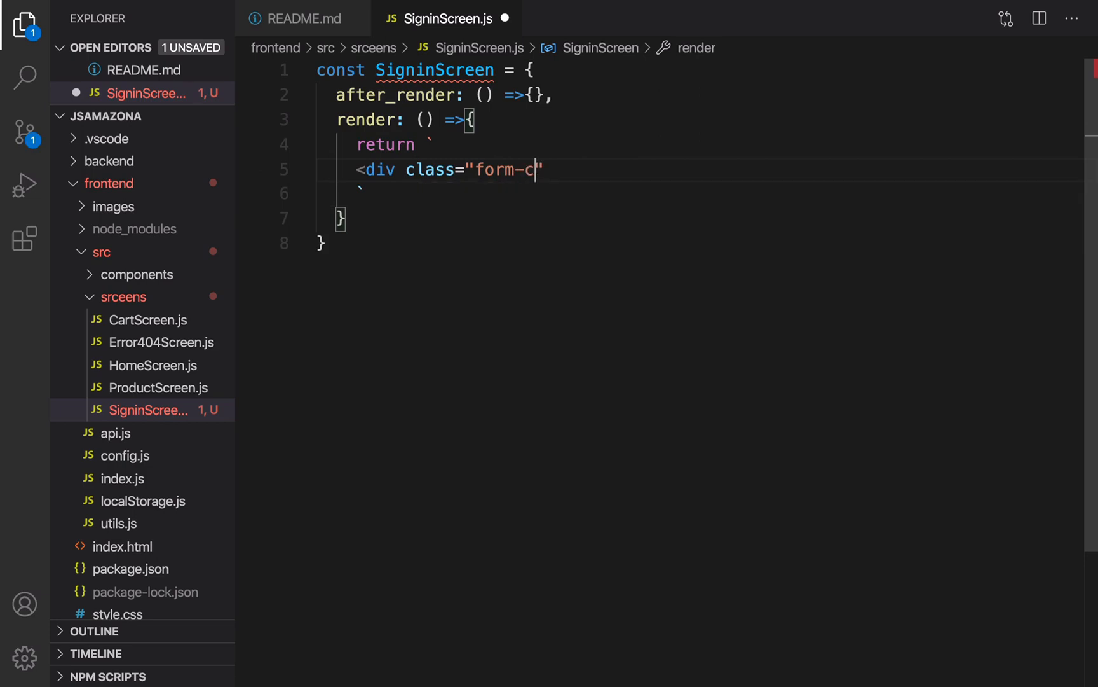
pyautogui.write('ontainer">')
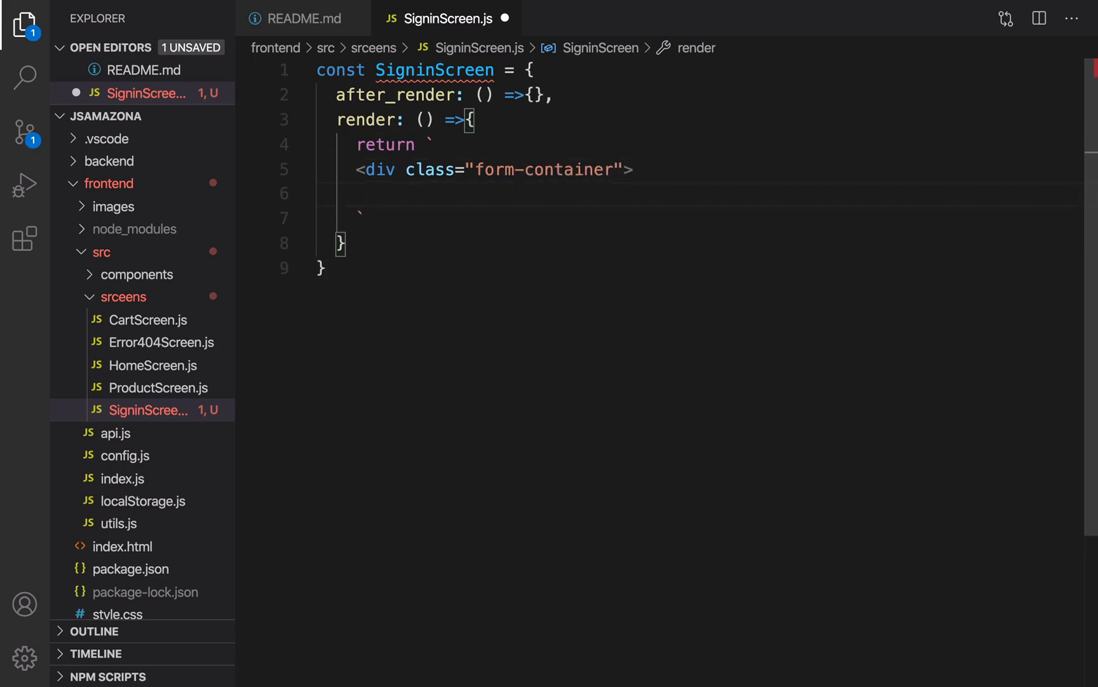
pyautogui.write('</div>')
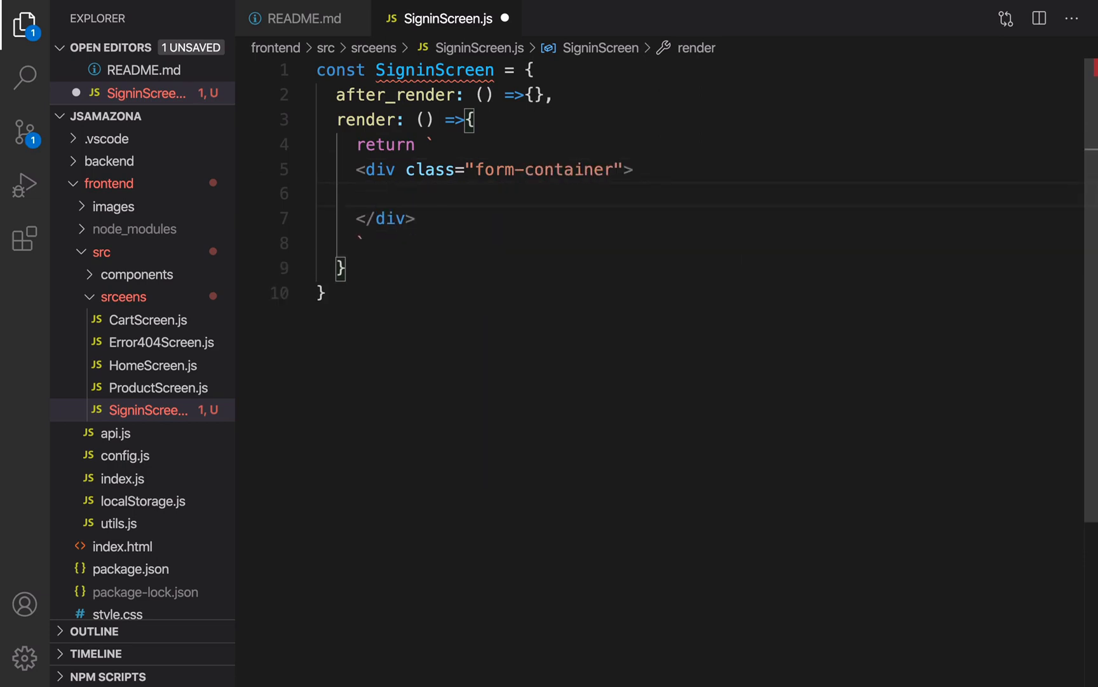
pyautogui.write('<form')
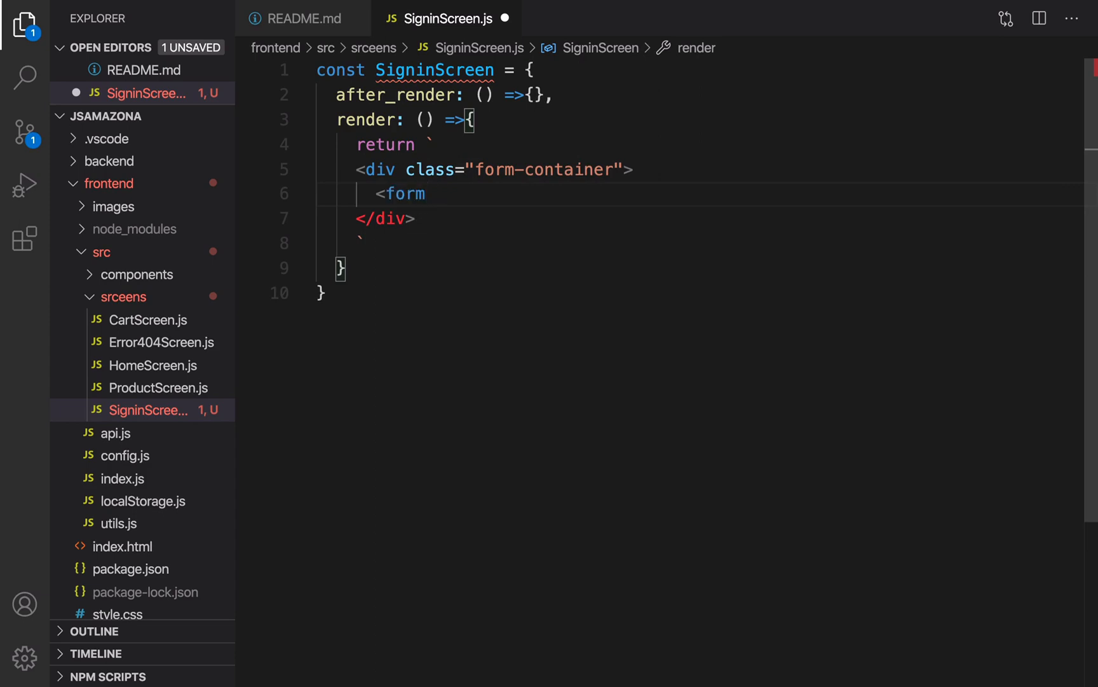
pyautogui.write('id="s')
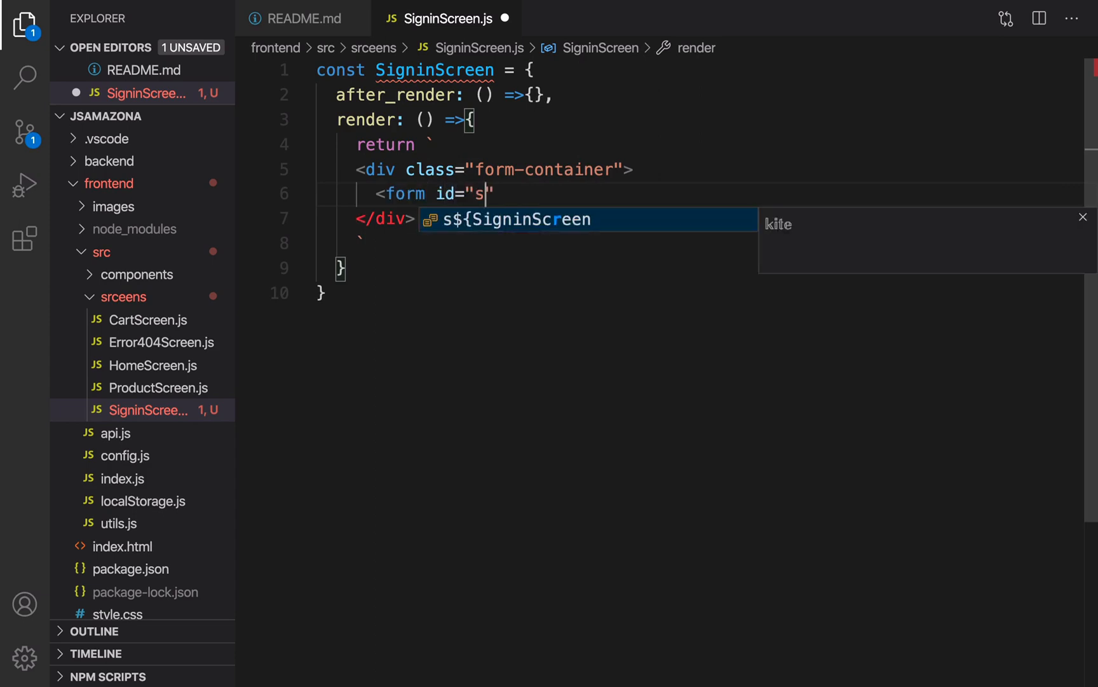
pyautogui.write('ignin-')
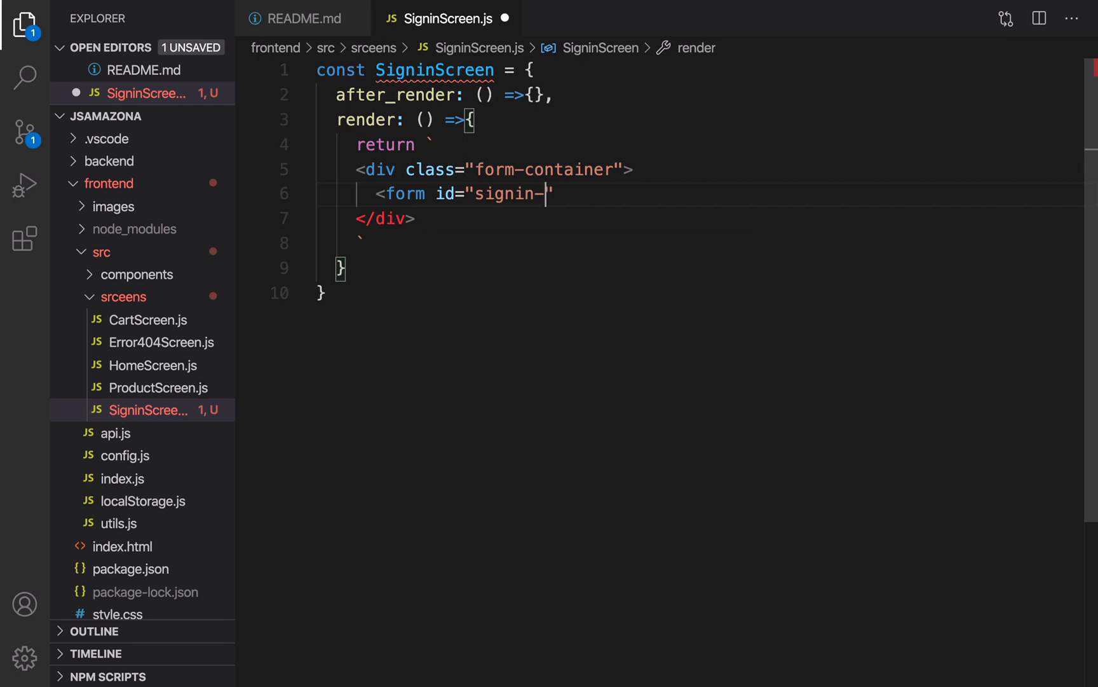
pyautogui.write('form">')
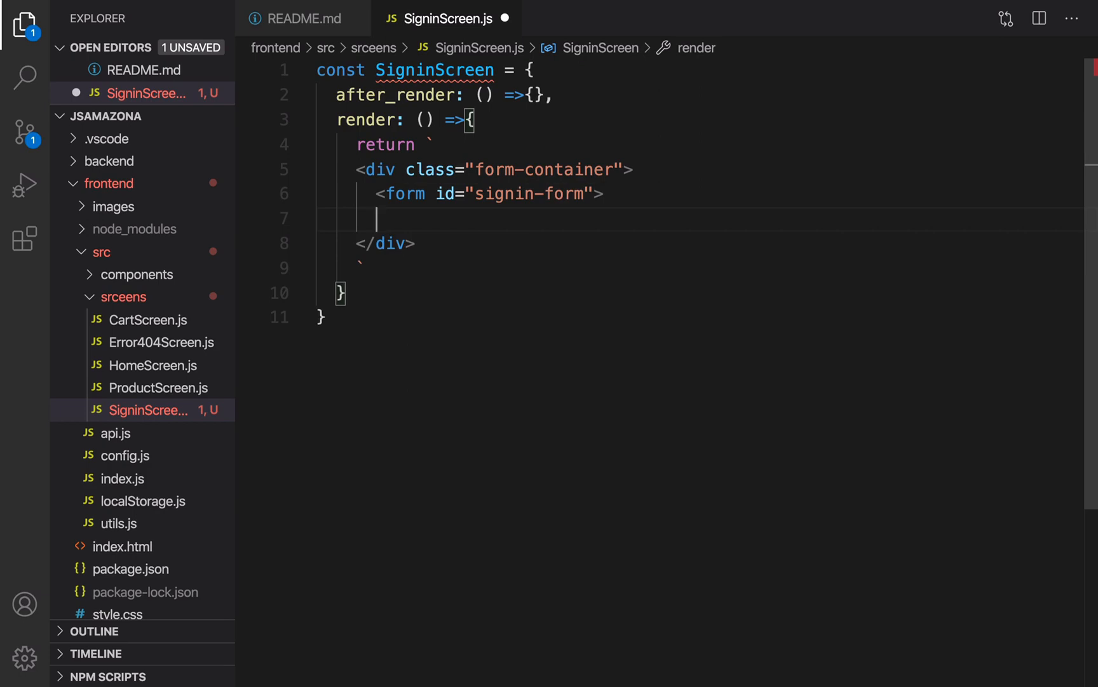
# Inside the form add a form-items list whose first item is <h1>Sign-In</h1>.
pyautogui.write('<')
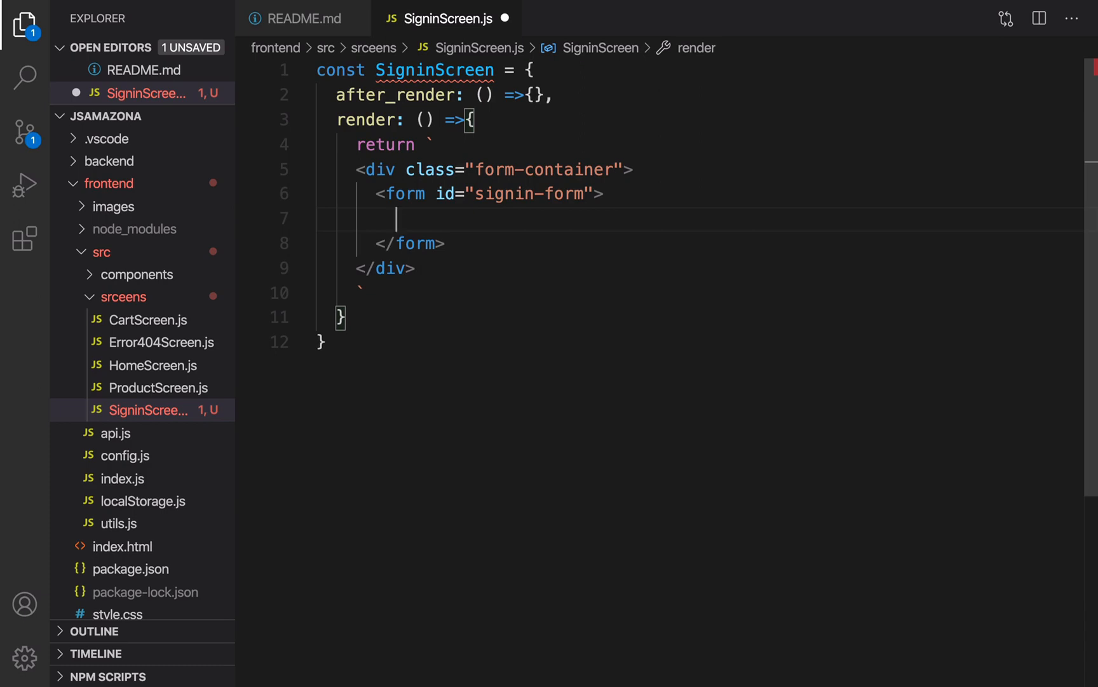
pyautogui.write('<ul')
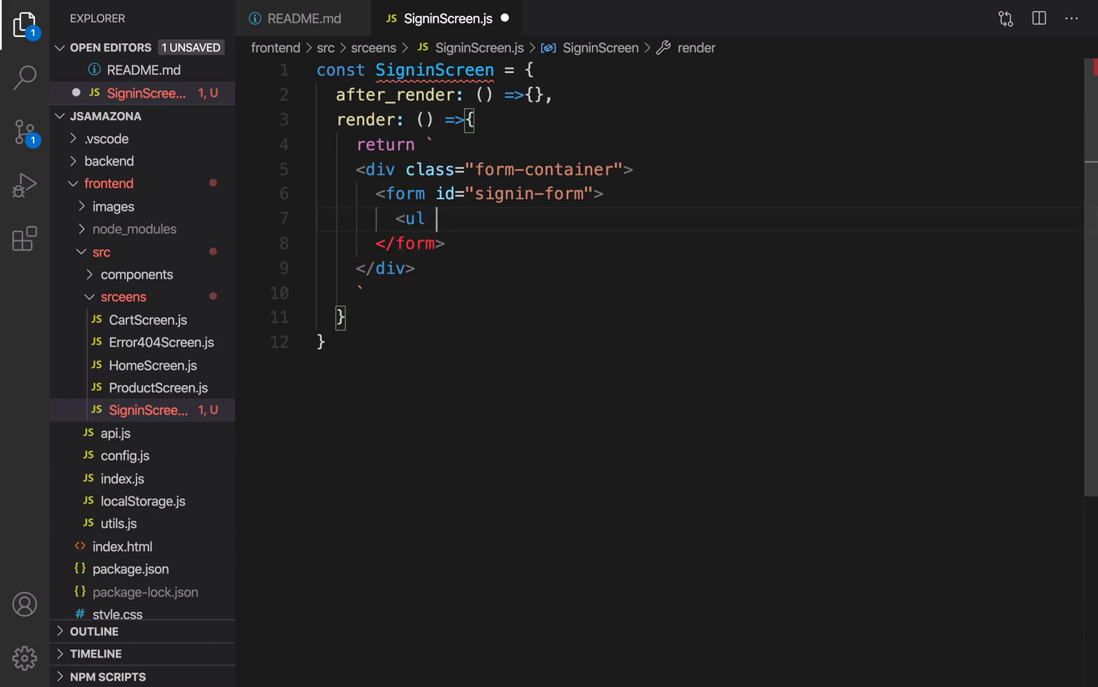
pyautogui.write('class=""')
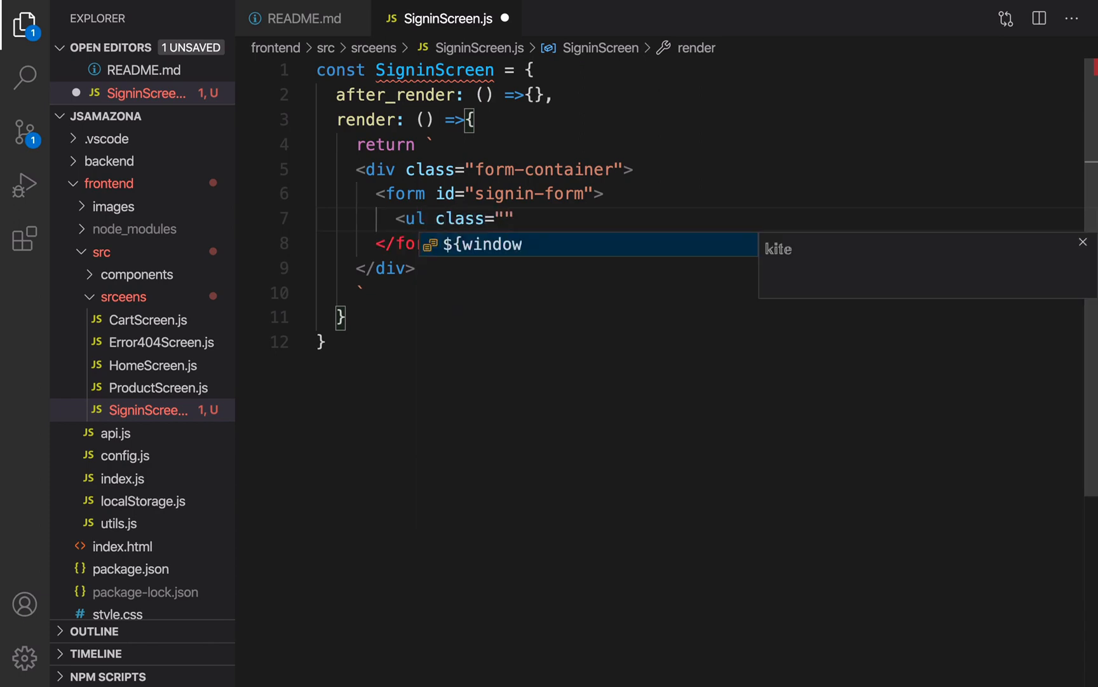
pyautogui.write('form-items')
pyautogui.write('</ul>')
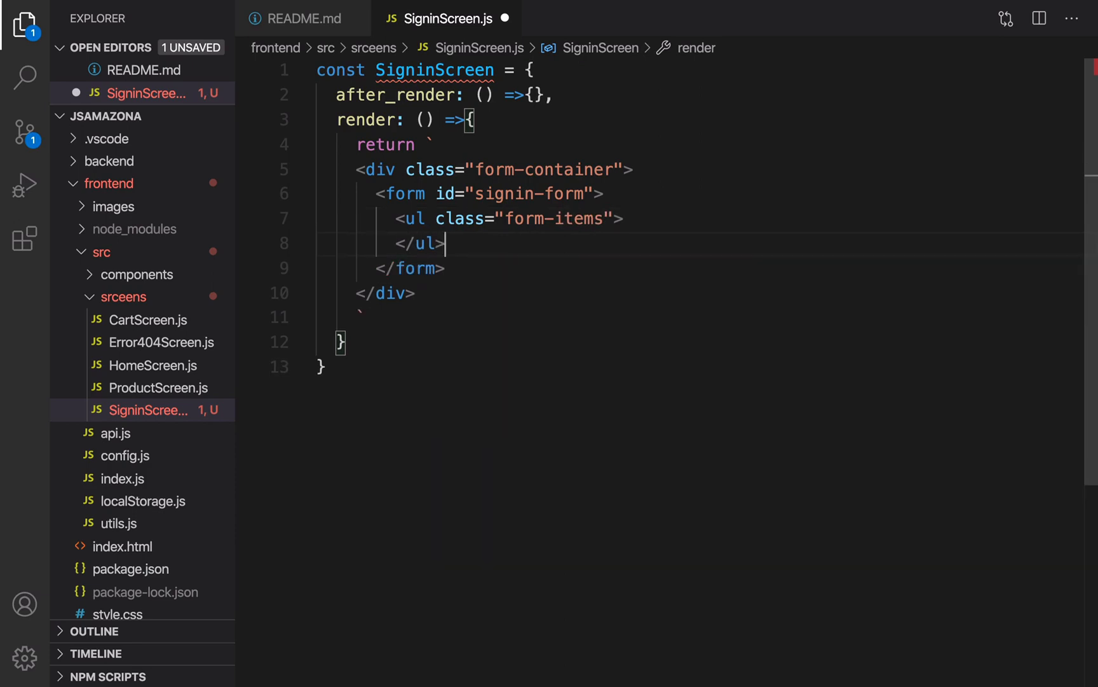
pyautogui.press('enter')
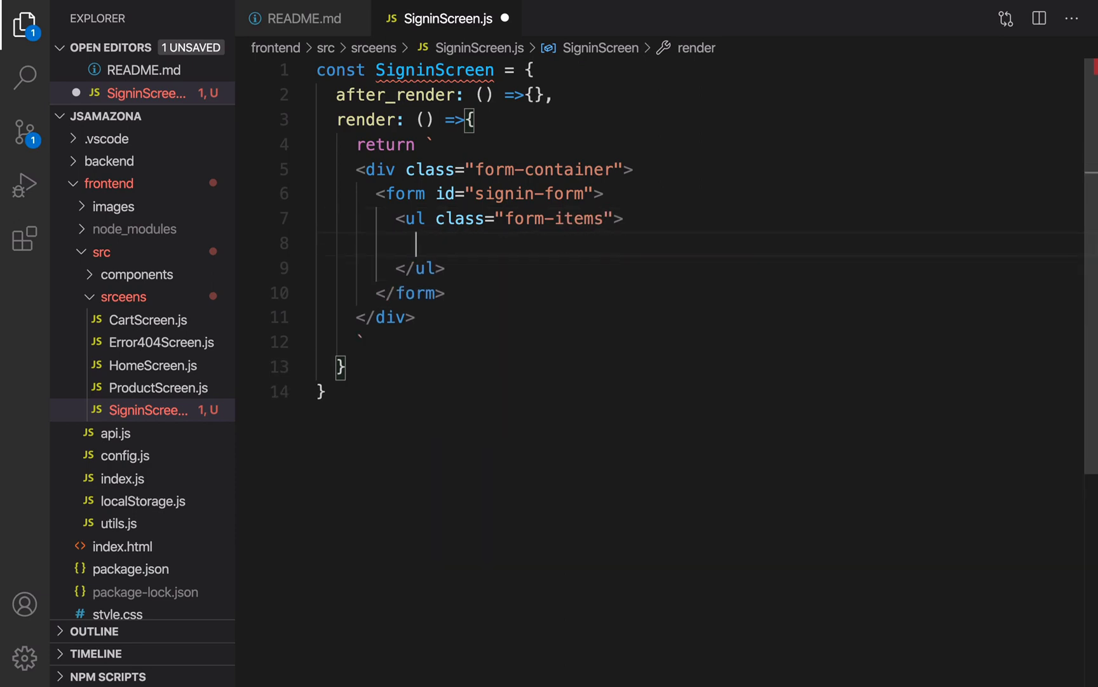
pyautogui.write('<li')
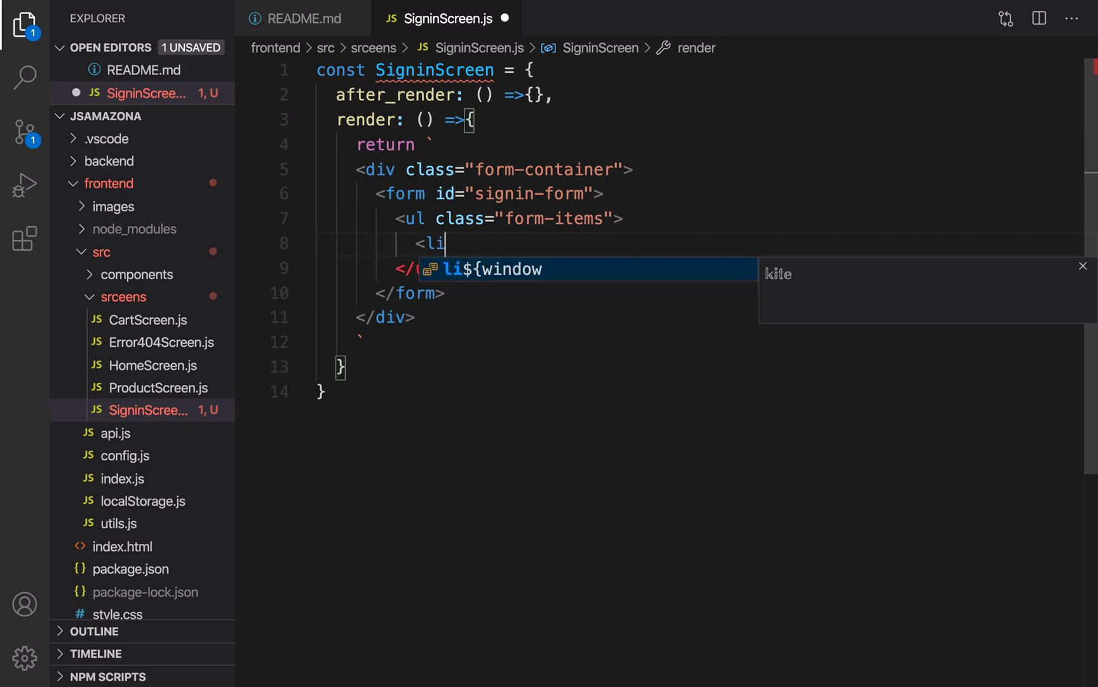
pyautogui.press('Enter')
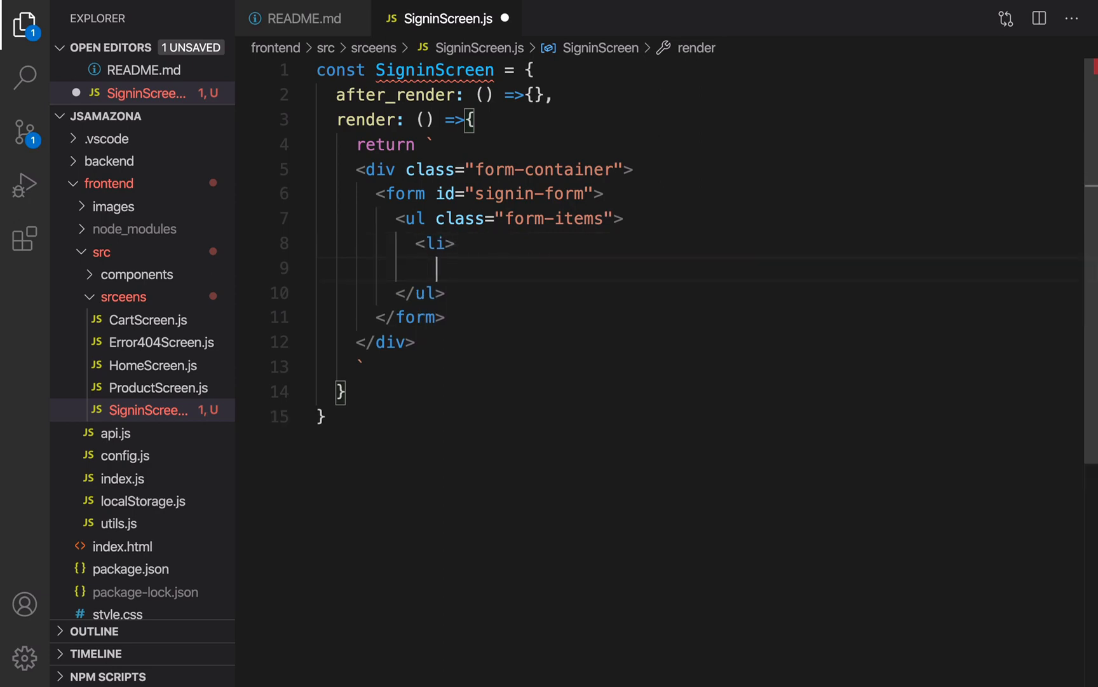
pyautogui.write('<h1>')
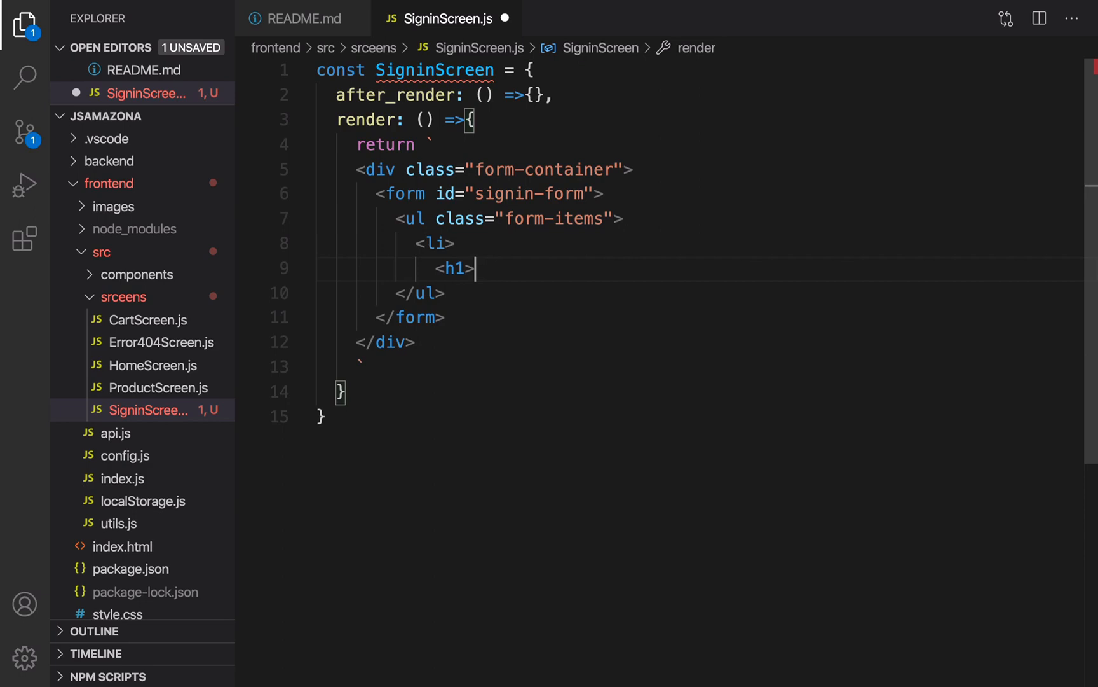
pyautogui.write('S')
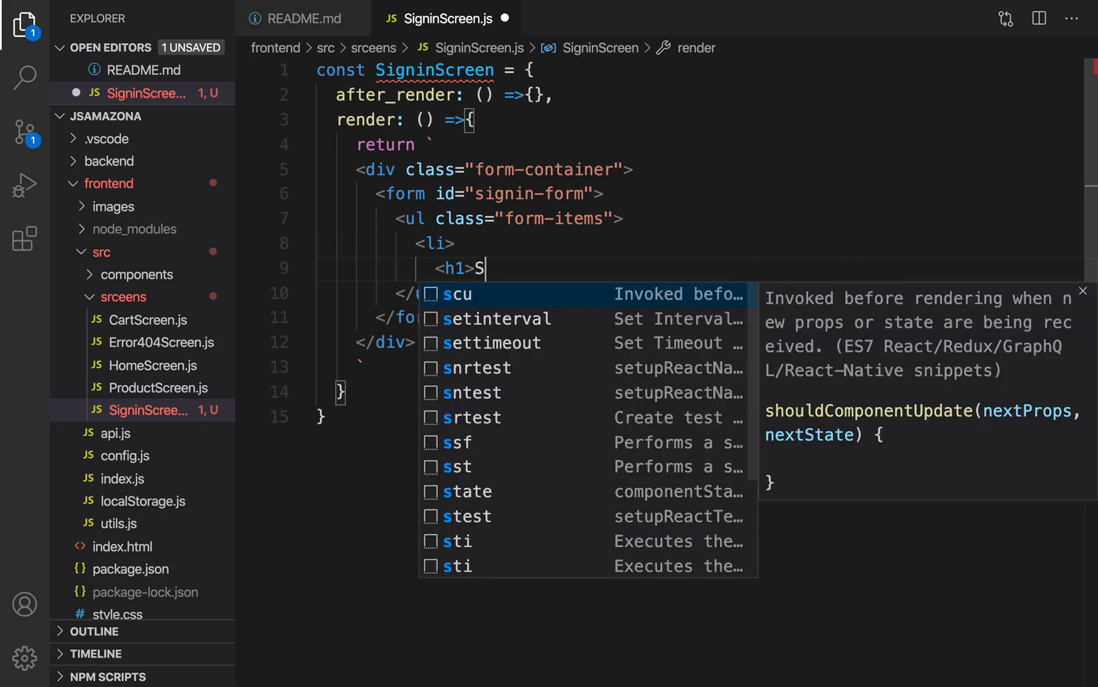
pyautogui.write('ign')
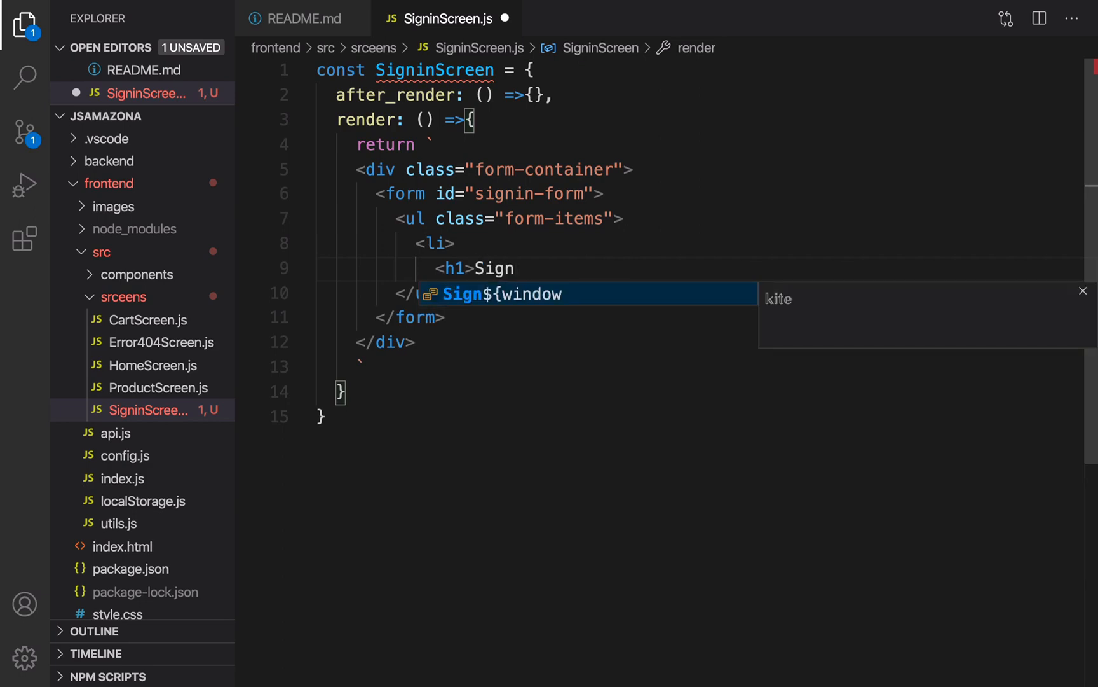
pyautogui.write('-In</h1>')
pyautogui.write('</li>')
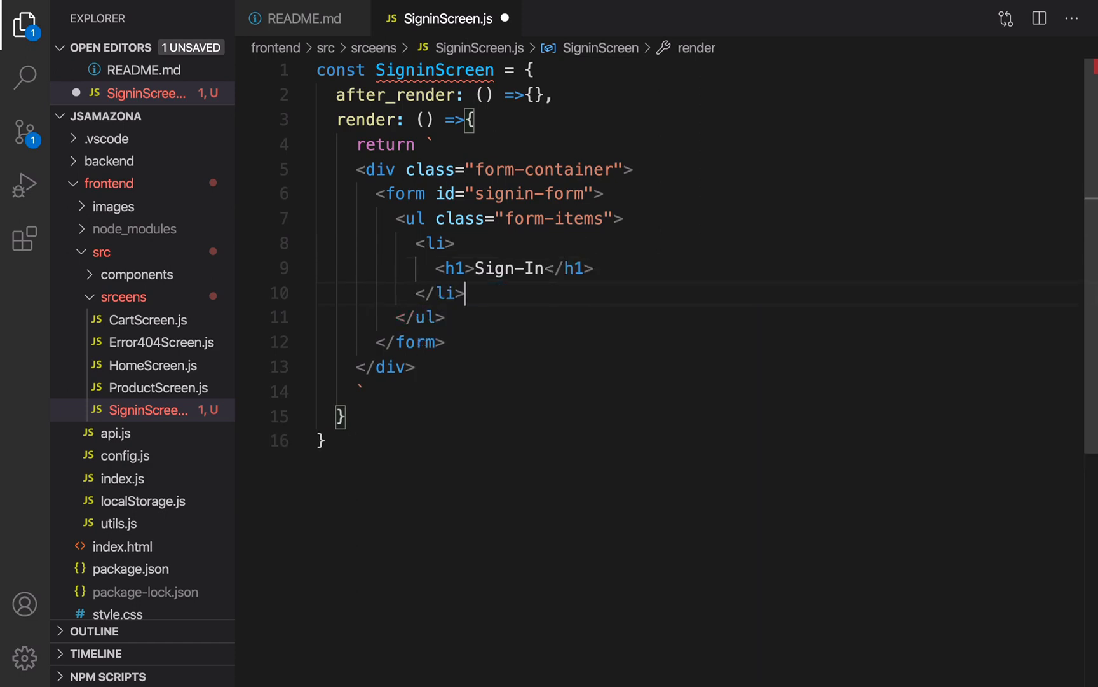
pyautogui.press('Enter')
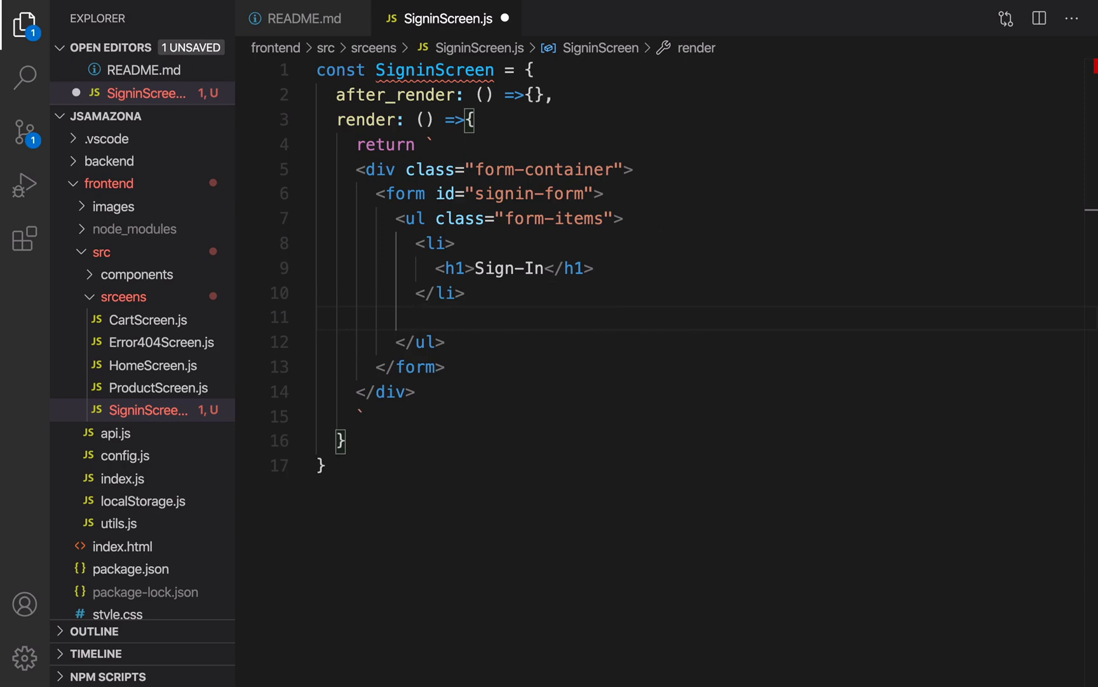
# Add a list item with an Email label and an email input named and id'd email.
pyautogui.write('<li>')
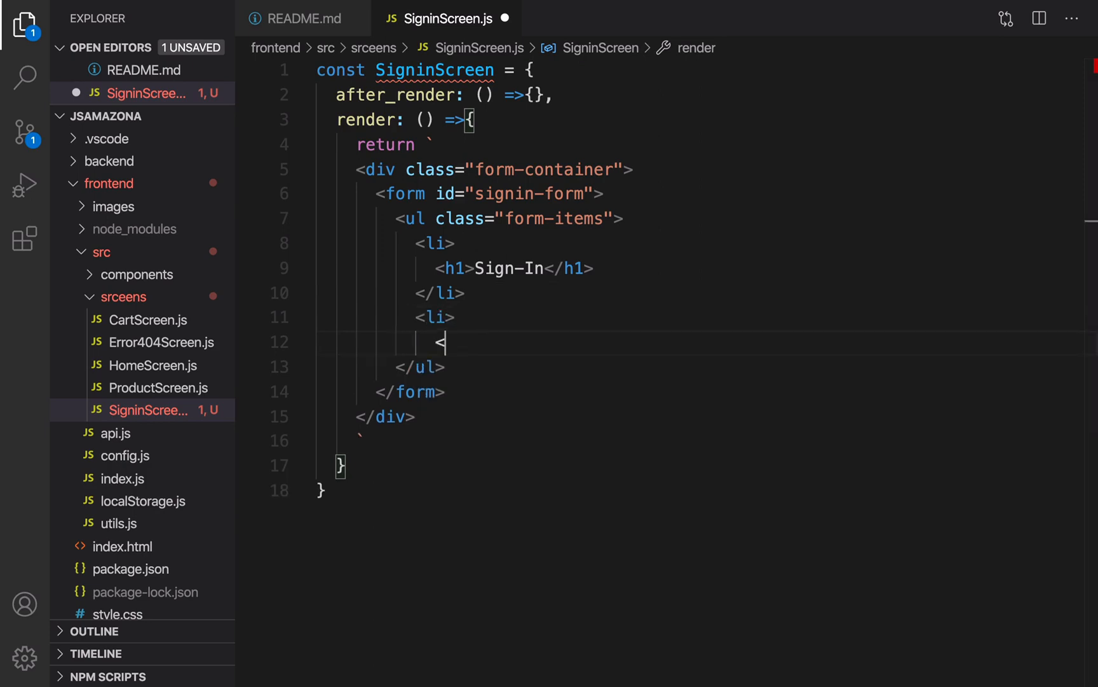
pyautogui.write('label >')
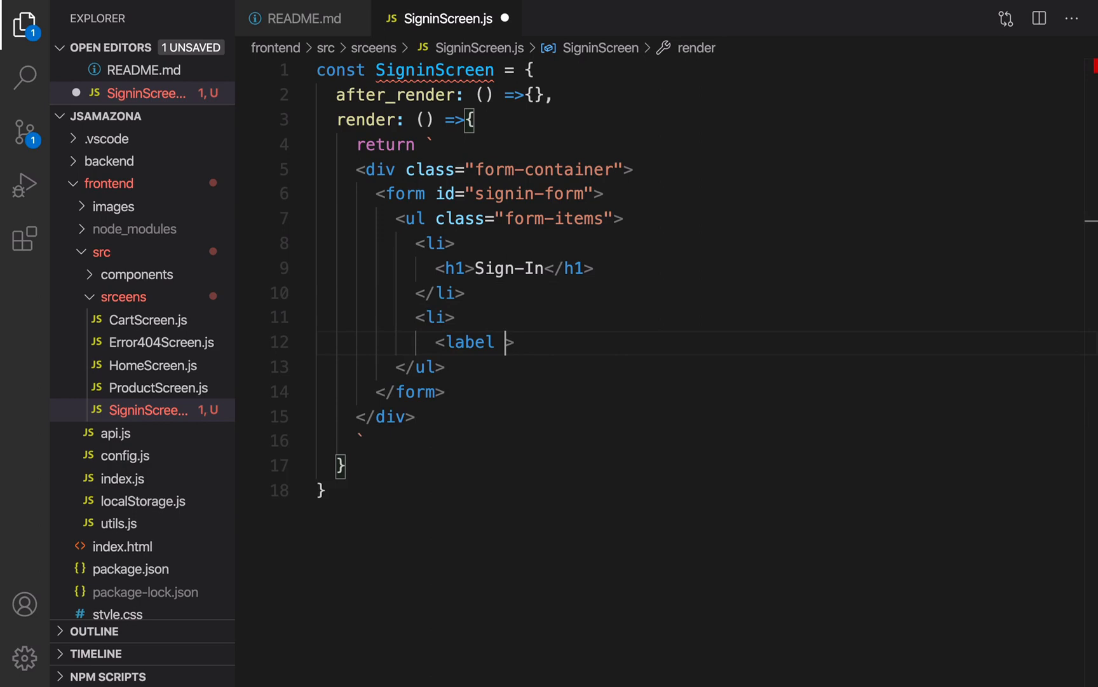
pyautogui.write('for="email"')
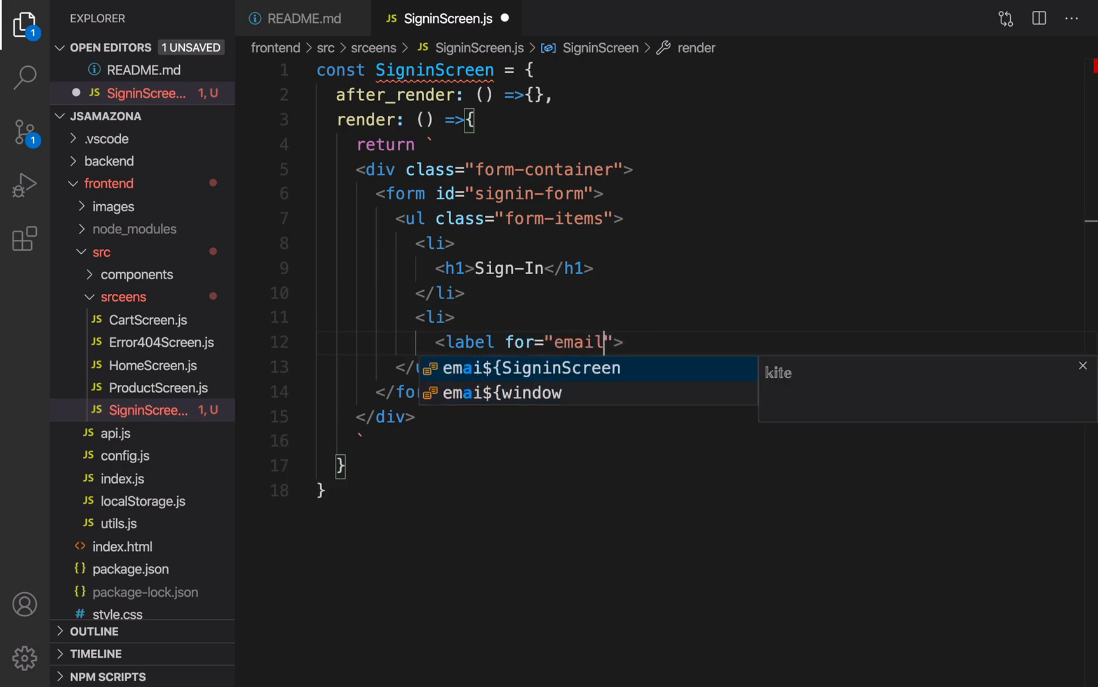
pyautogui.press('Escape')
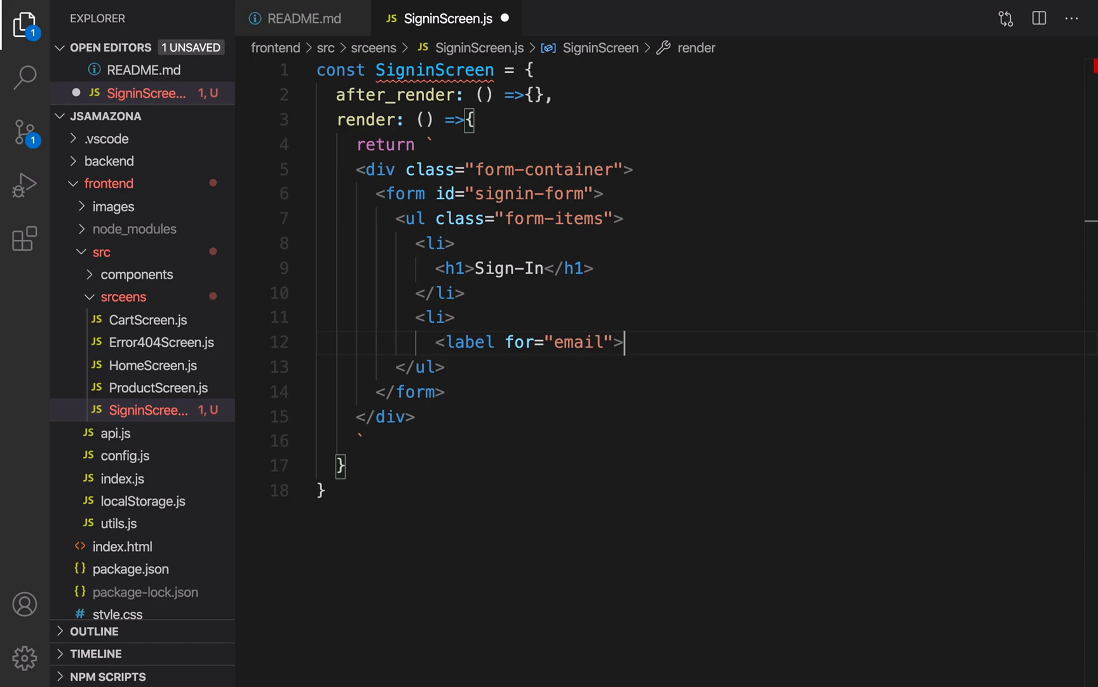
pyautogui.write('Email</lab')
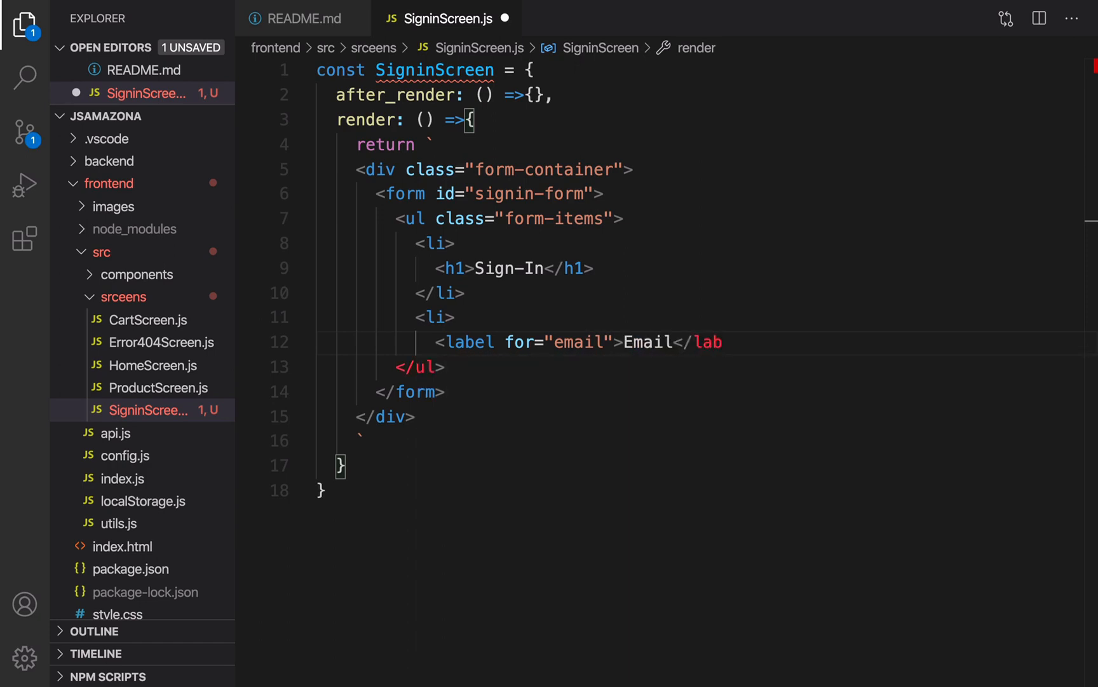
pyautogui.write('i')
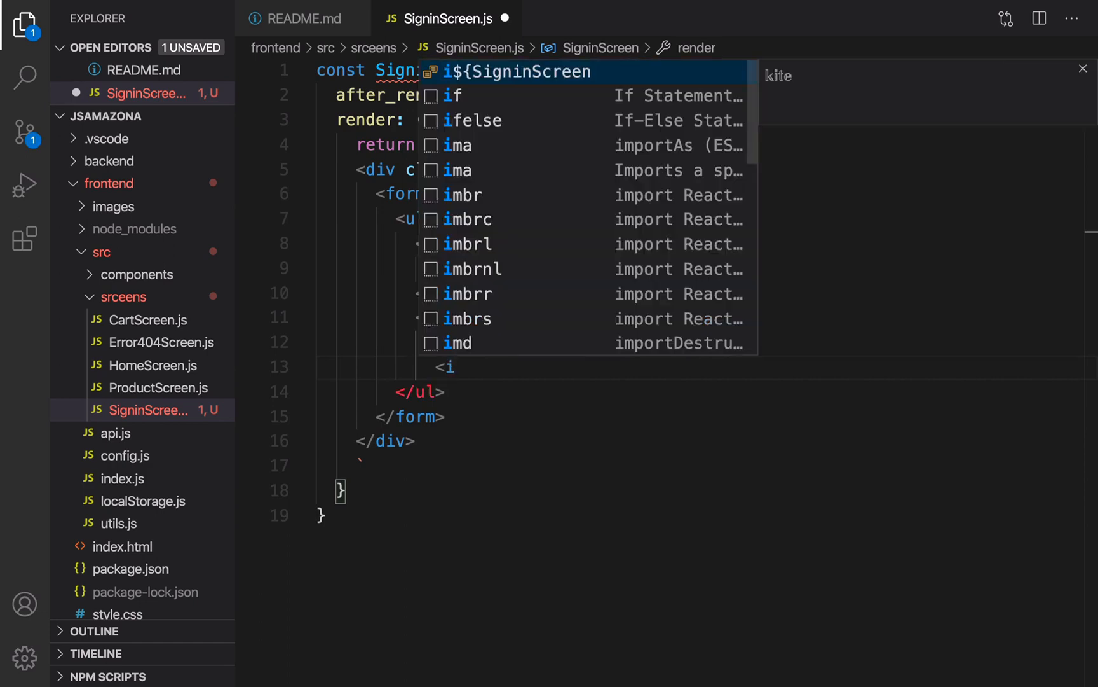
pyautogui.press('Escape')
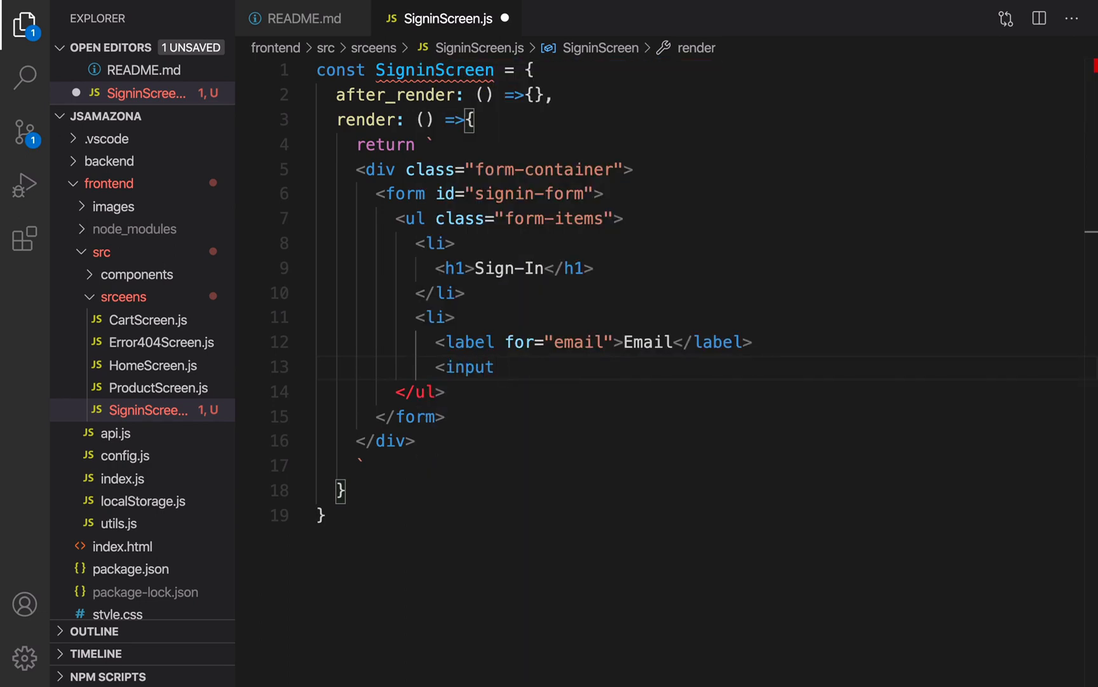
pyautogui.write('type="email" name')
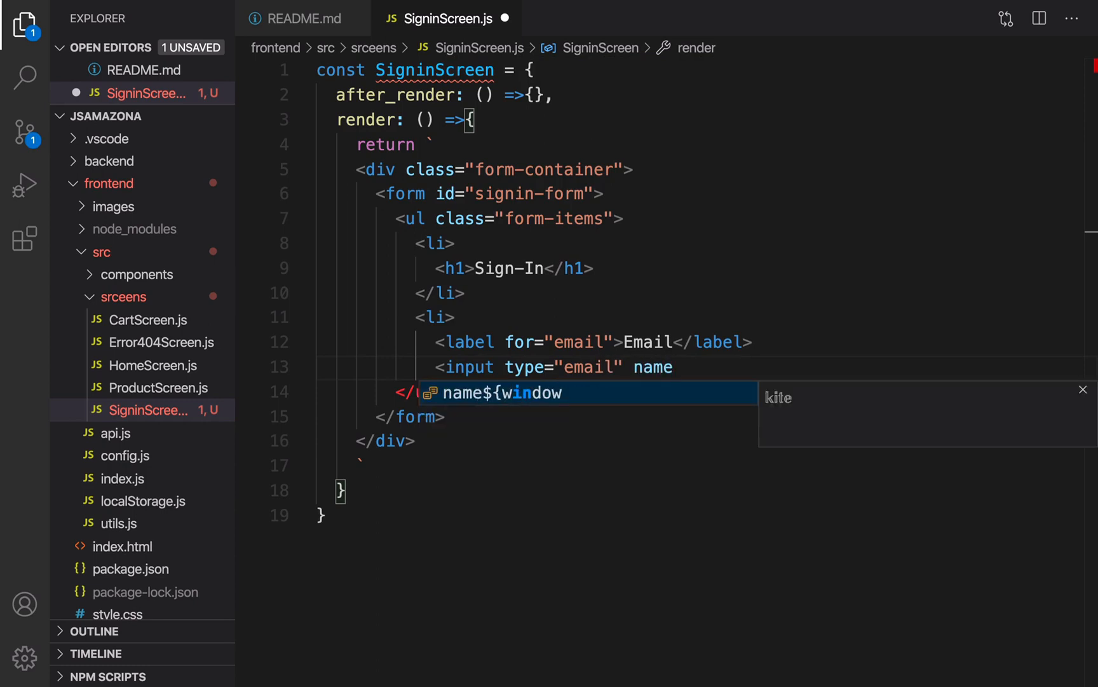
pyautogui.write('="email" id="email" />')
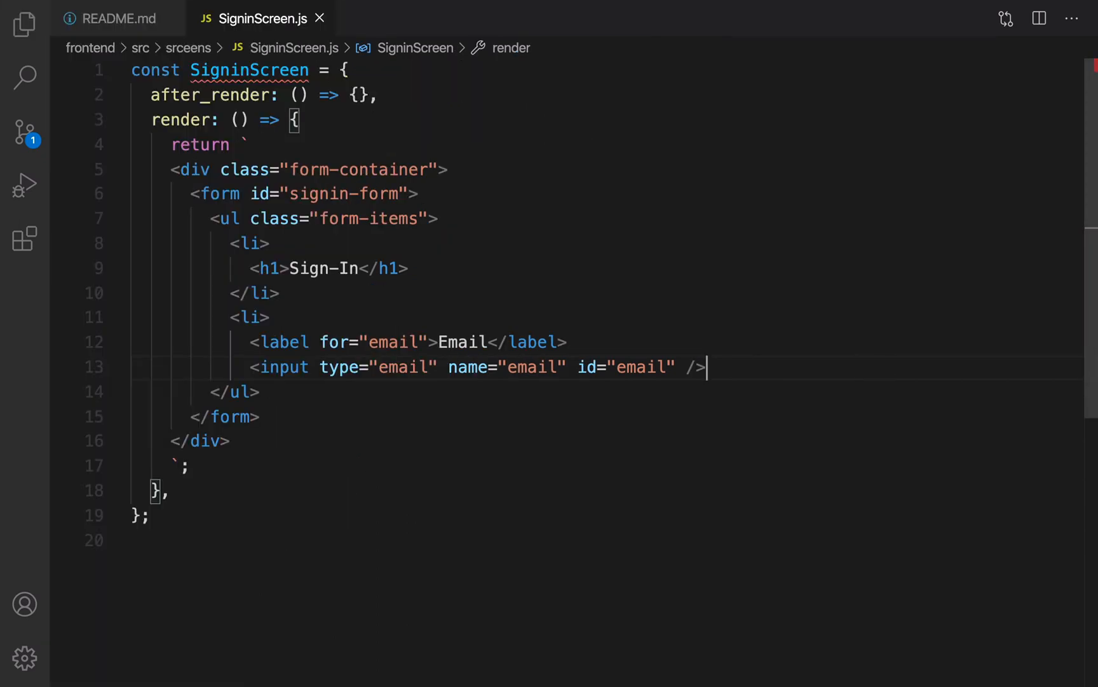
# Close the email item and start a new item with a Password label.
pyautogui.press('Enter')
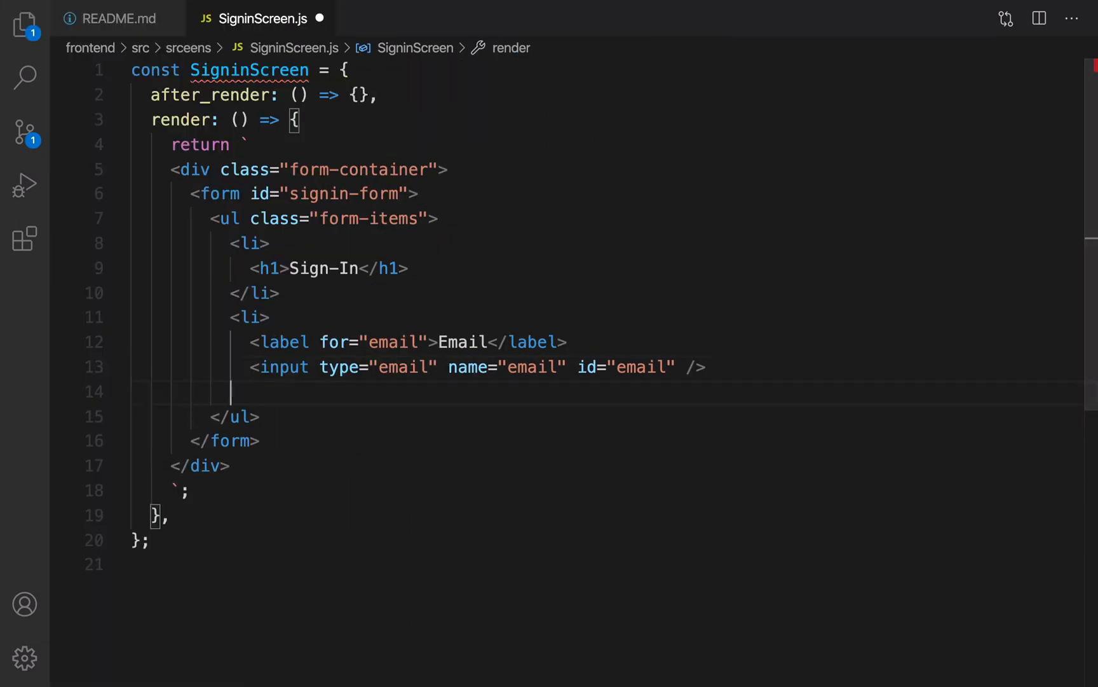
pyautogui.write('</li>')
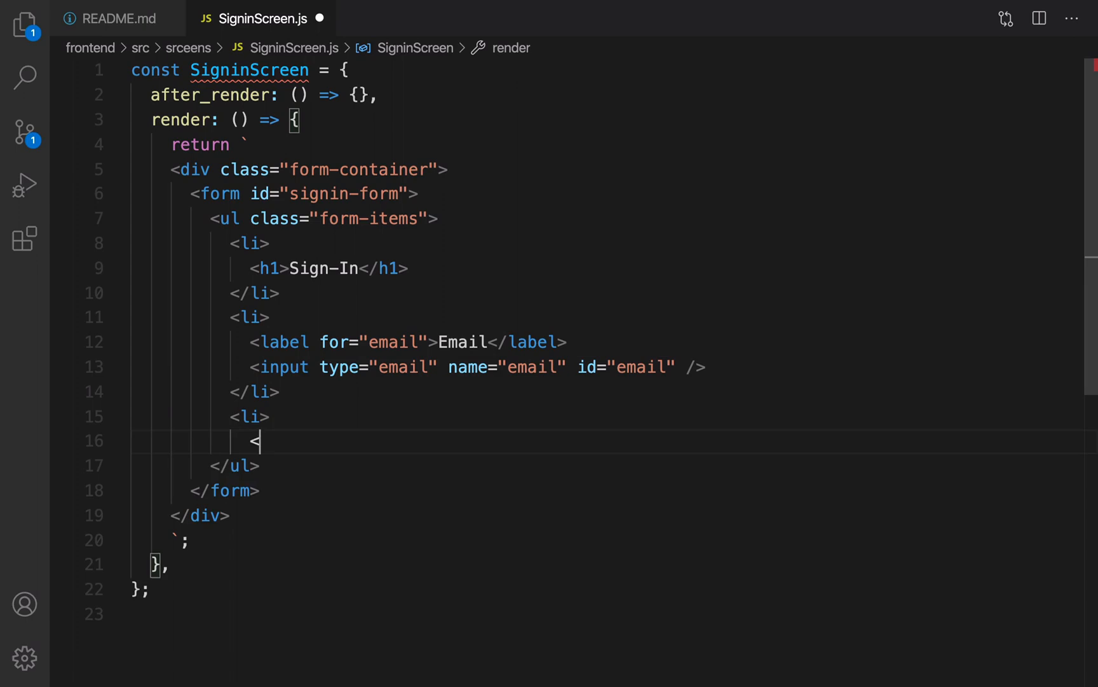
pyautogui.write('label fo>')
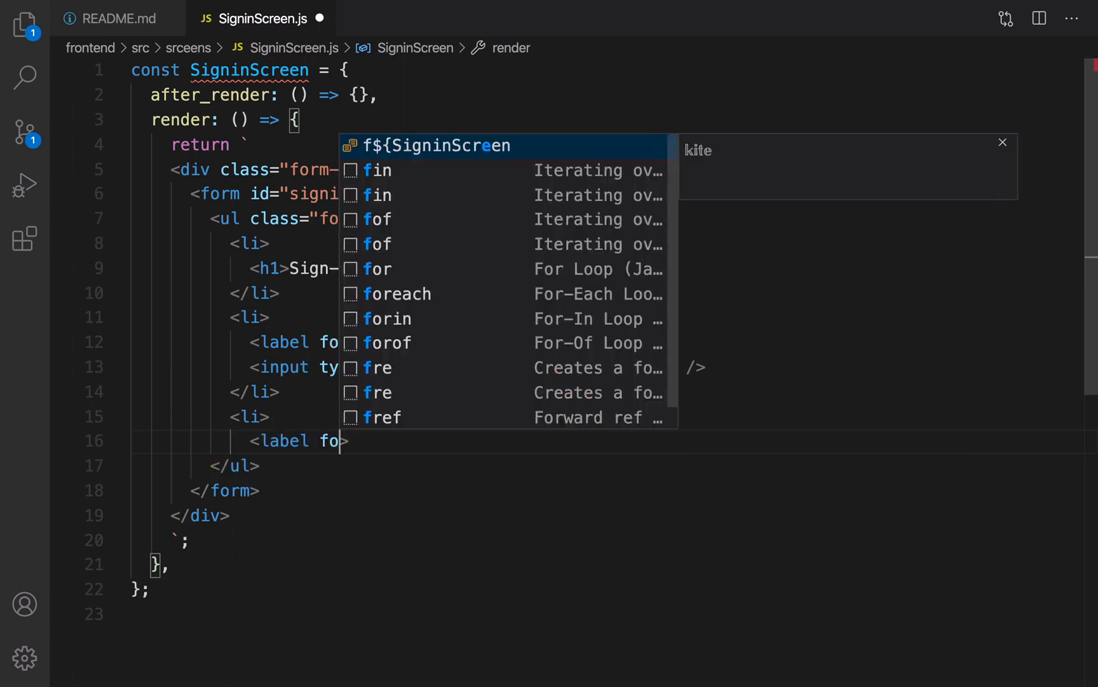
pyautogui.write('password')
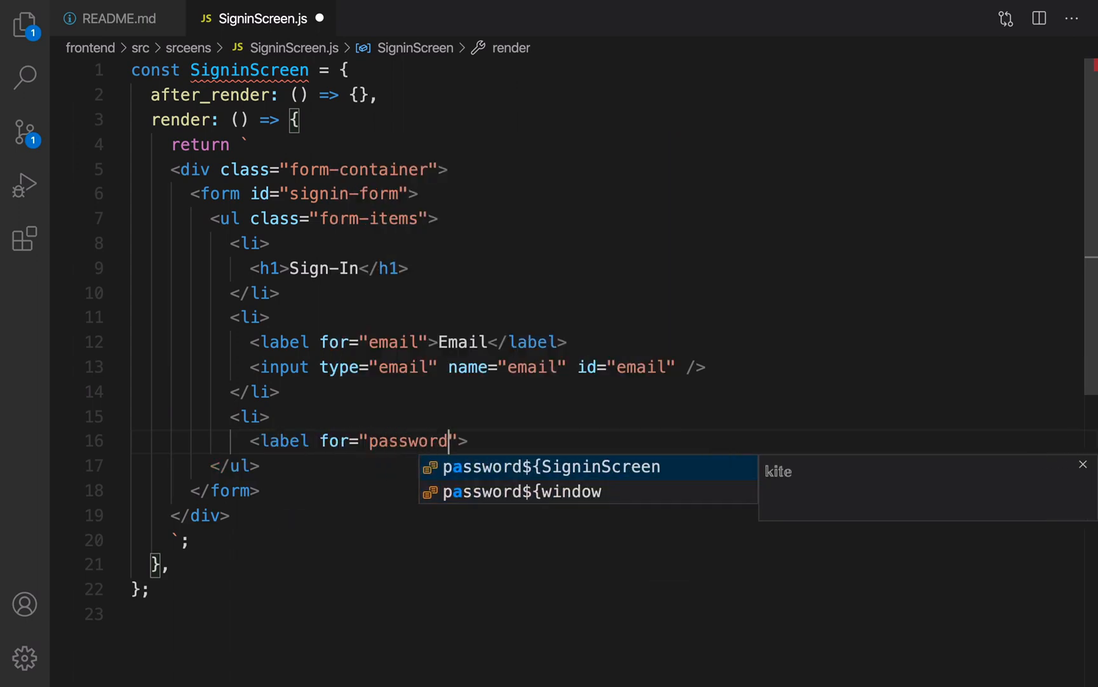
pyautogui.write('">Passwo')
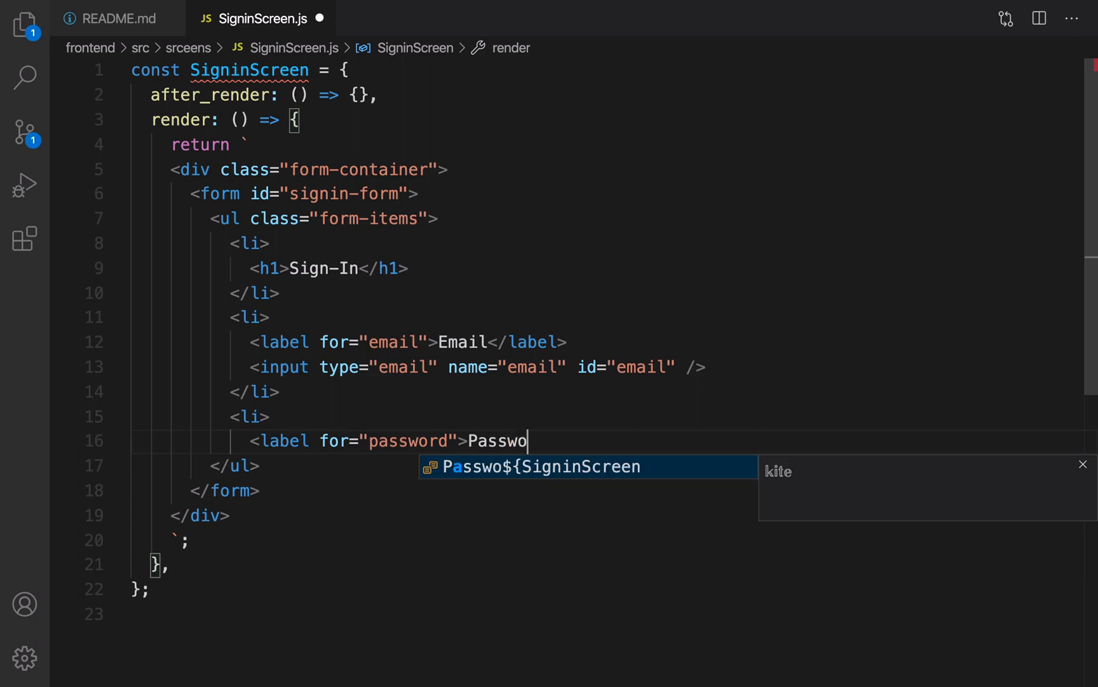
pyautogui.write('rd</label>')
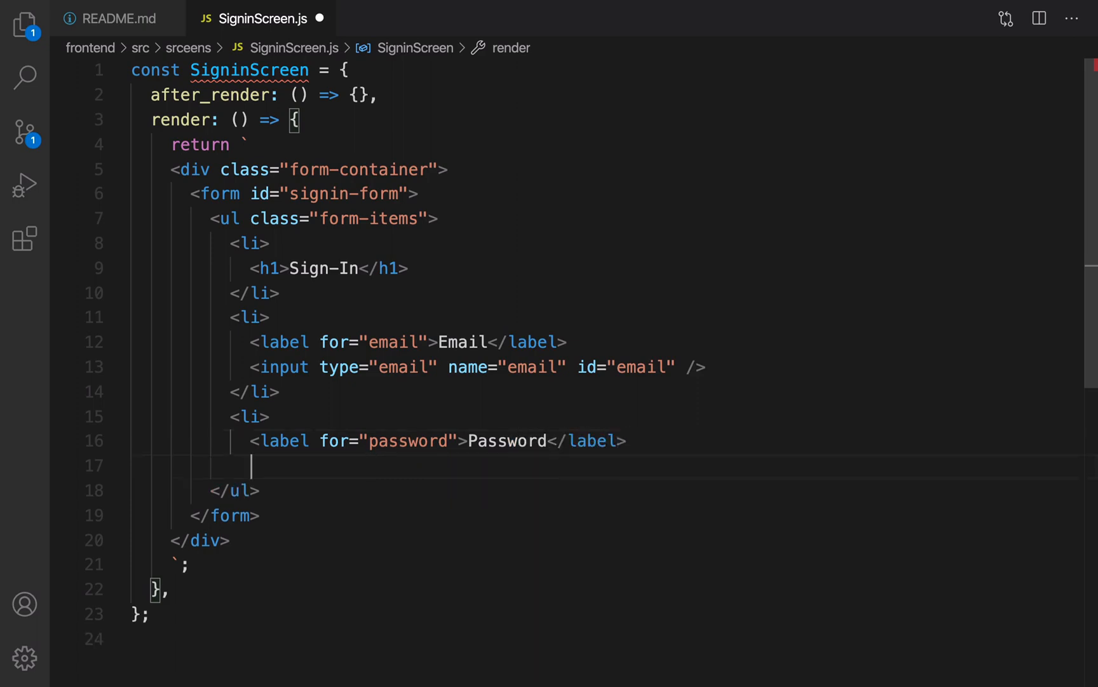
# Add <input type="password" name="password" id="password" /> under the label.
pyautogui.write('<input')
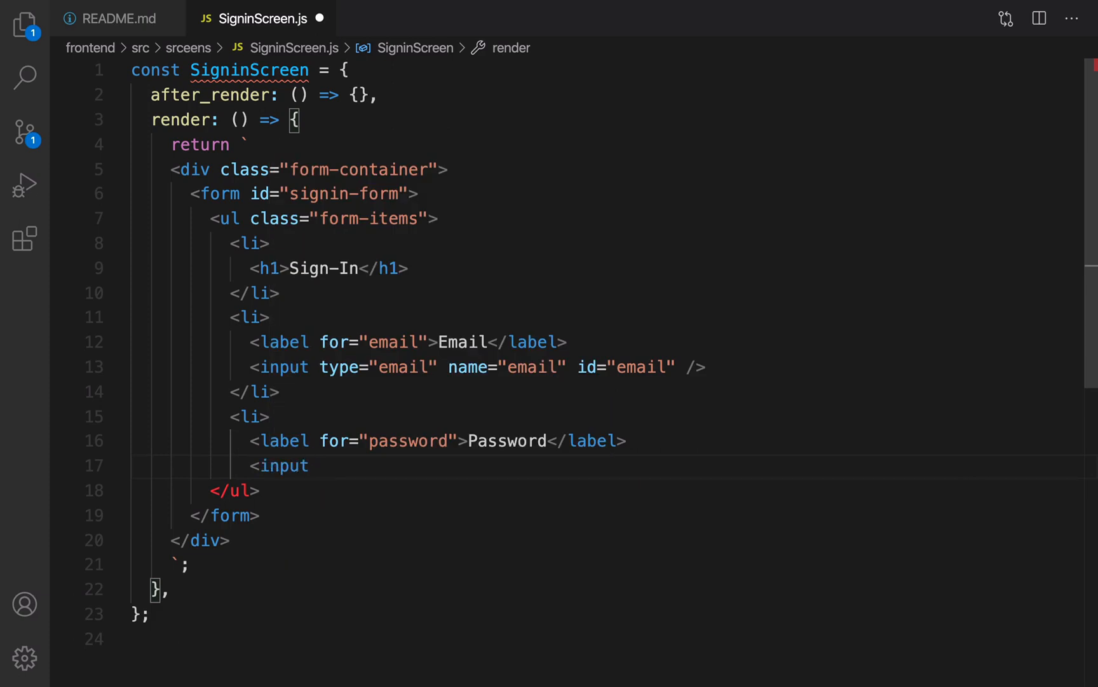
pyautogui.write('type=""')
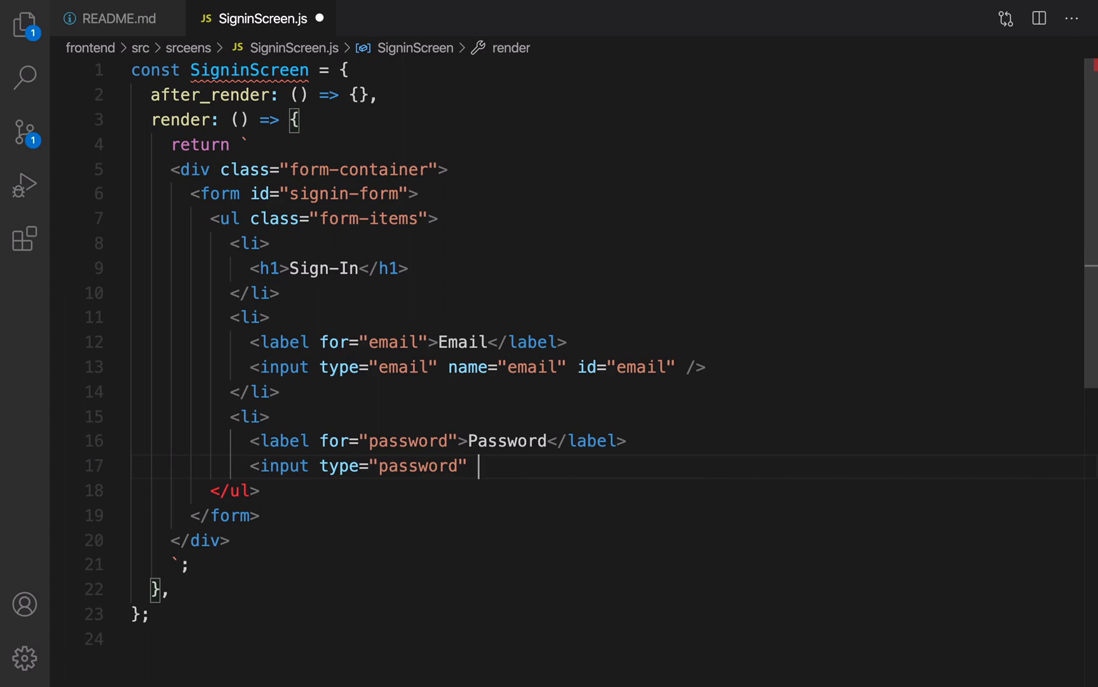
pyautogui.write('name="pas"')
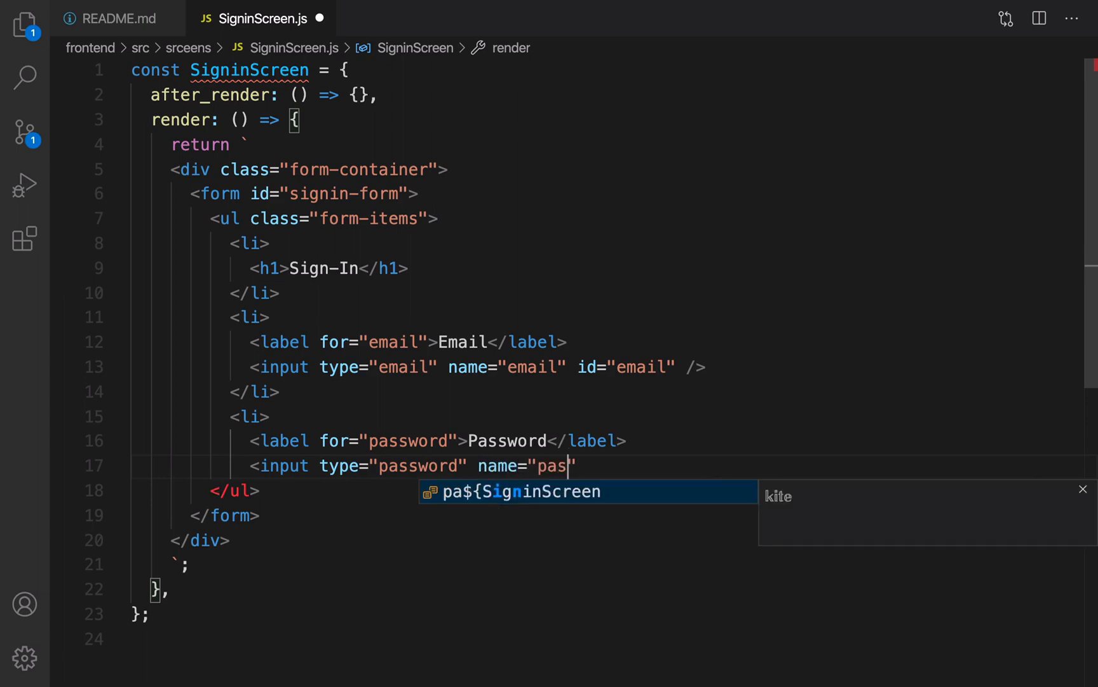
pyautogui.write('sword" i')
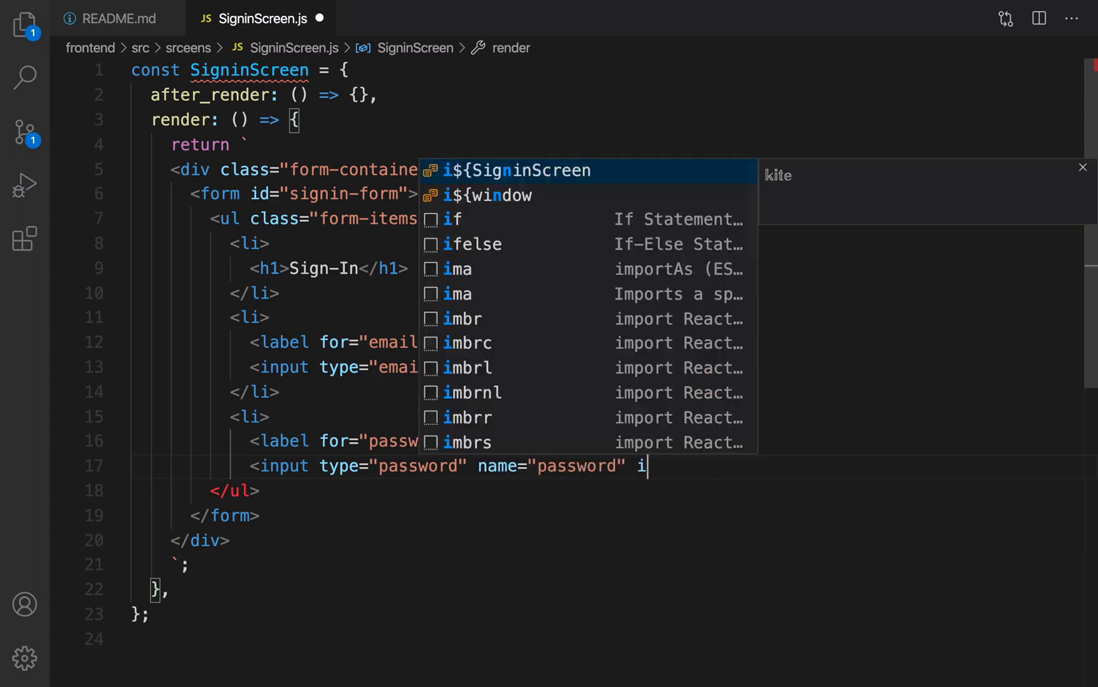
pyautogui.write('d="password" />')
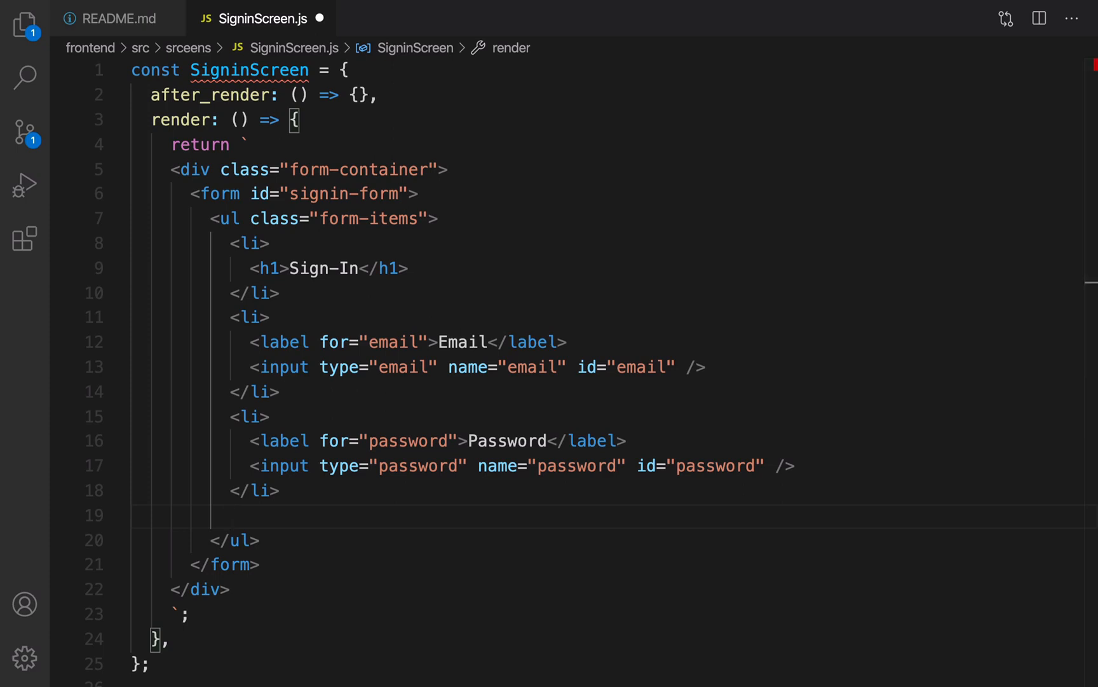
# Add a list item with <button type="submit" class="primary">Signin</button>.
pyautogui.write('<li>')
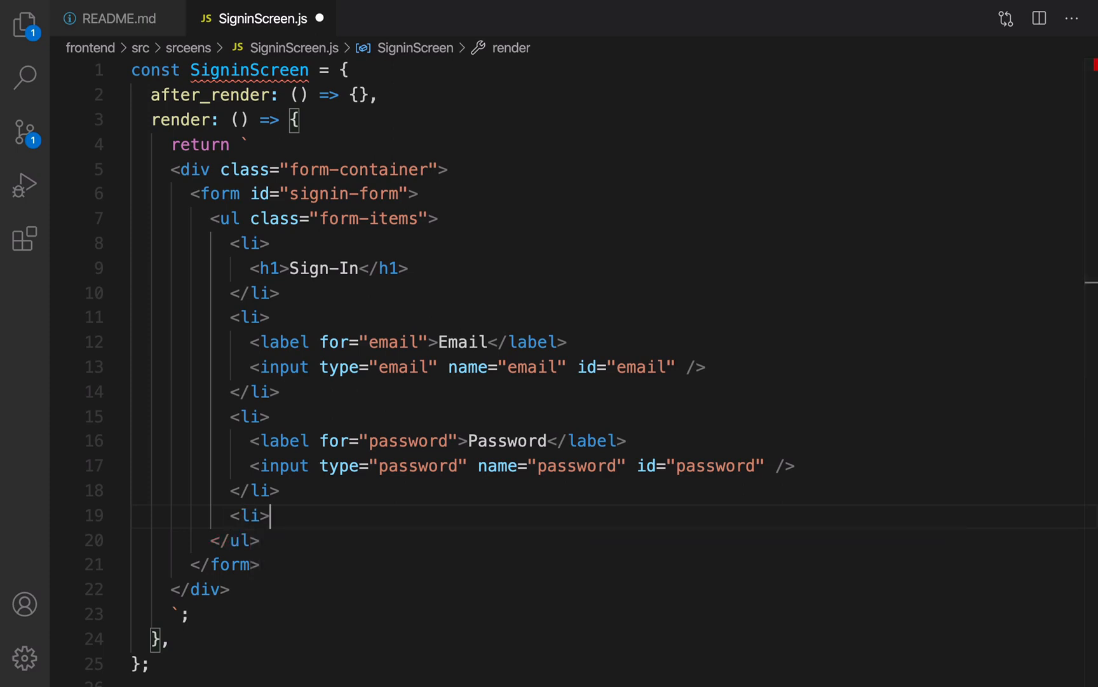
pyautogui.write('<button type=')
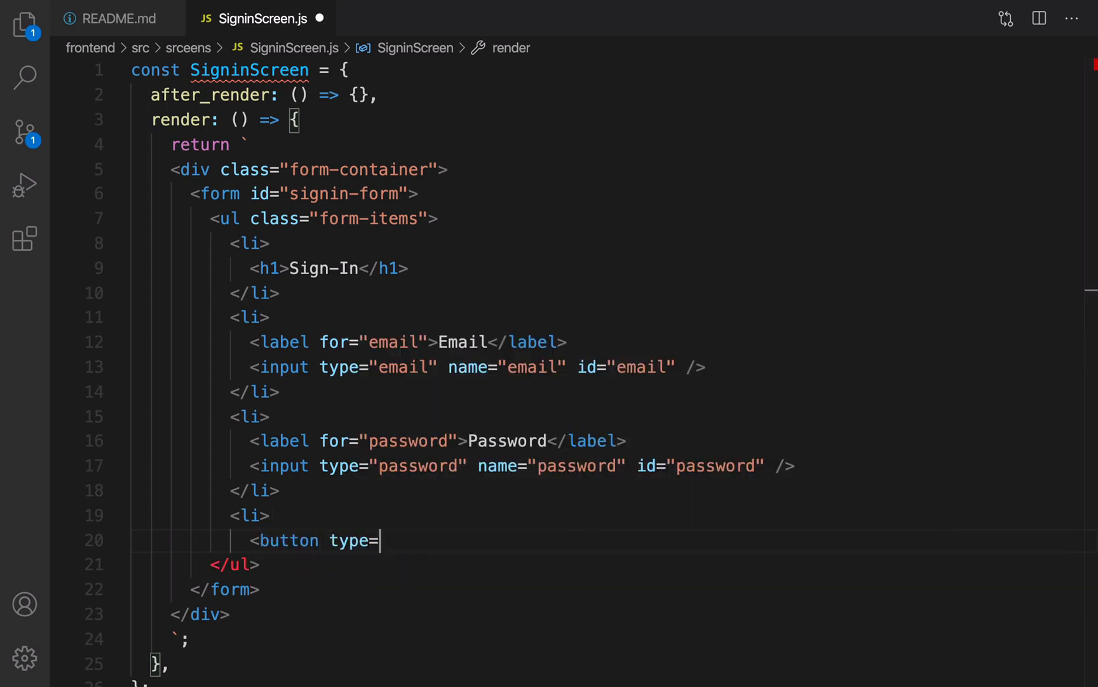
pyautogui.write('"submit"')
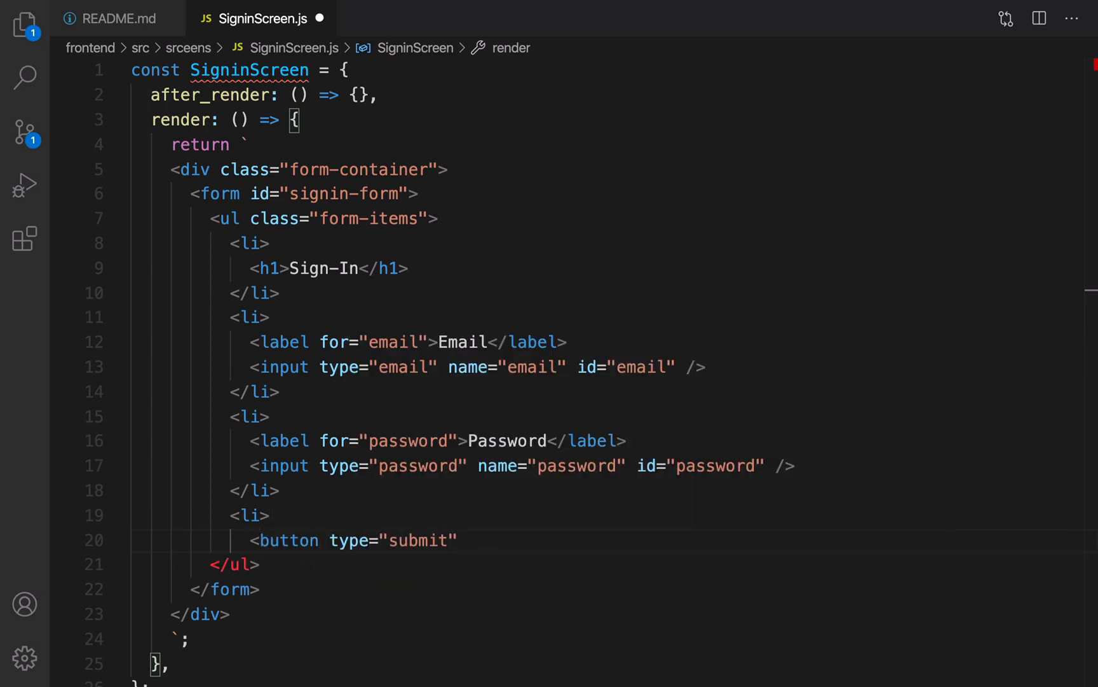
pyautogui.write('class')
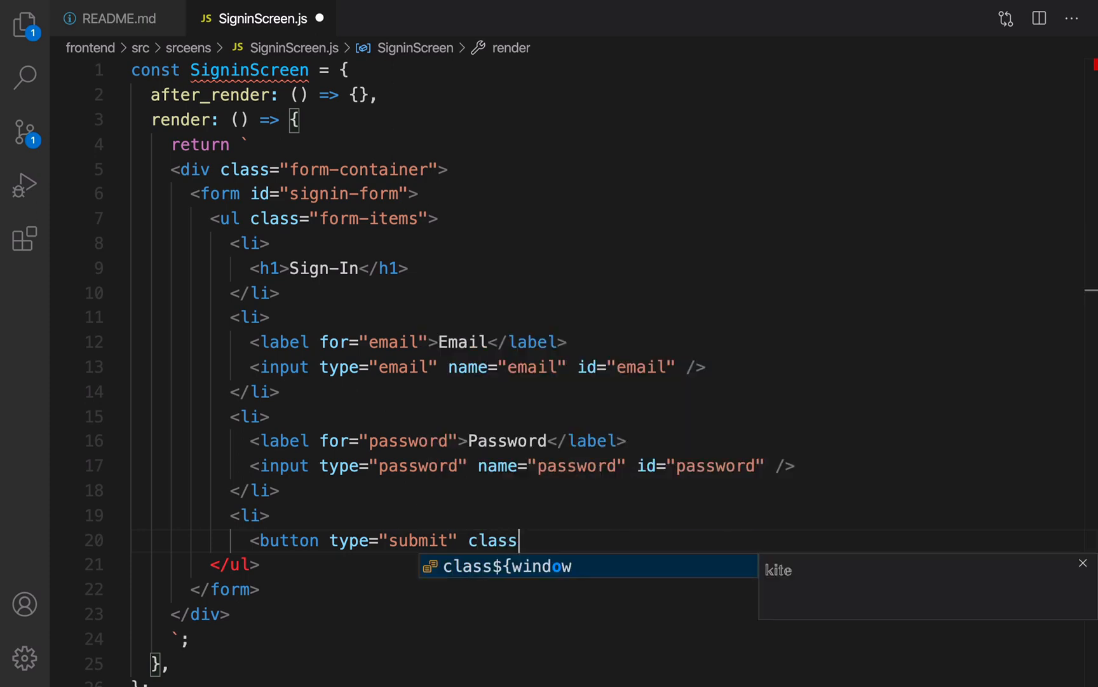
pyautogui.write('="pri"')
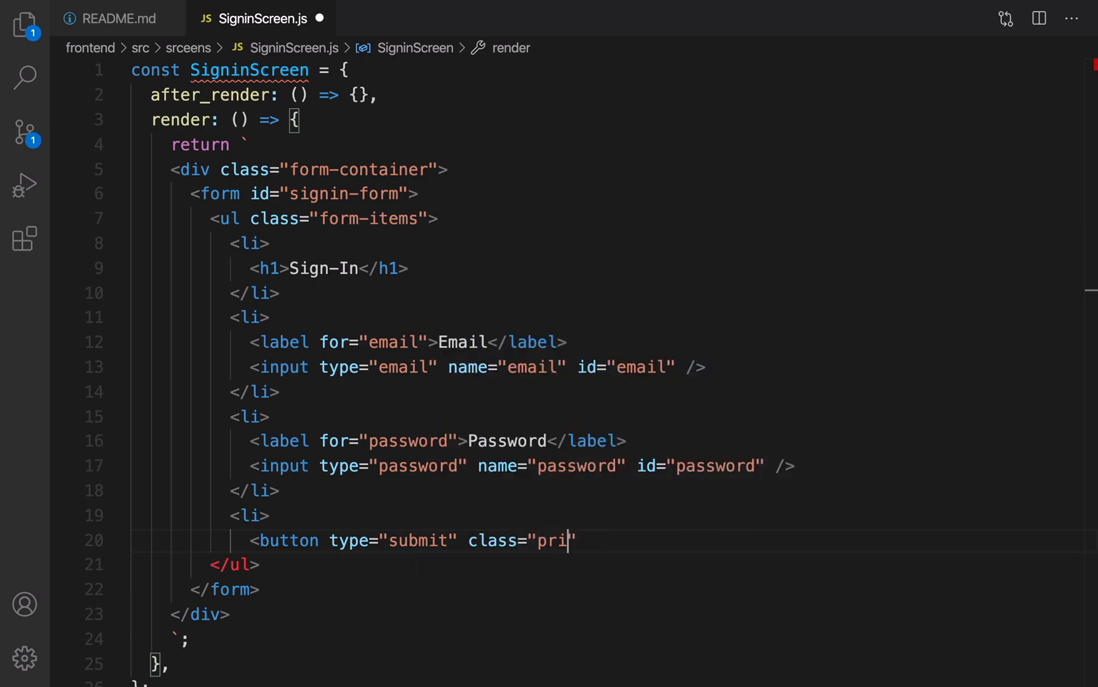
pyautogui.write('mary"')
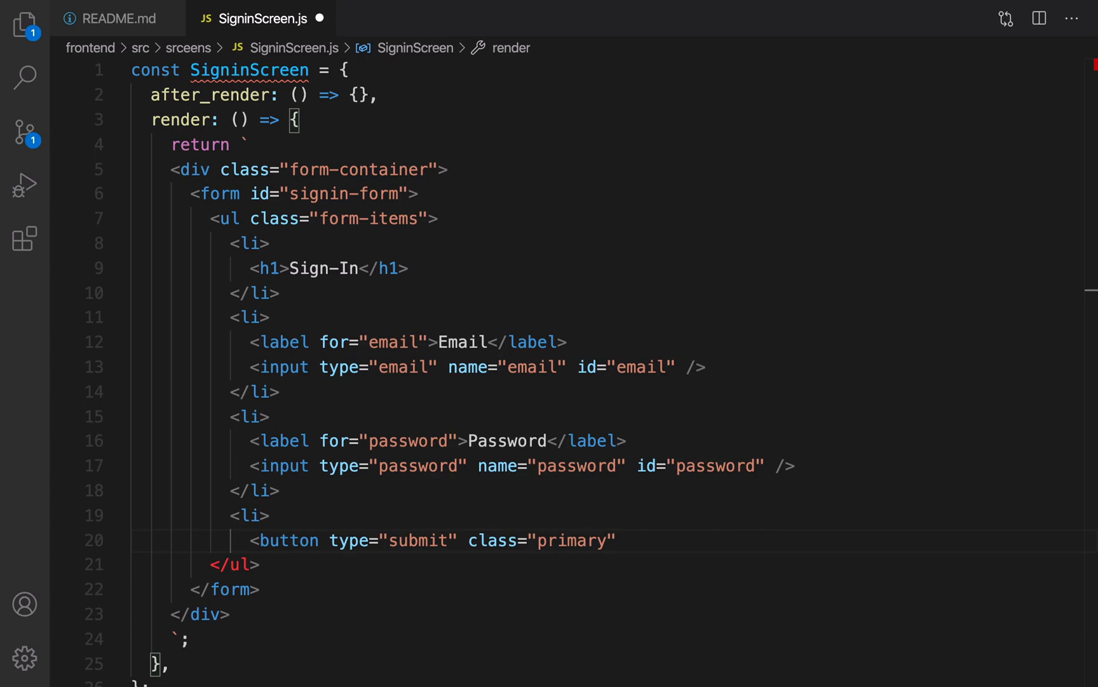
pyautogui.write('>')
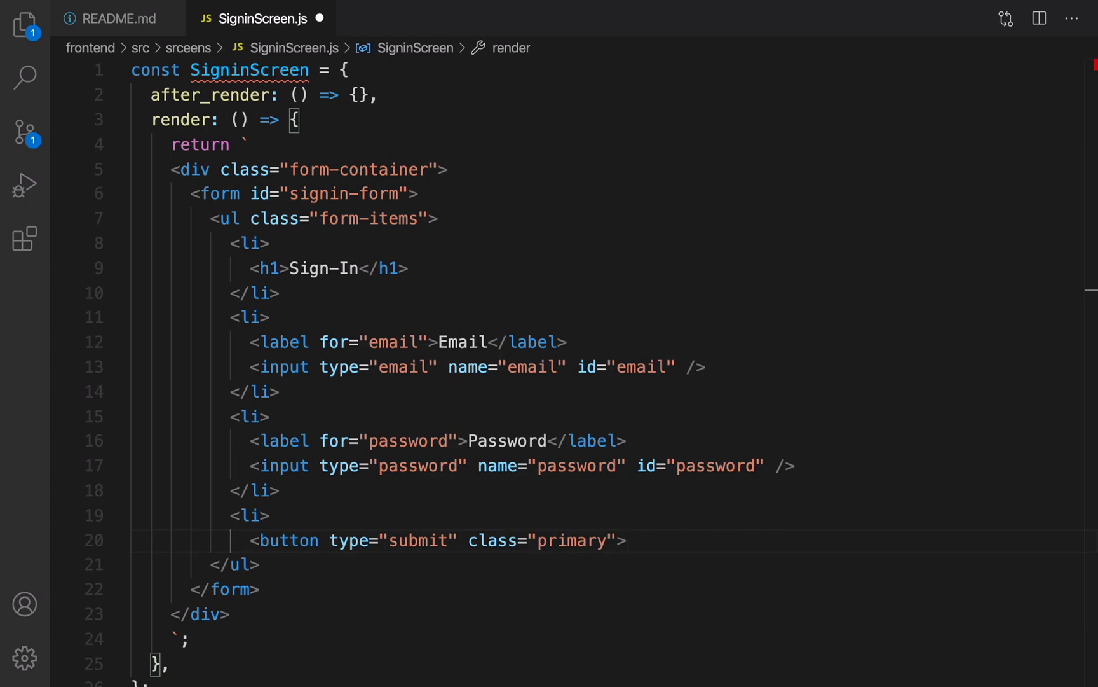
pyautogui.write('D')
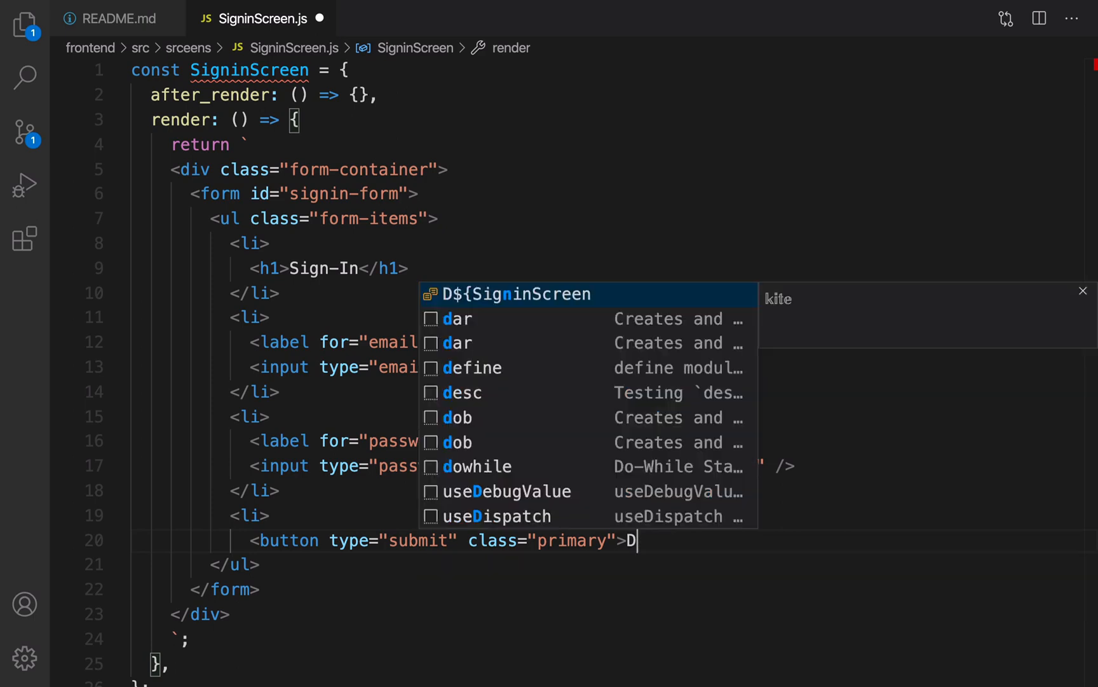
pyautogui.write('ignin')
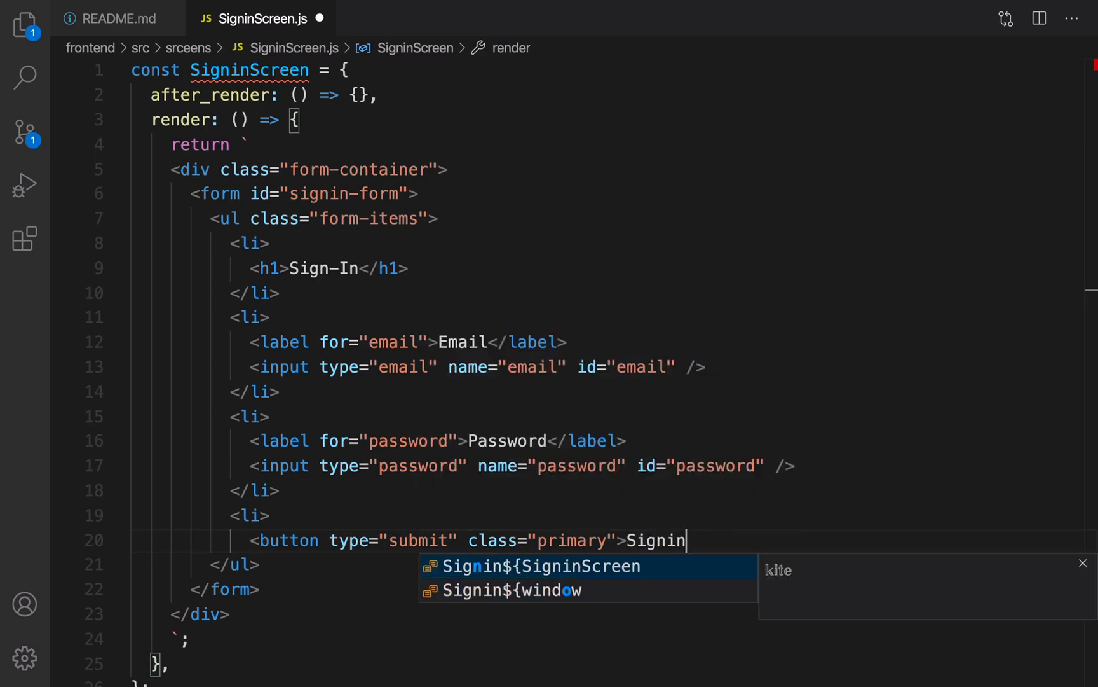
pyautogui.write('</button>')
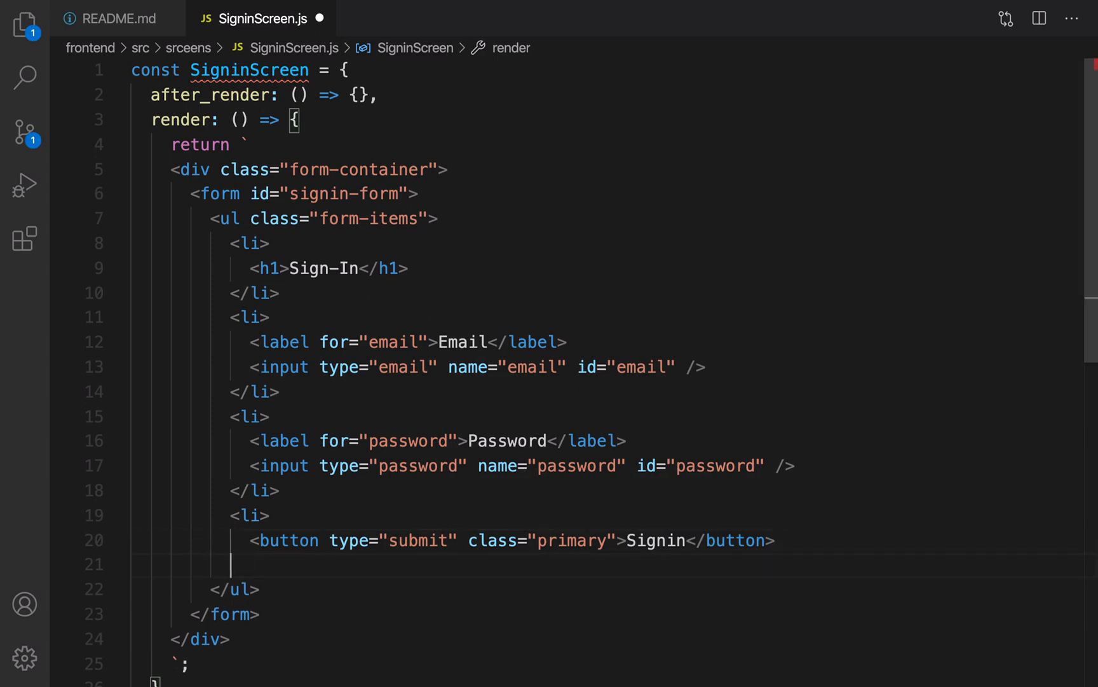
pyautogui.write('</li>')
pyautogui.write('<li>')
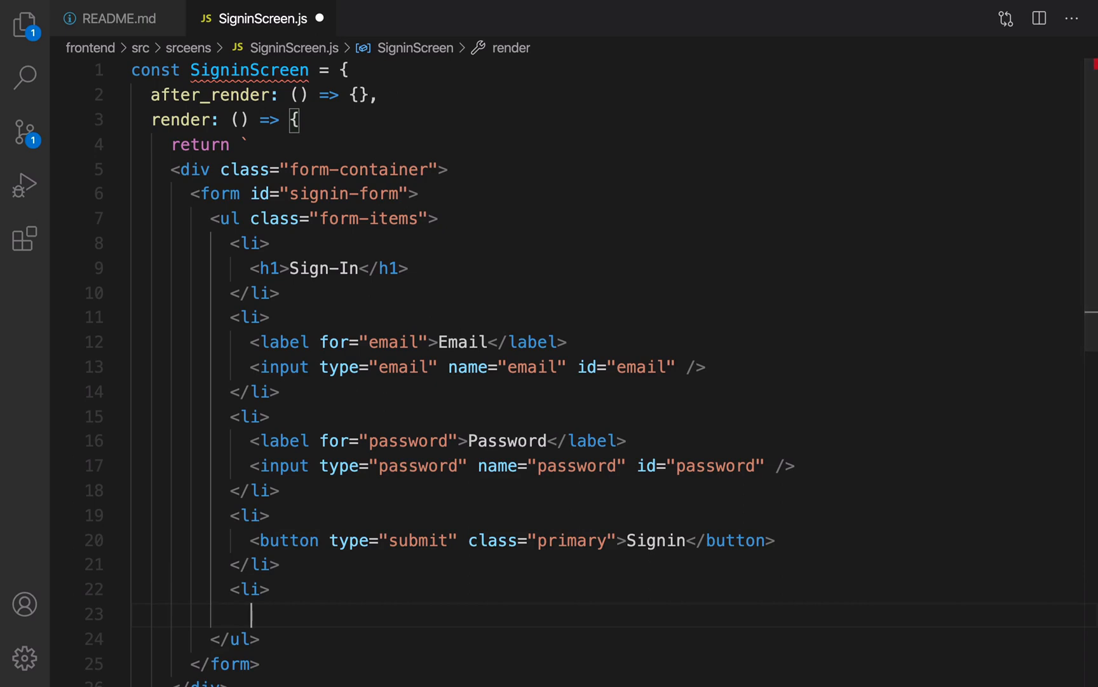
# Add a div reading New User? with a Create your account link to /#/register.
pyautogui.write('<div>')
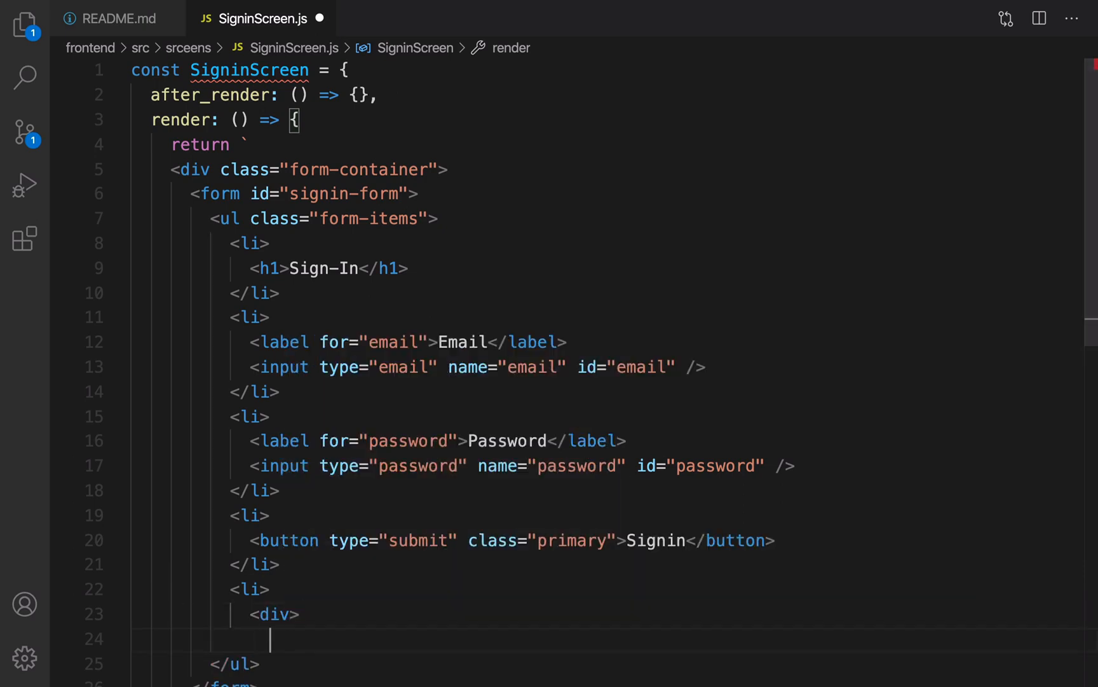
pyautogui.write('N')
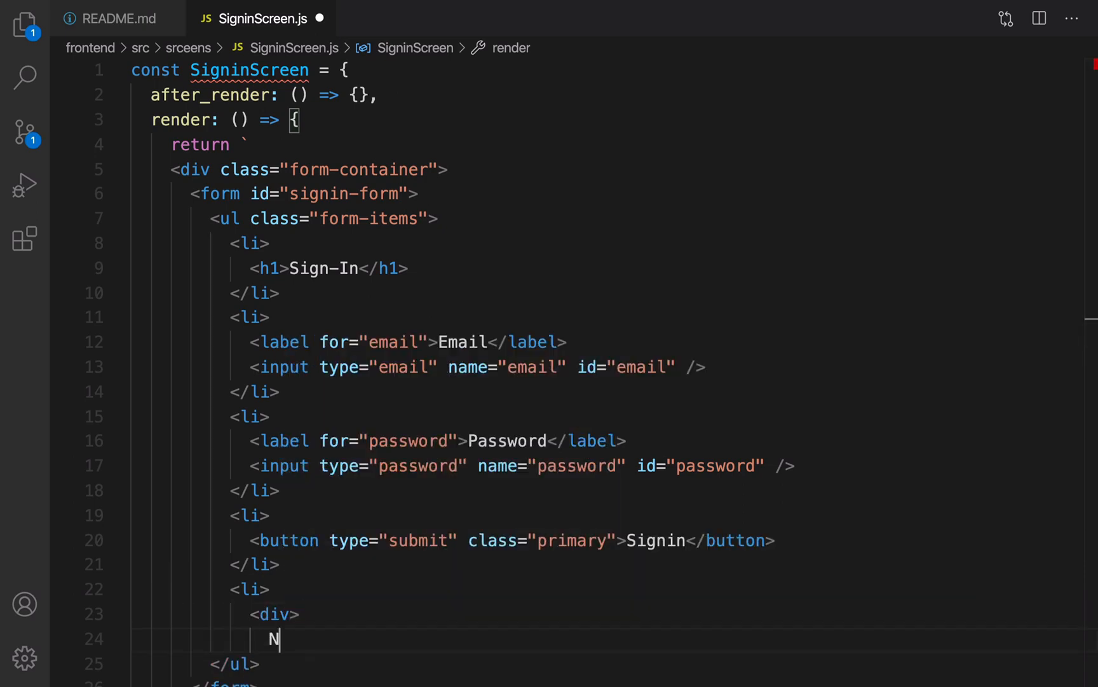
pyautogui.write('ew')
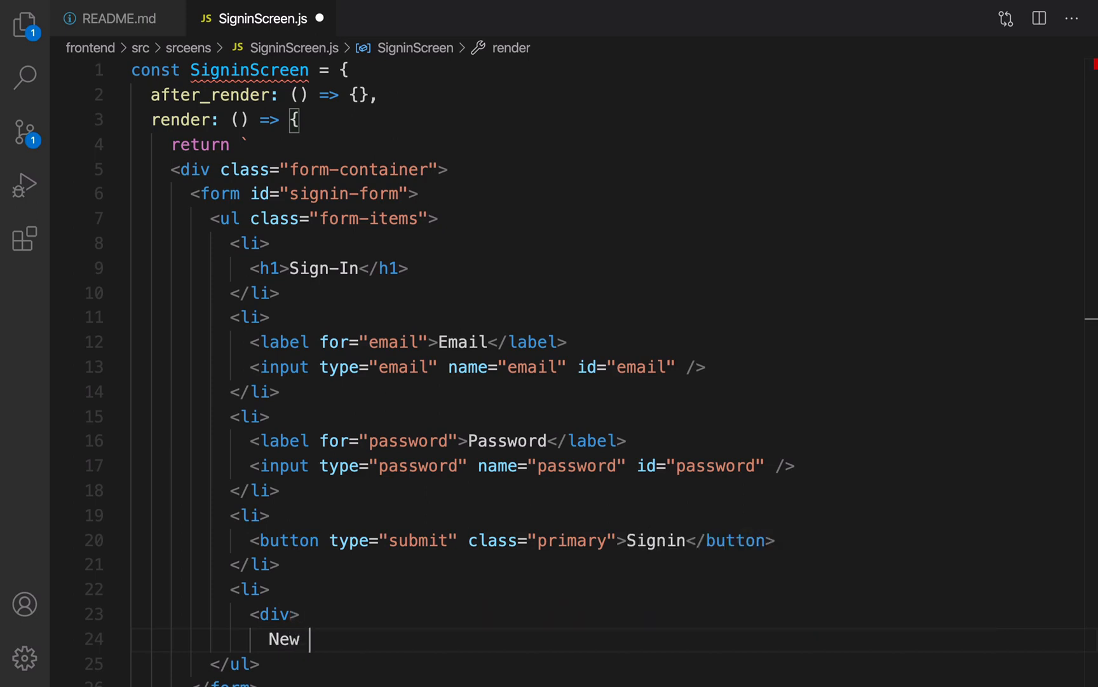
pyautogui.write('User?')
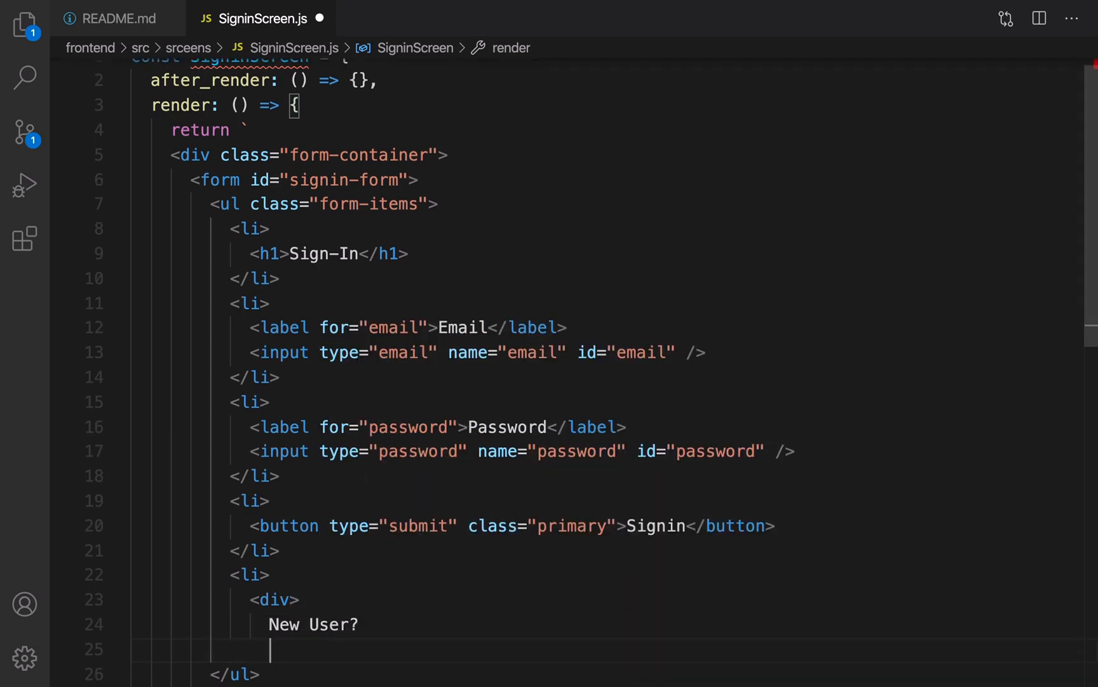
pyautogui.write('<a hef="/"')
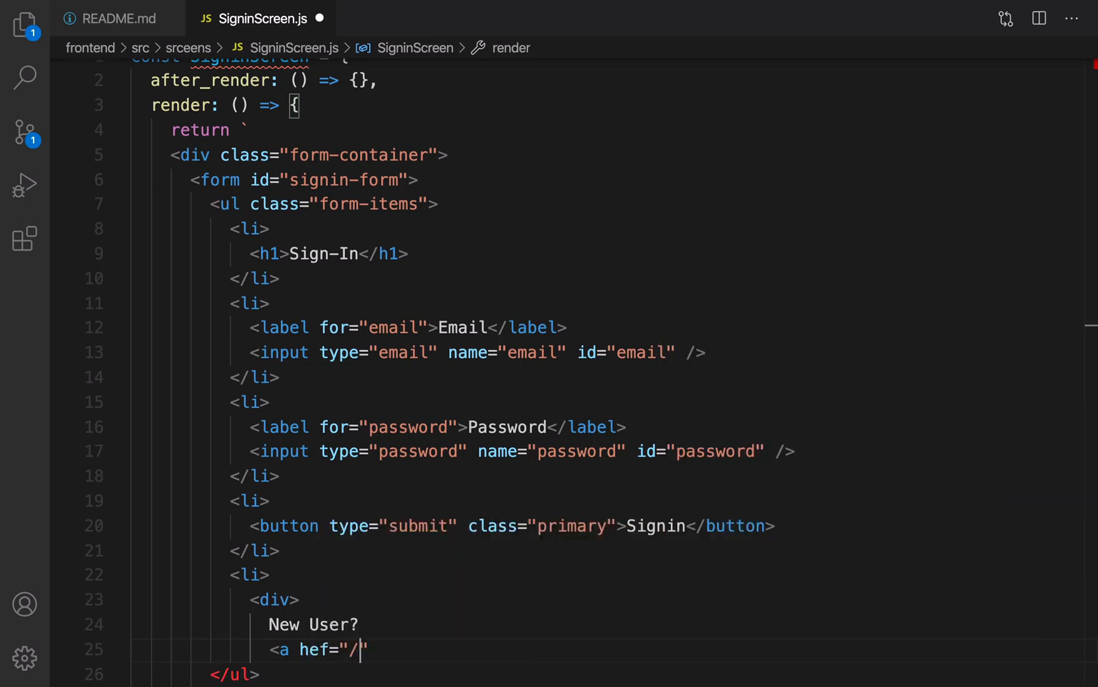
pyautogui.write('#/reg')
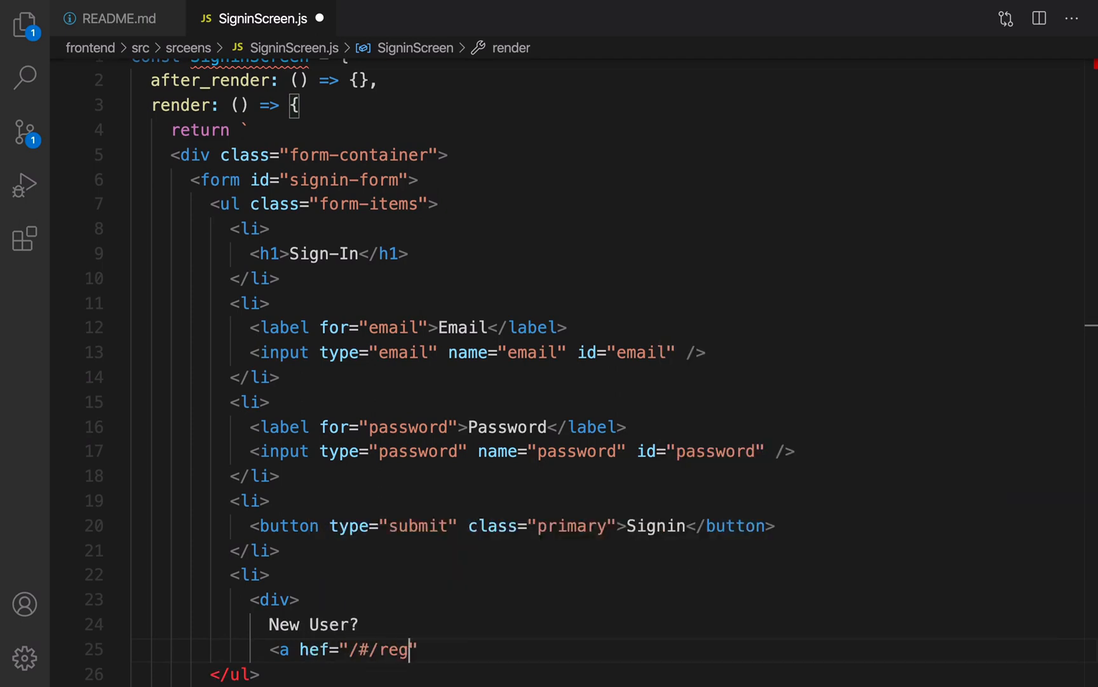
pyautogui.write('ister">')
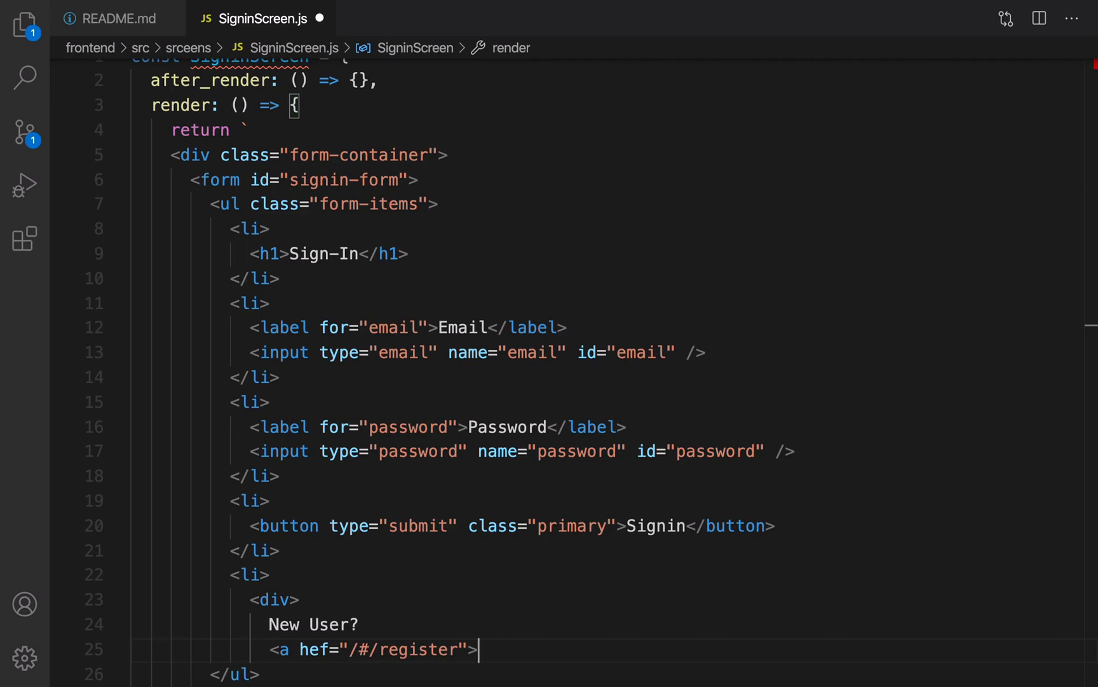
pyautogui.write('Create')
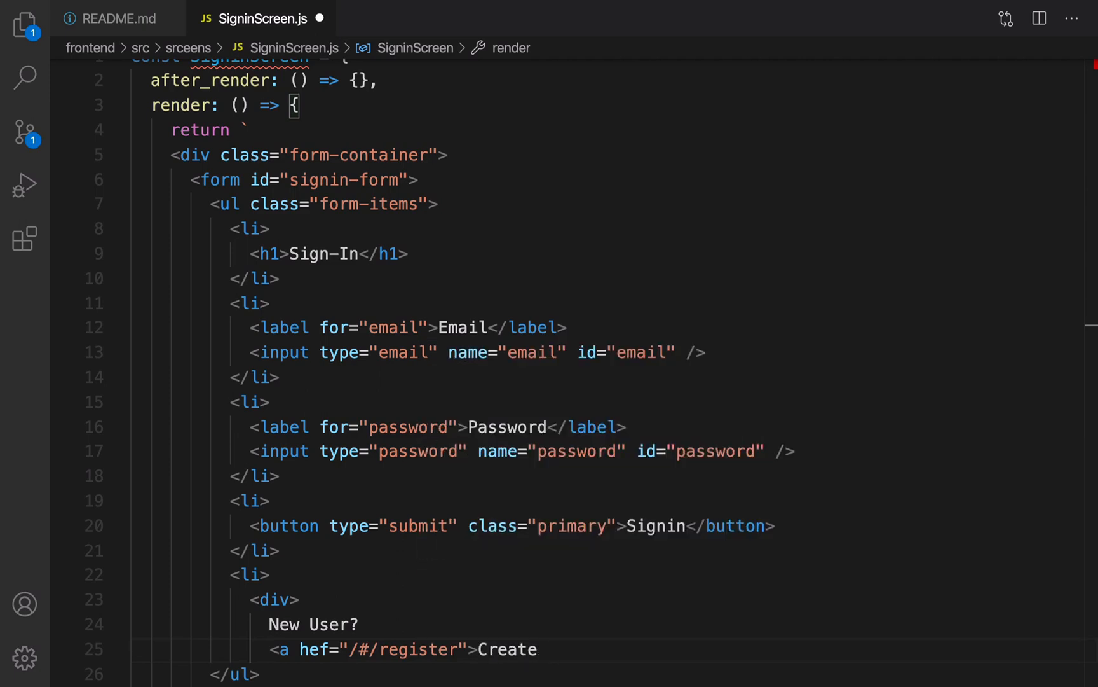
pyautogui.write('your account')
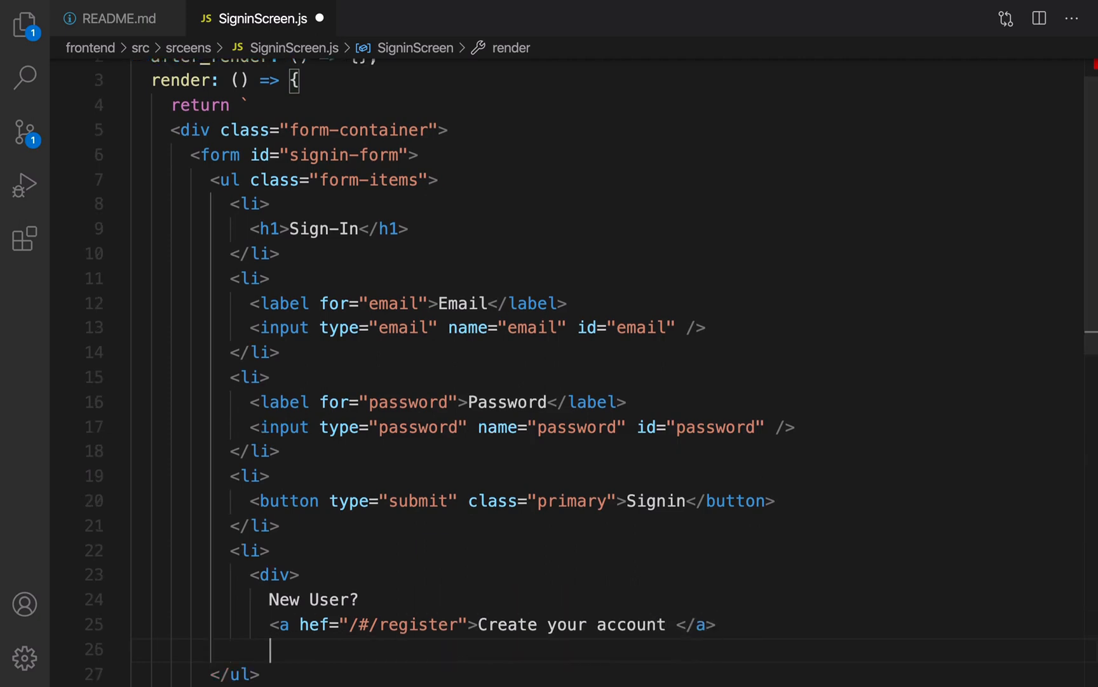
pyautogui.write('</div>')
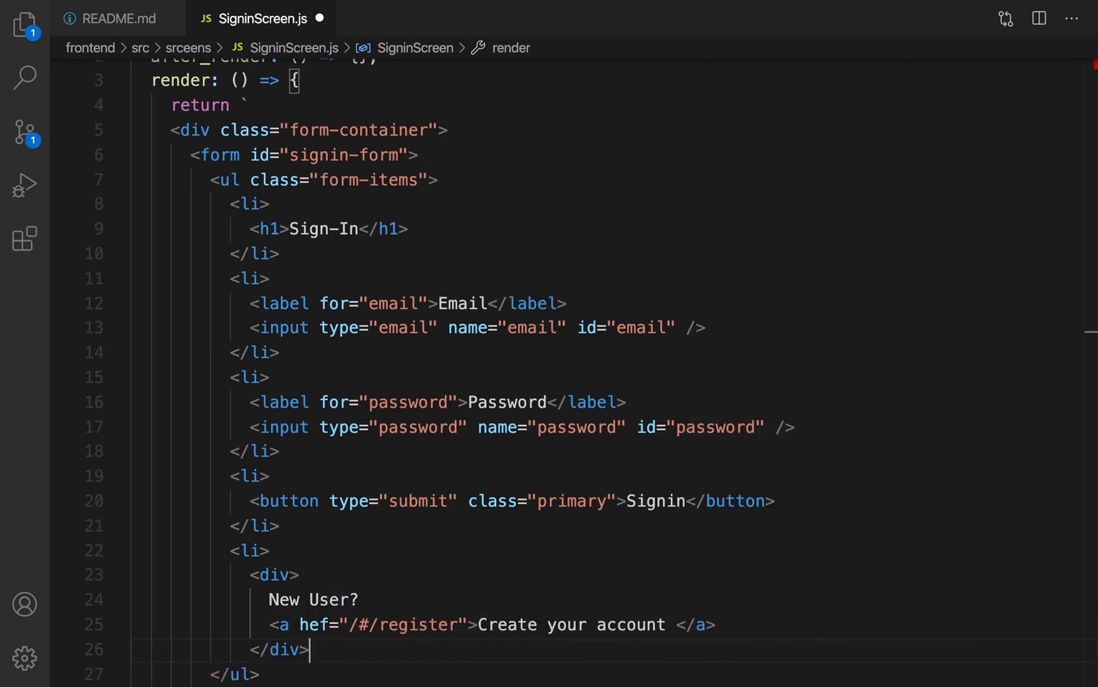
pyautogui.scroll(-3)
pyautogui.write('</li>')
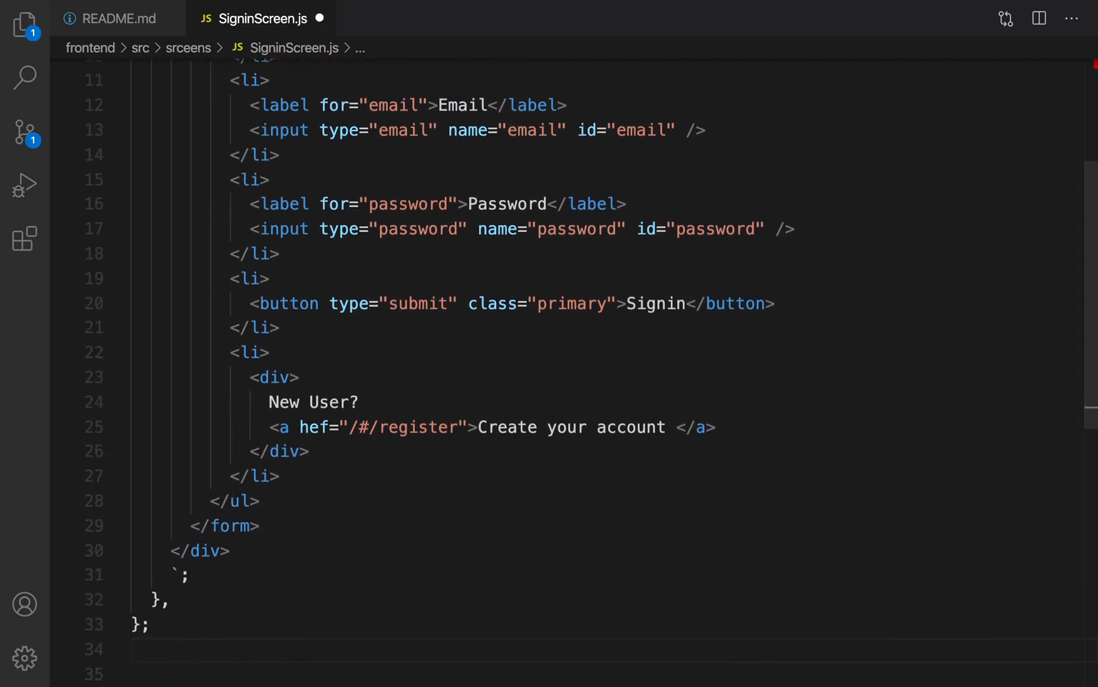
# End the file with export default SigninScreen, save, and show the Explorer.
pyautogui.write('export default SigninScreen;')
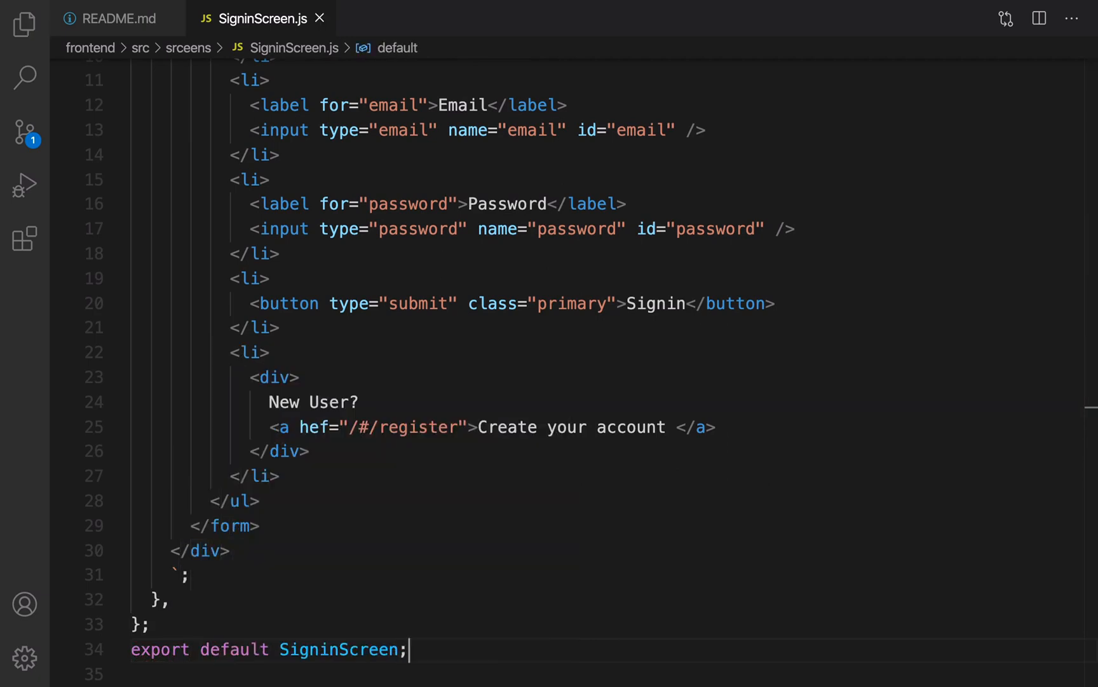
pyautogui.scroll(3)
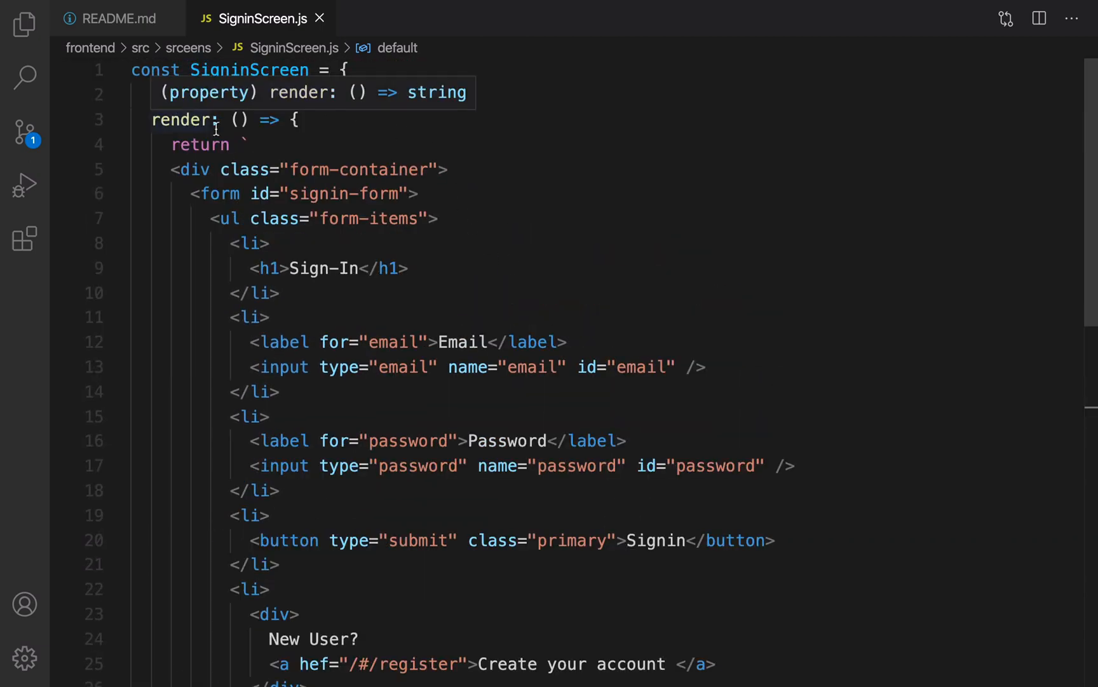
pyautogui.click(25, 25)
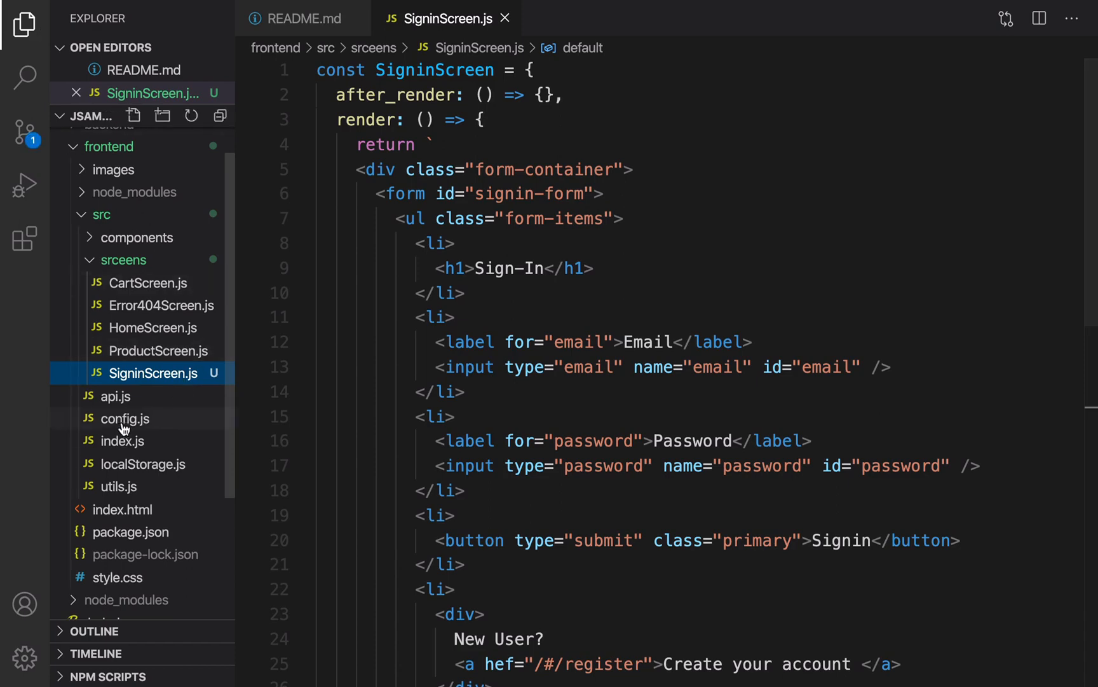
# In index.js, import SigninScreen and add the '/signin': SigninScreen route.
pyautogui.click(122, 440)
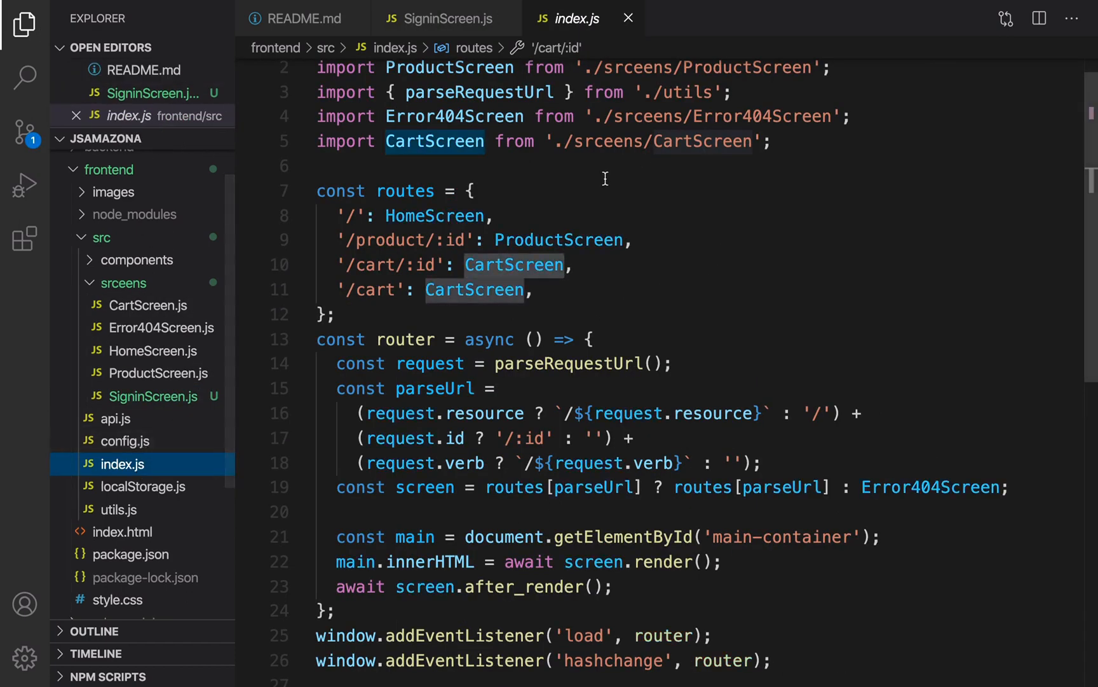
pyautogui.doubleClick(406, 190)
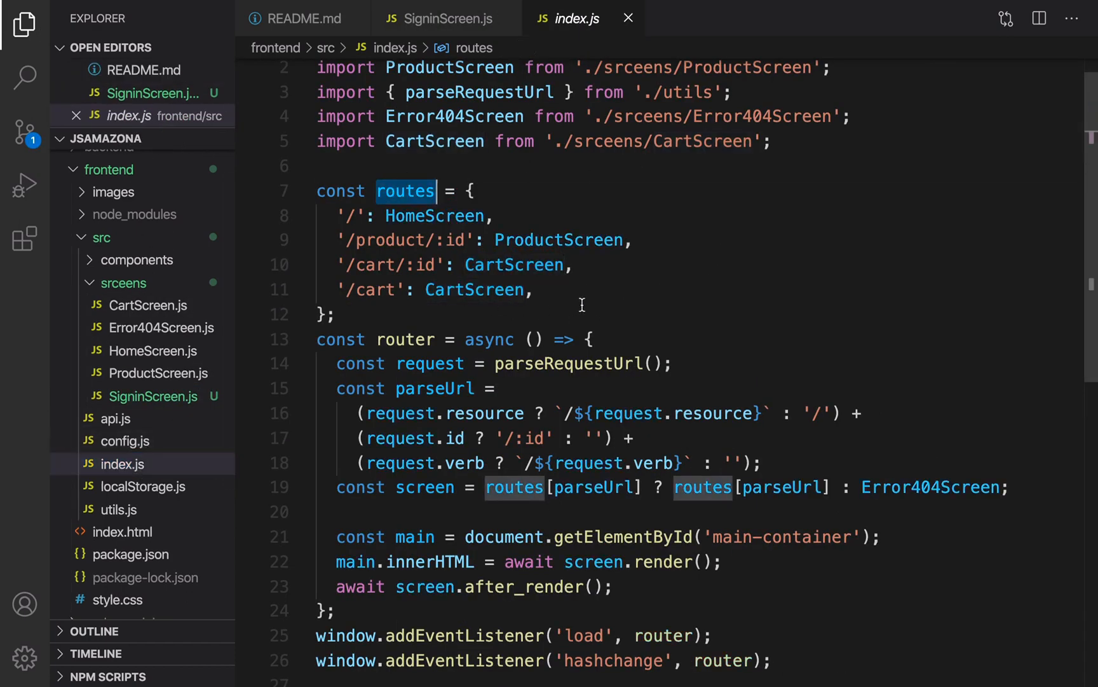
pyautogui.write("''")
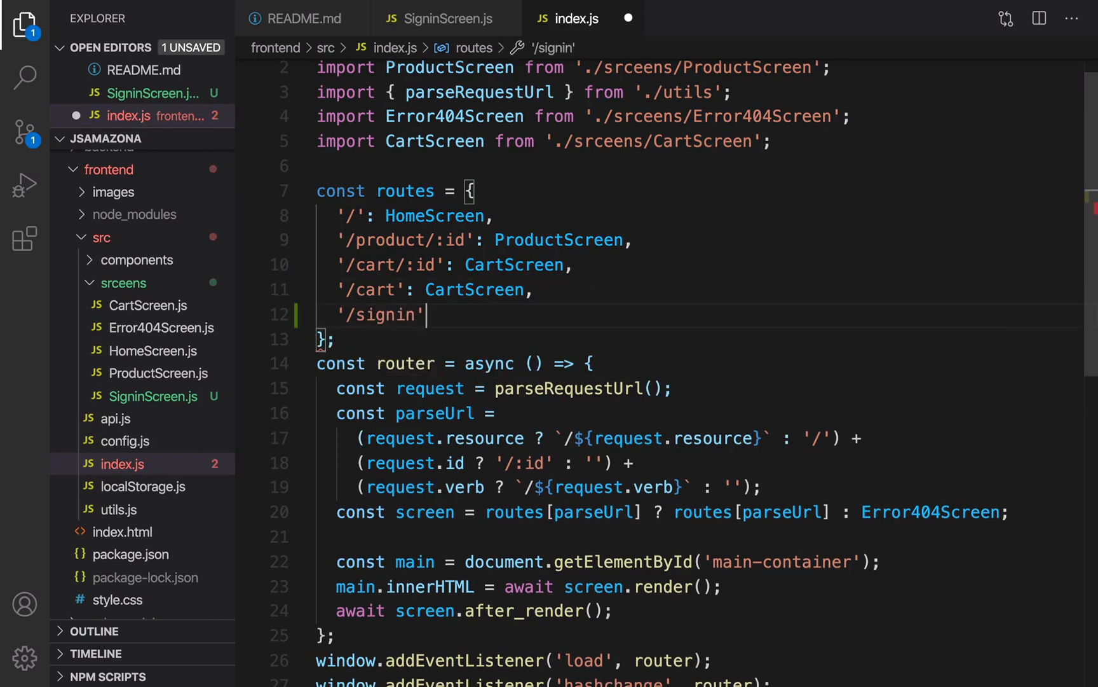
pyautogui.write(': SigninScreen,')
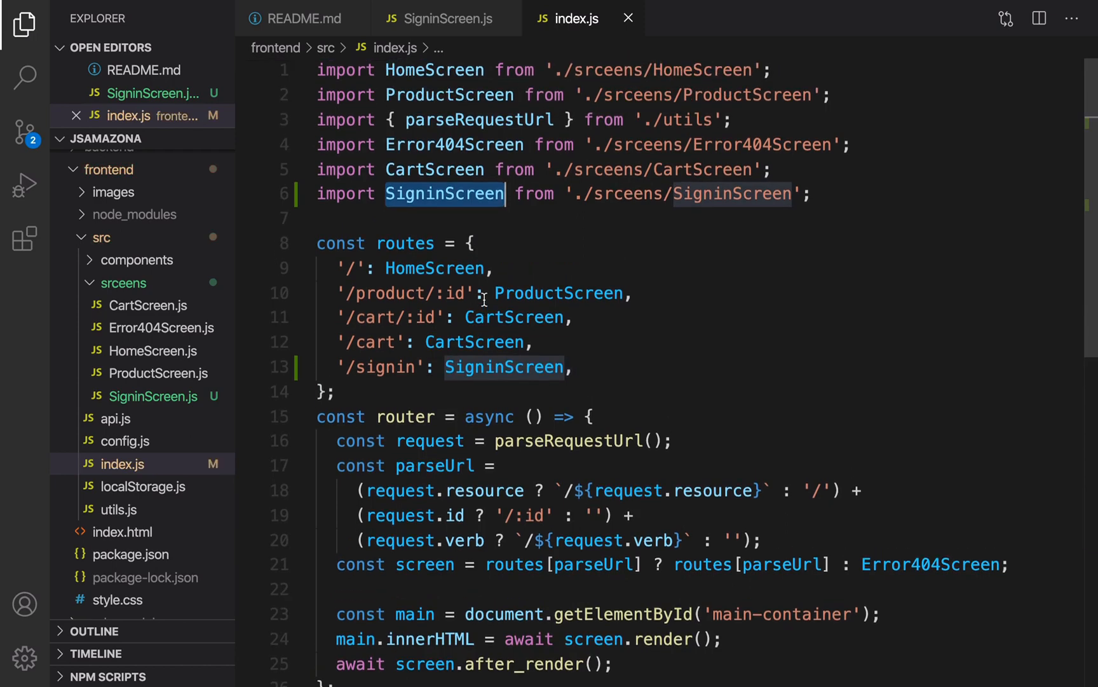
pyautogui.moveTo(554, 342)
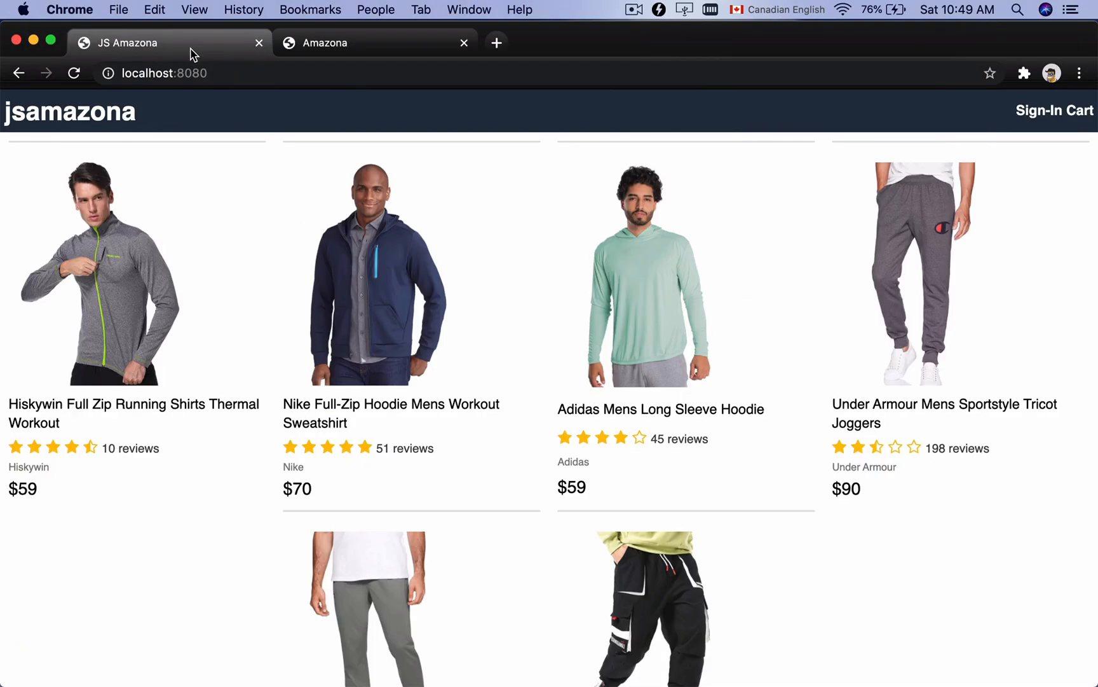
# View the local unstyled #/signin page, then the finished Amazona herokuapp sign-in card.
pyautogui.click(1039, 110)
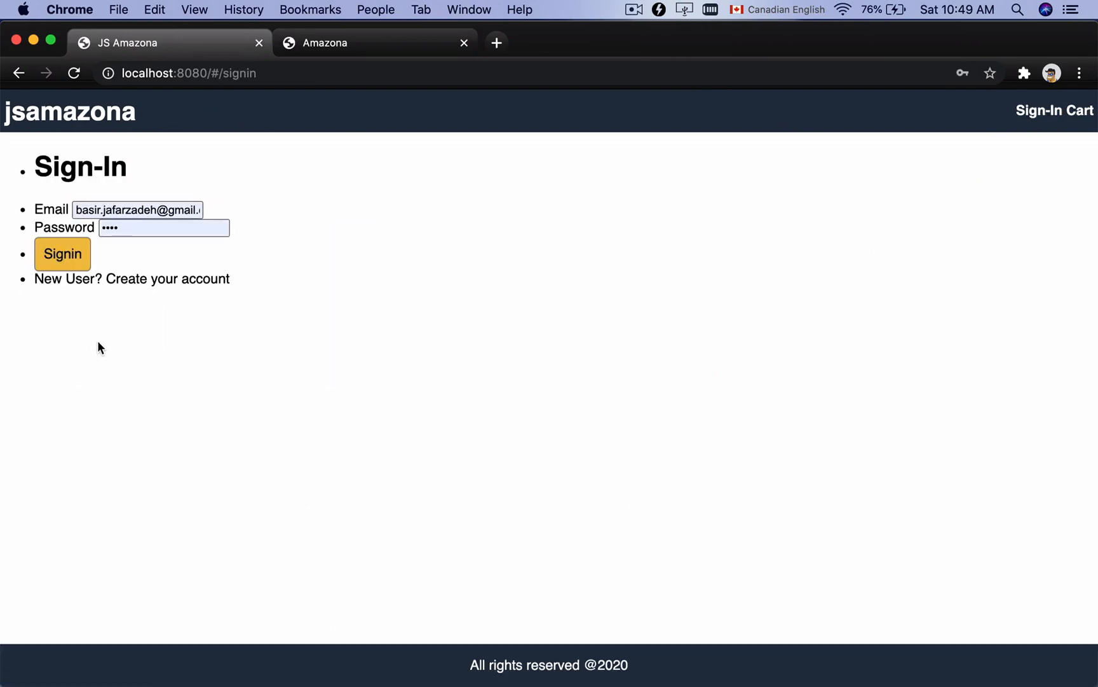
pyautogui.click(324, 43)
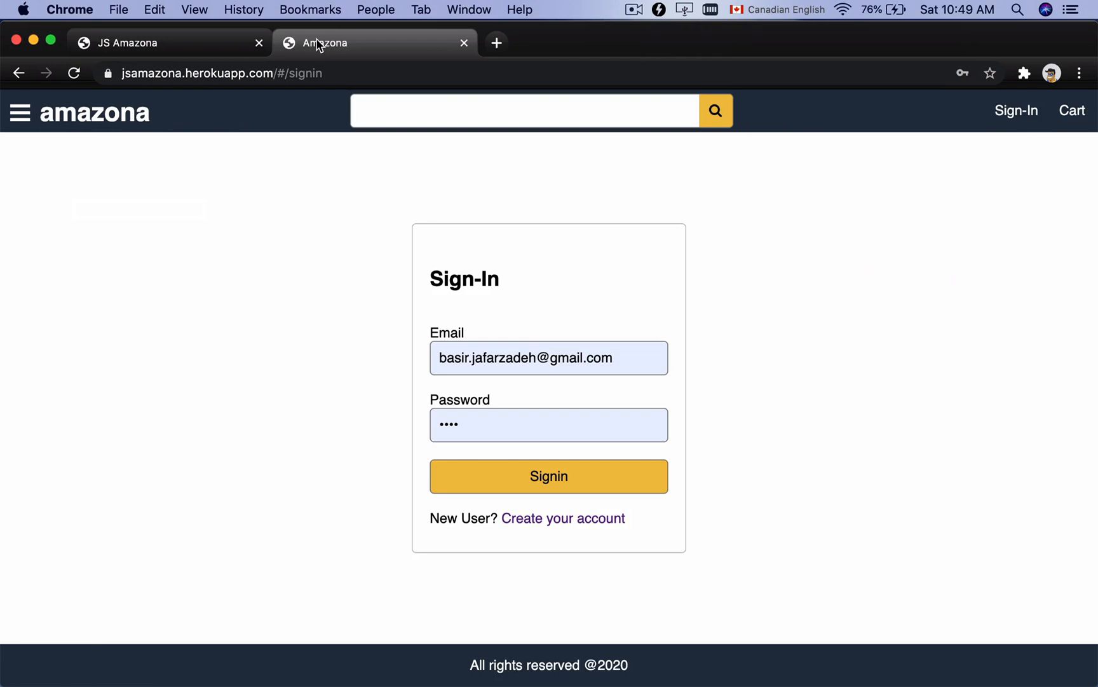
pyautogui.moveTo(486, 527)
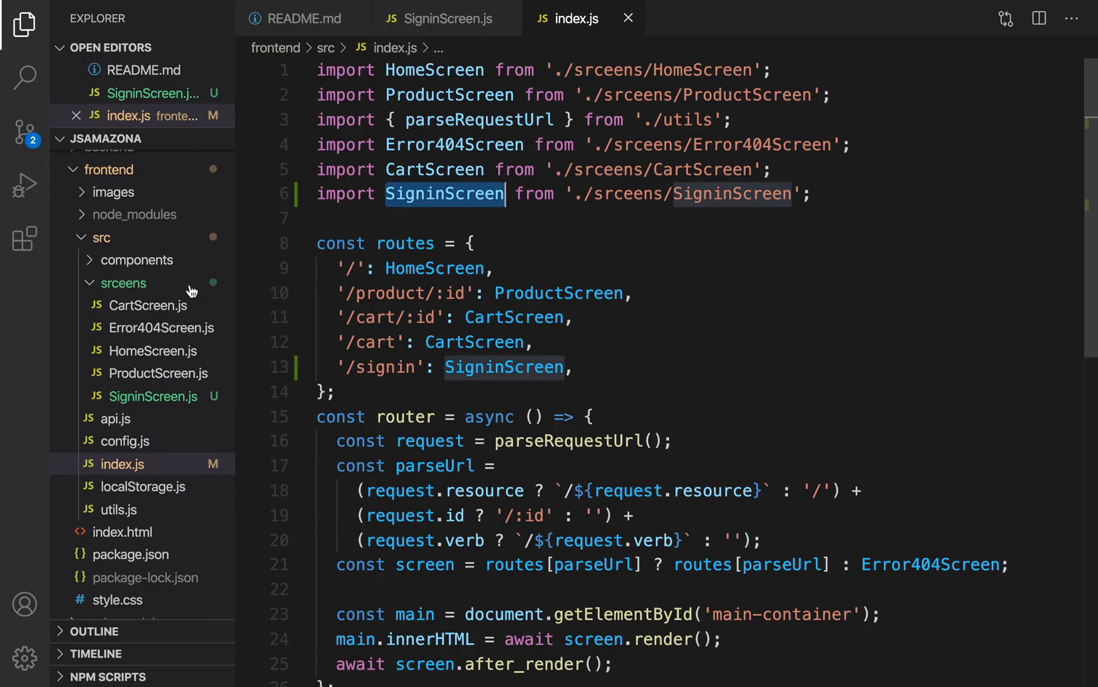
# In style.css add /* Form */ and .form-container { display:flex; justify-content:center; align-items:center; height:100%; }.
pyautogui.write('sty')
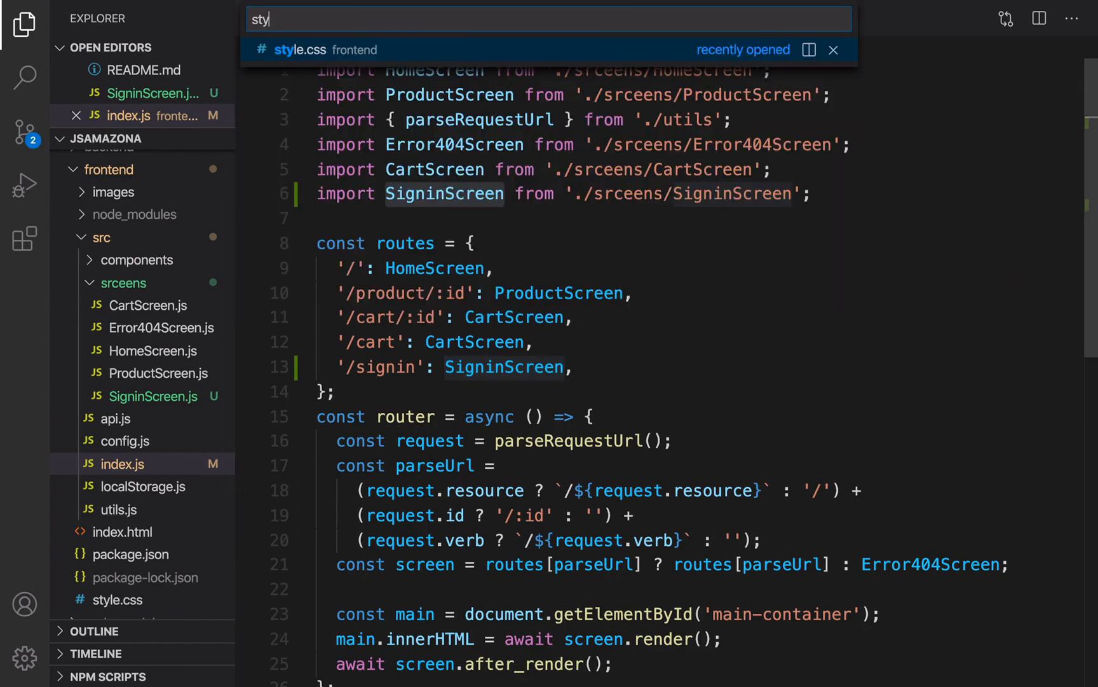
pyautogui.click(300, 50)
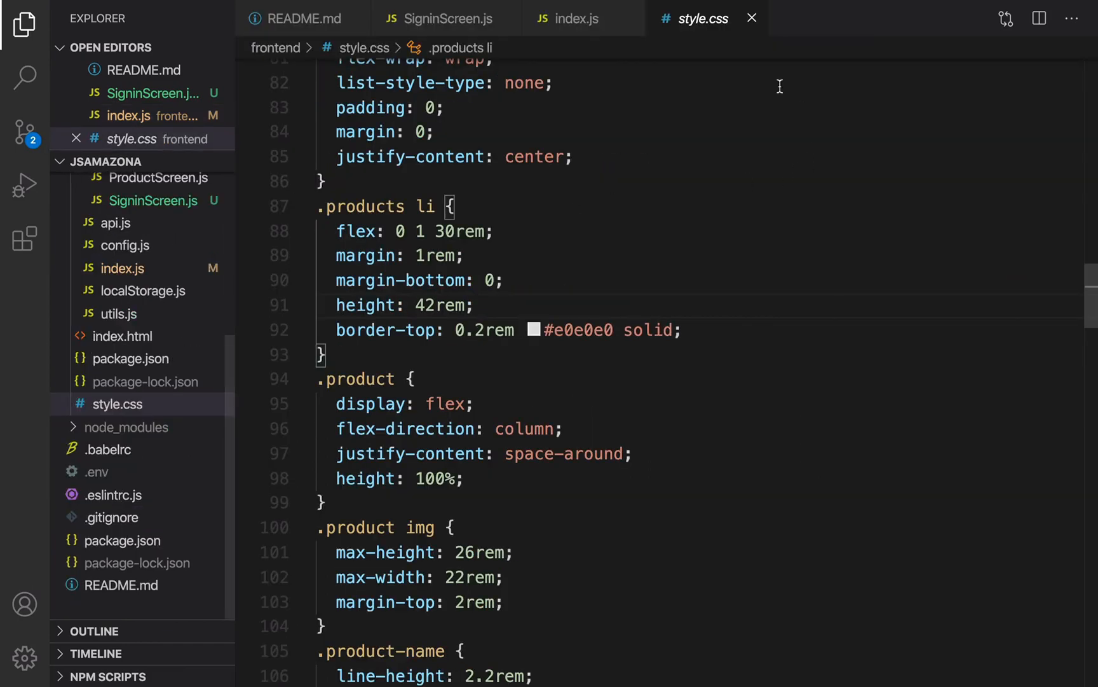
pyautogui.scroll(-3)
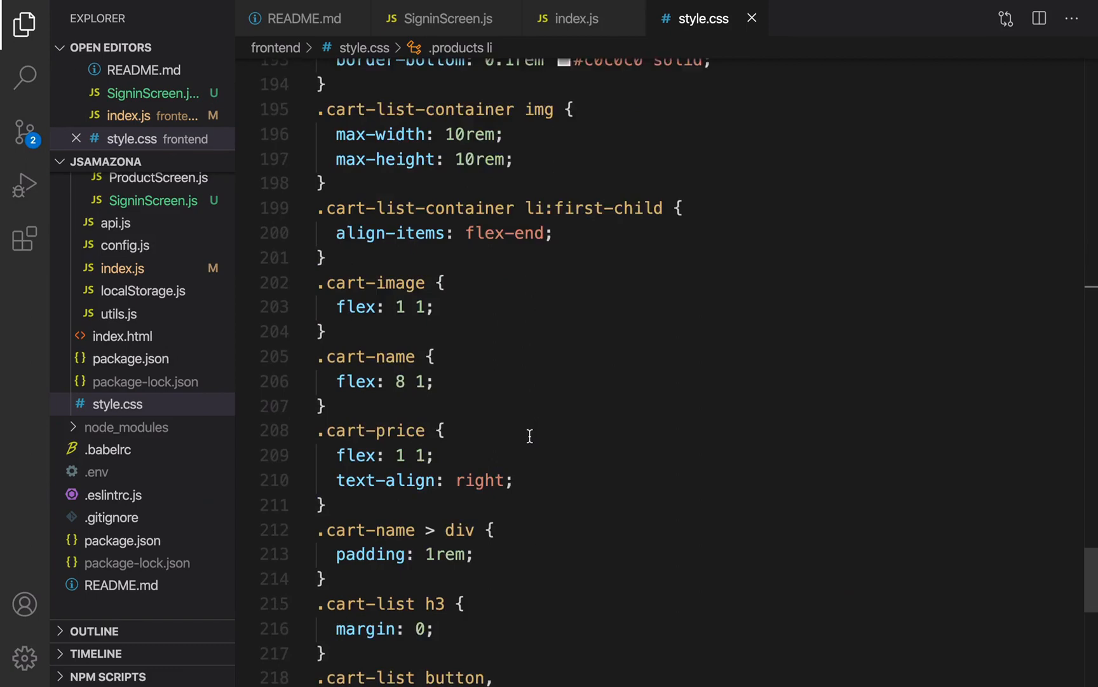
pyautogui.write('/*')
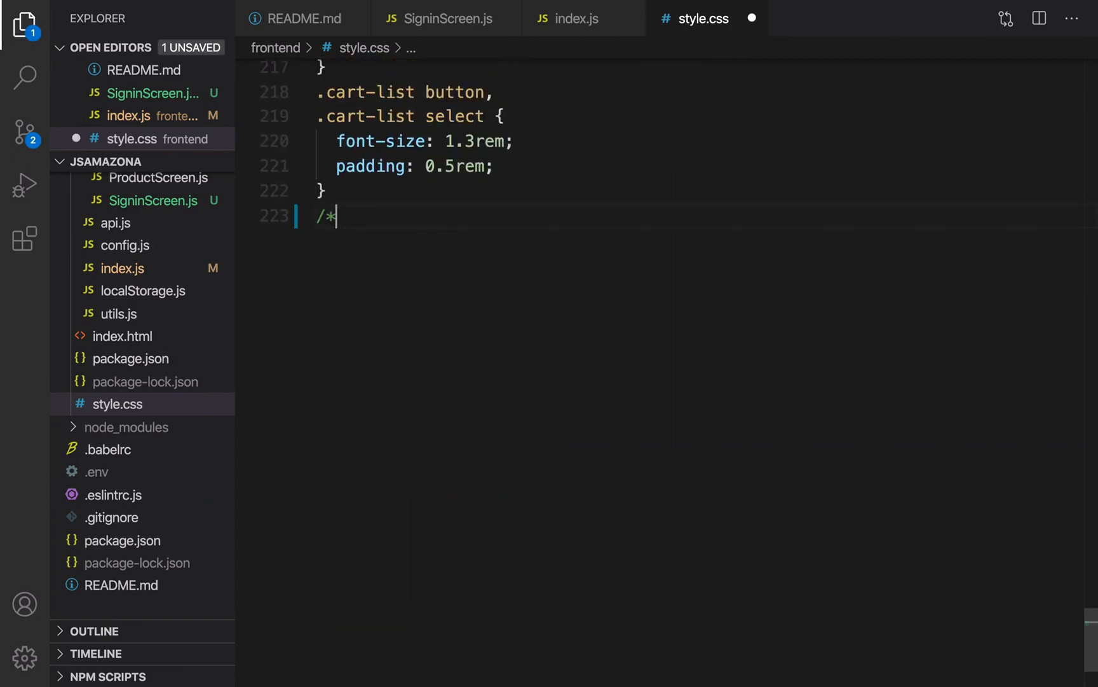
pyautogui.write('Form */')
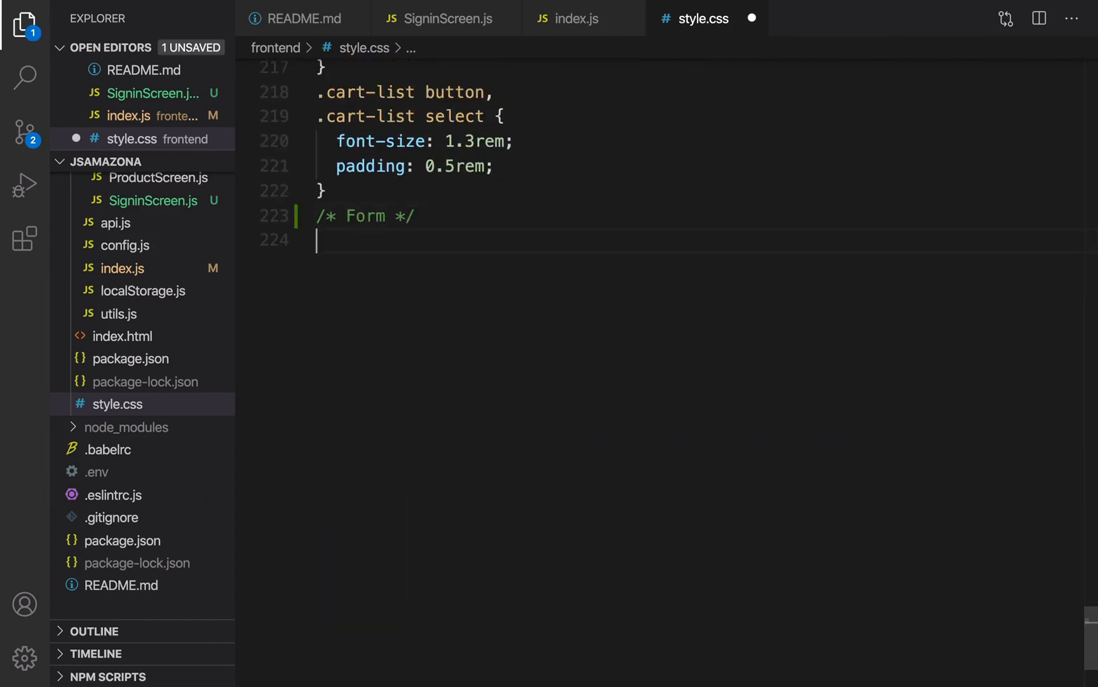
pyautogui.write('.form-container{')
pyautogui.write('d')
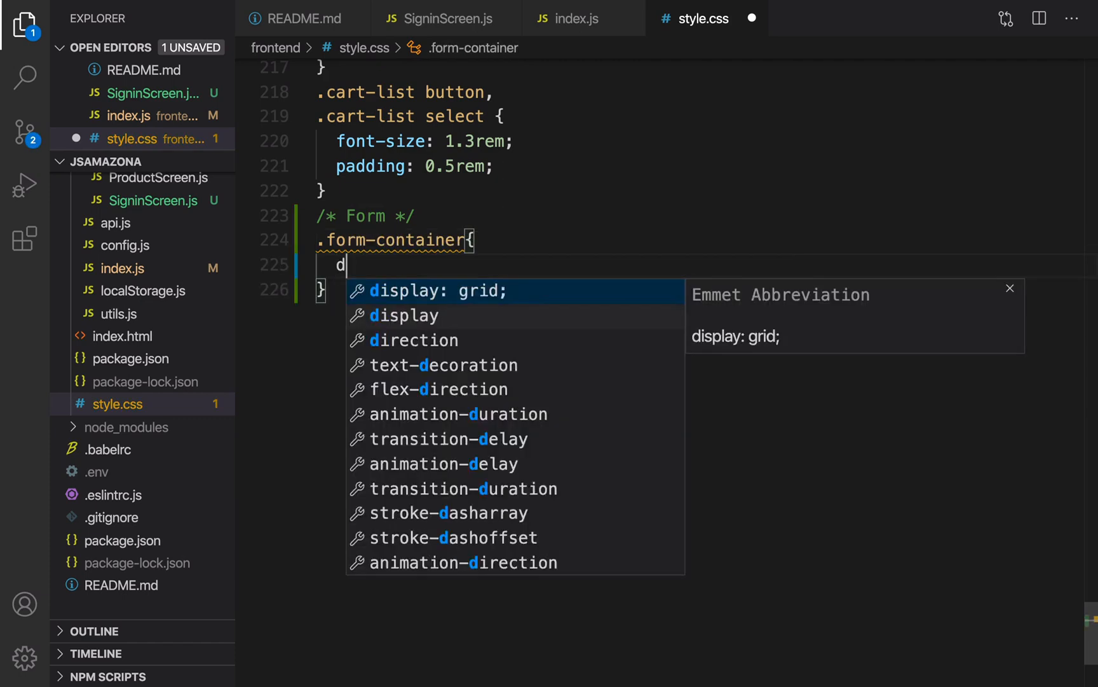
pyautogui.write('isplay: flex;')
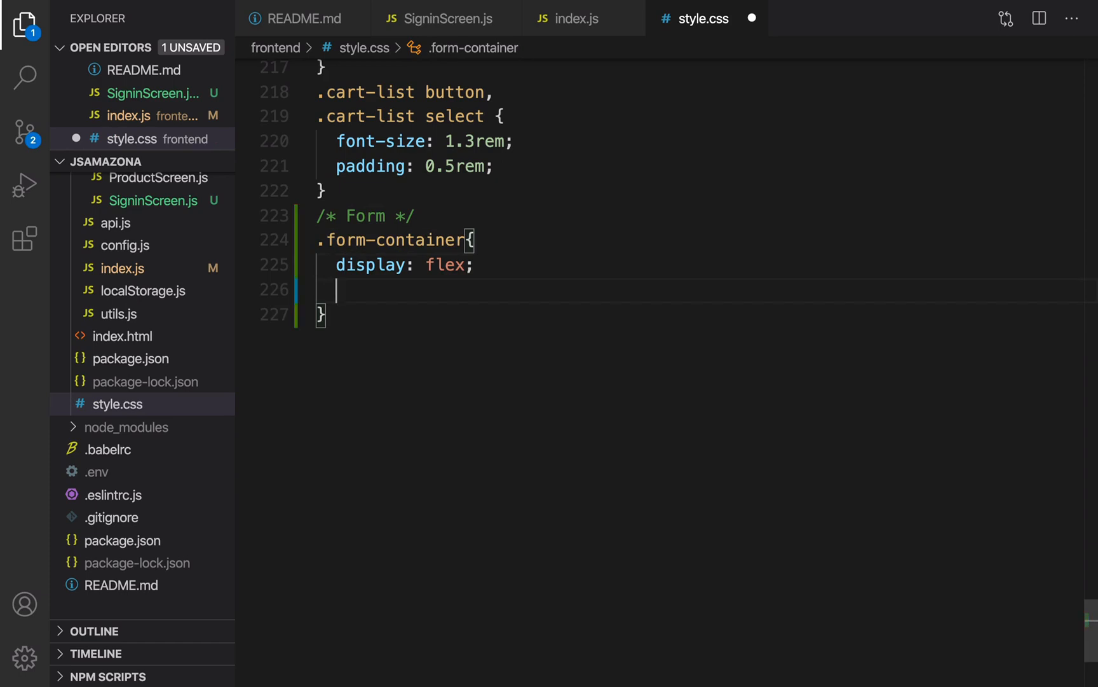
pyautogui.write('justify-content: center;')
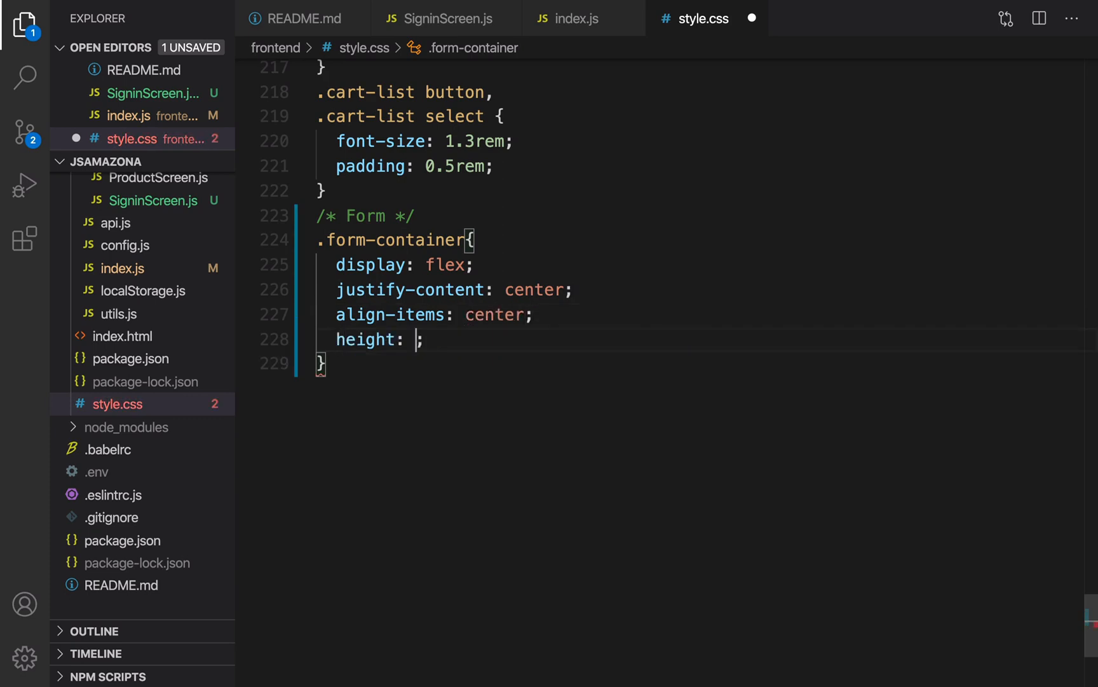
pyautogui.write('100%')
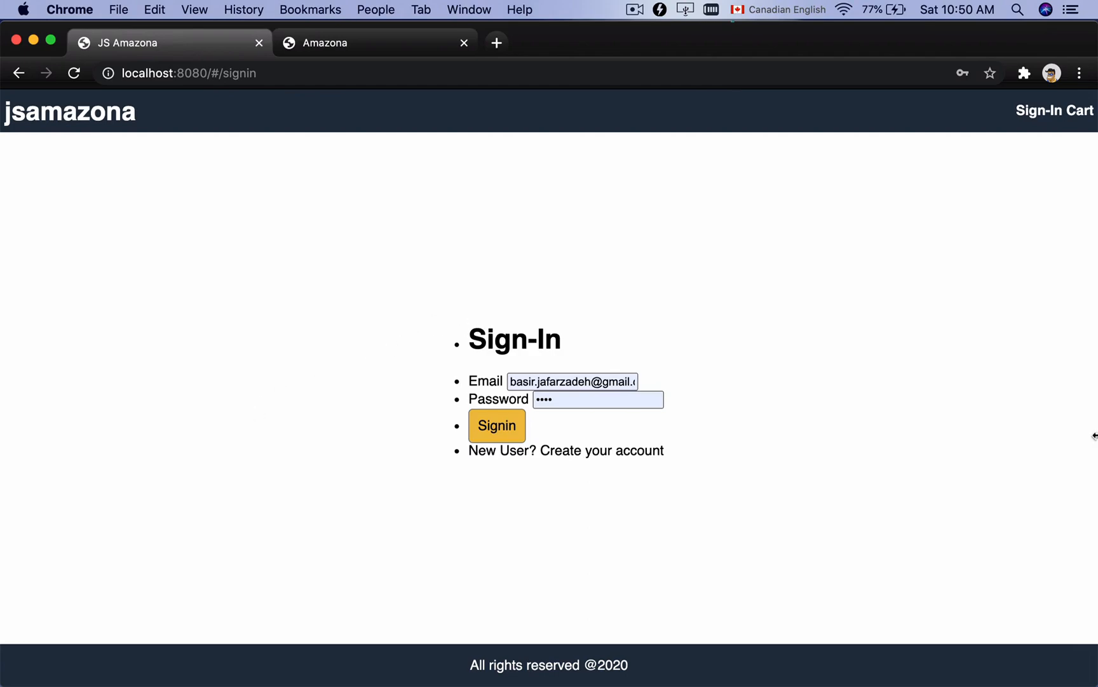
pyautogui.moveTo(265, 452)
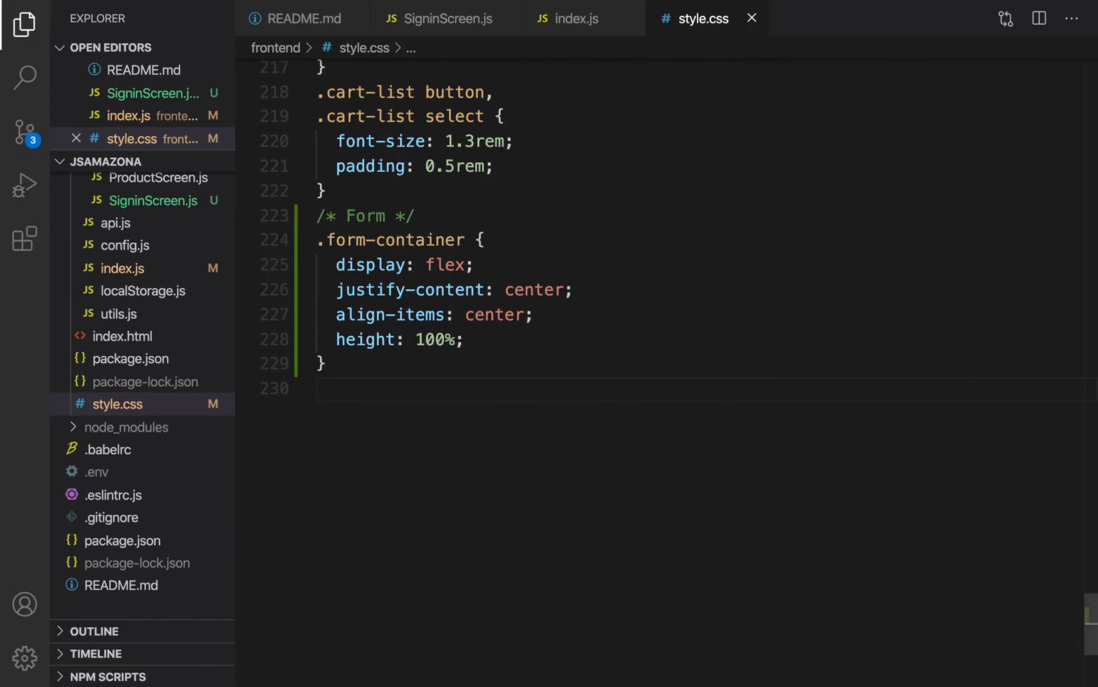
# Add .form-items as a flex column, width 32rem, padding 2rem.
pyautogui.click(322, 388)
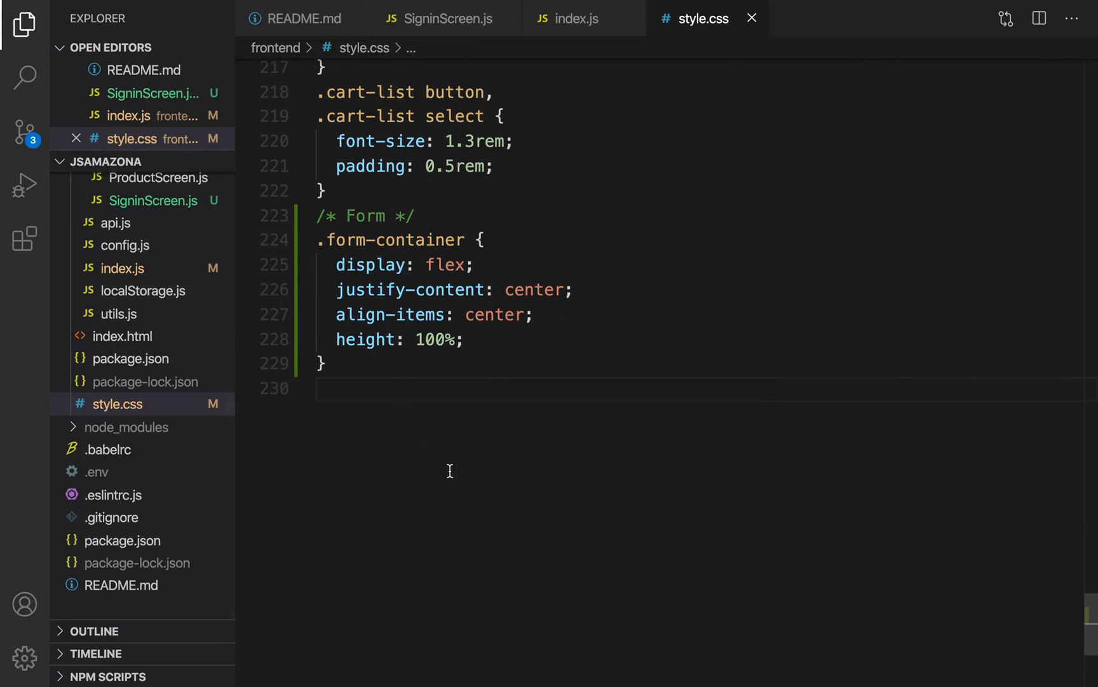
pyautogui.write('.')
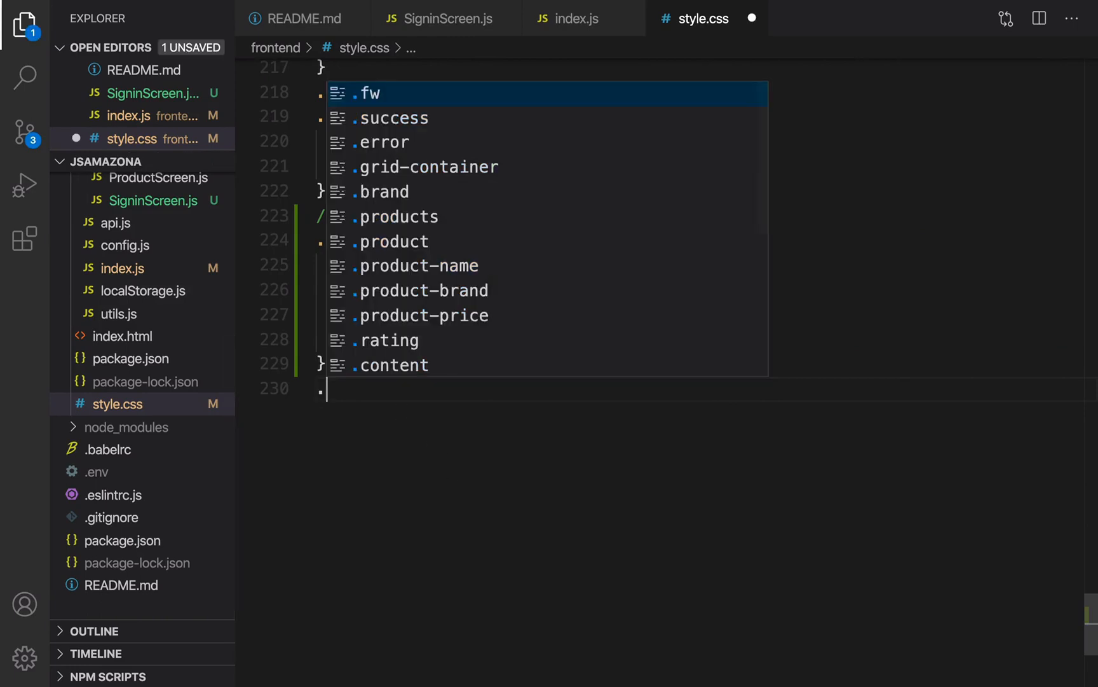
pyautogui.write('form-items{')
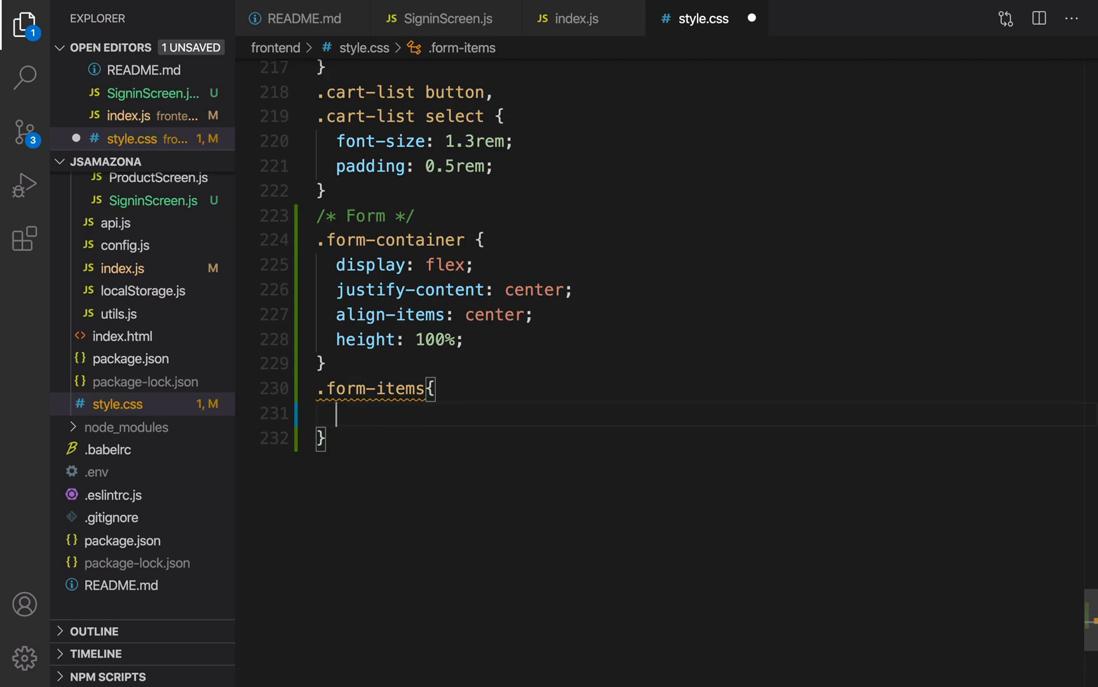
pyautogui.write('display: flex;')
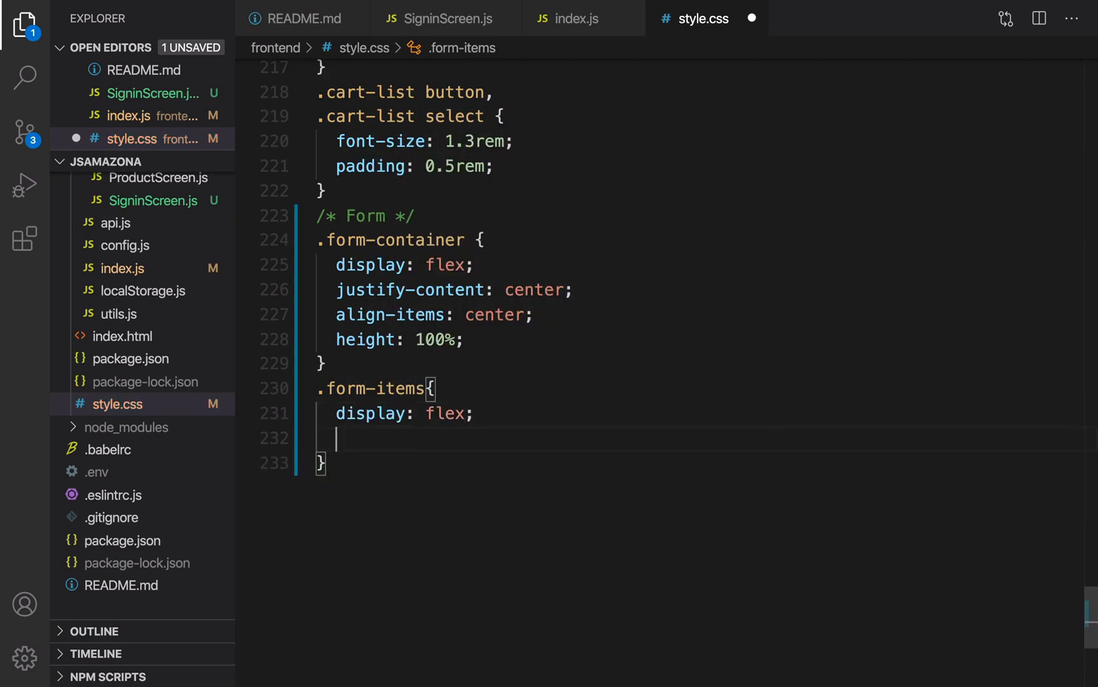
pyautogui.write('flex-direction: column;')
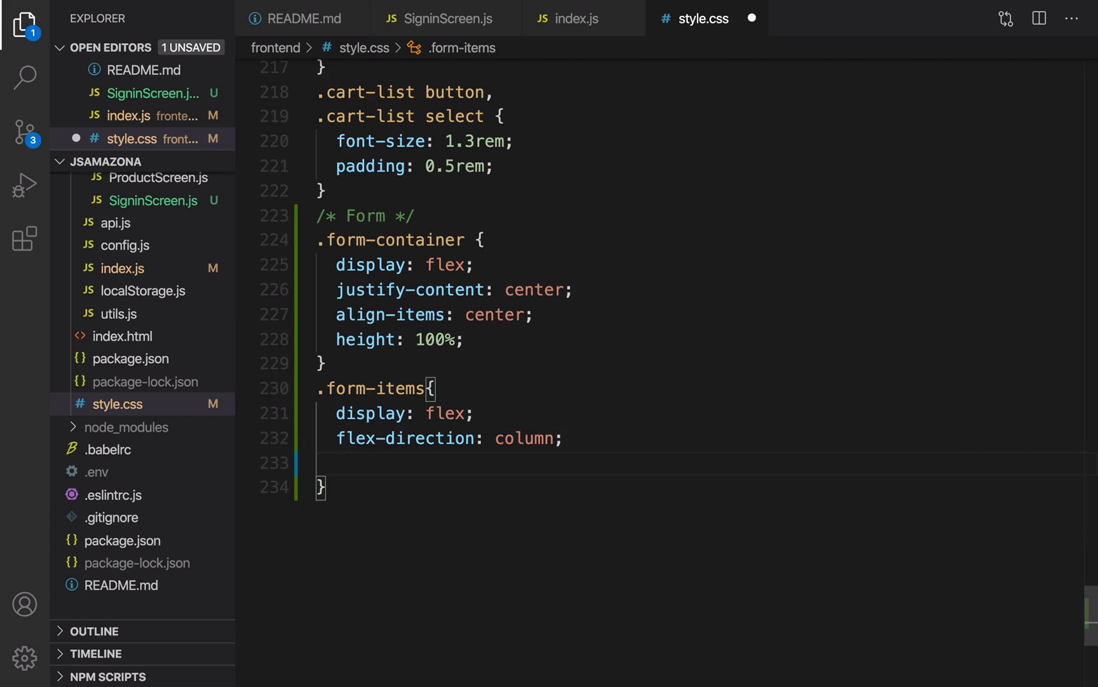
pyautogui.write('width: ;')
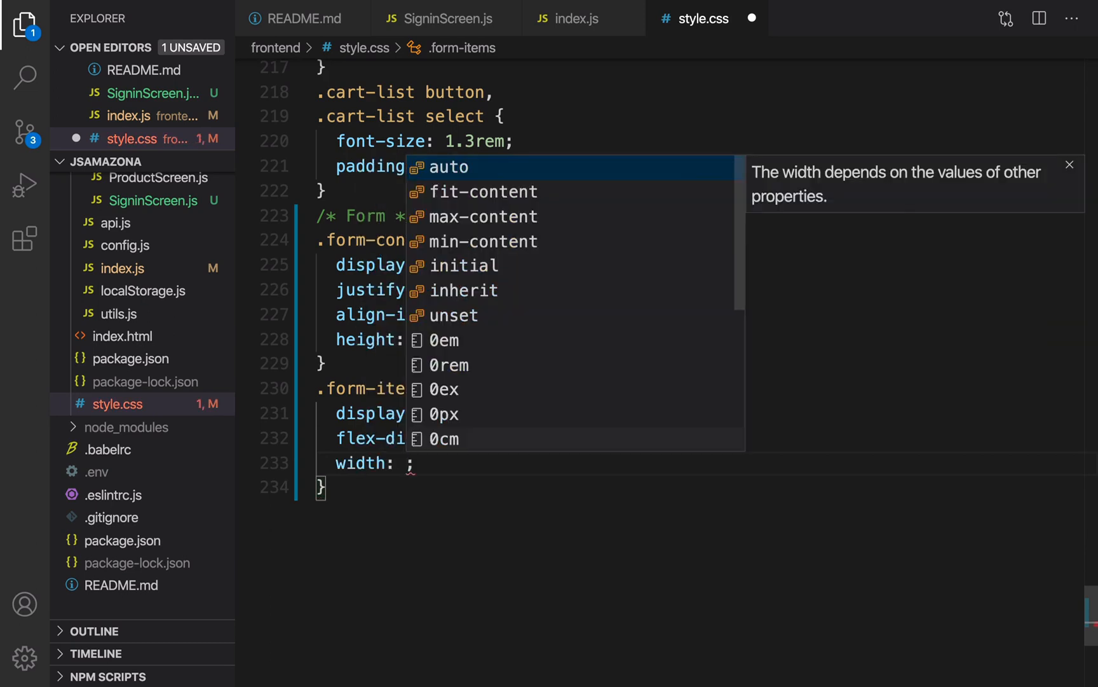
pyautogui.write('32rem;')
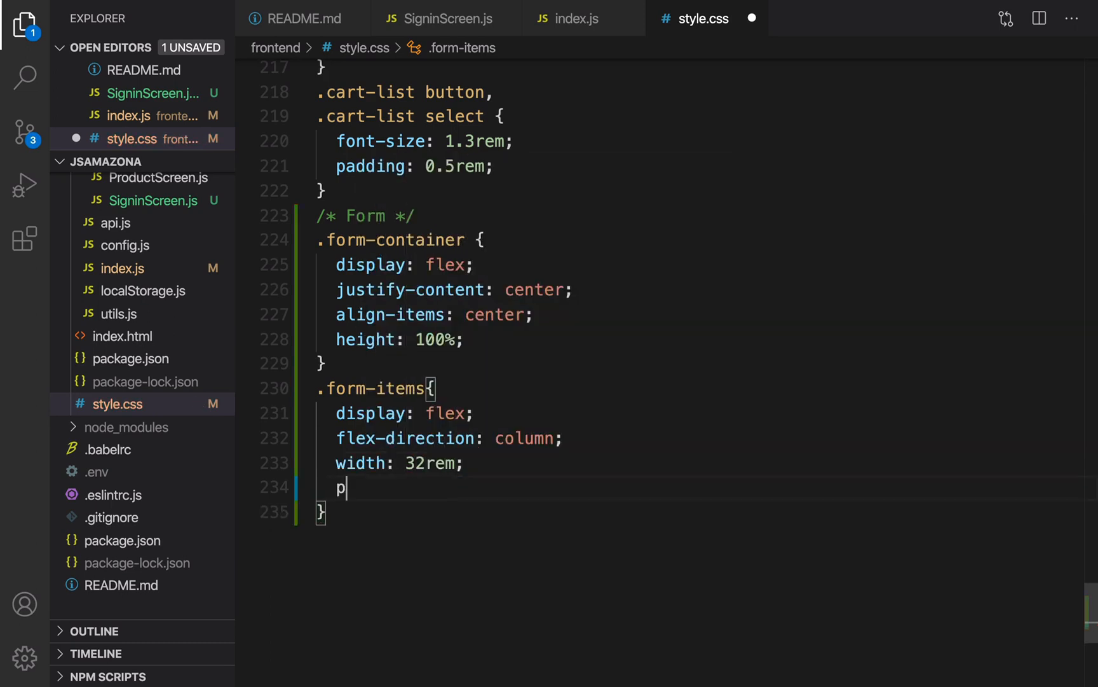
pyautogui.write('adding: ;')
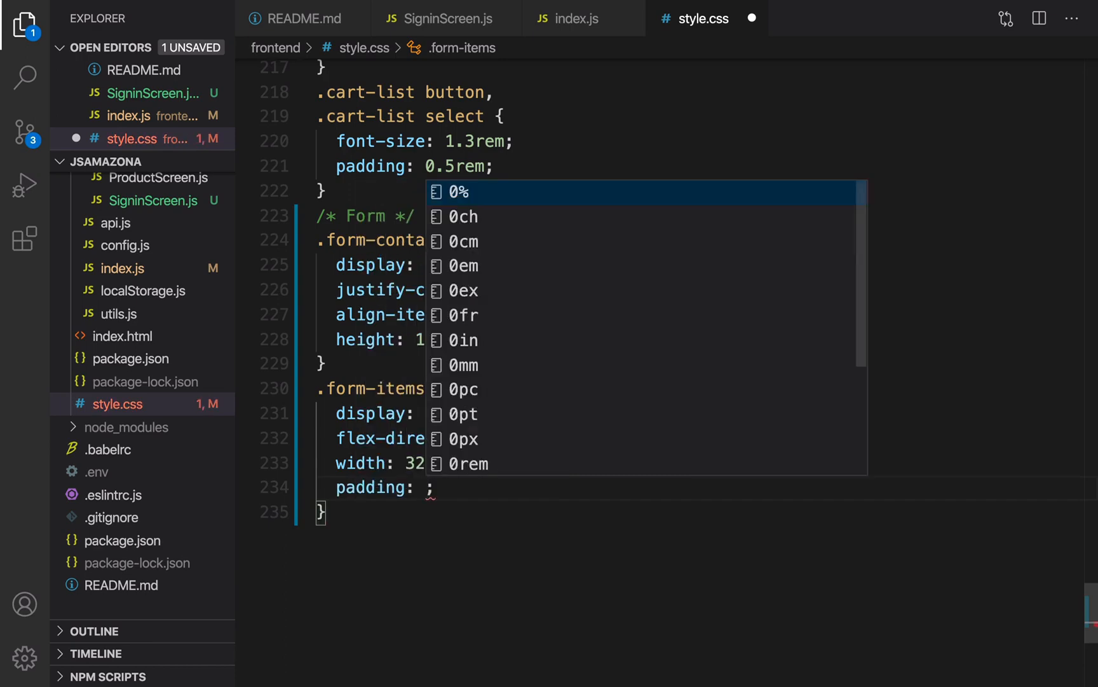
pyautogui.write('2rem')
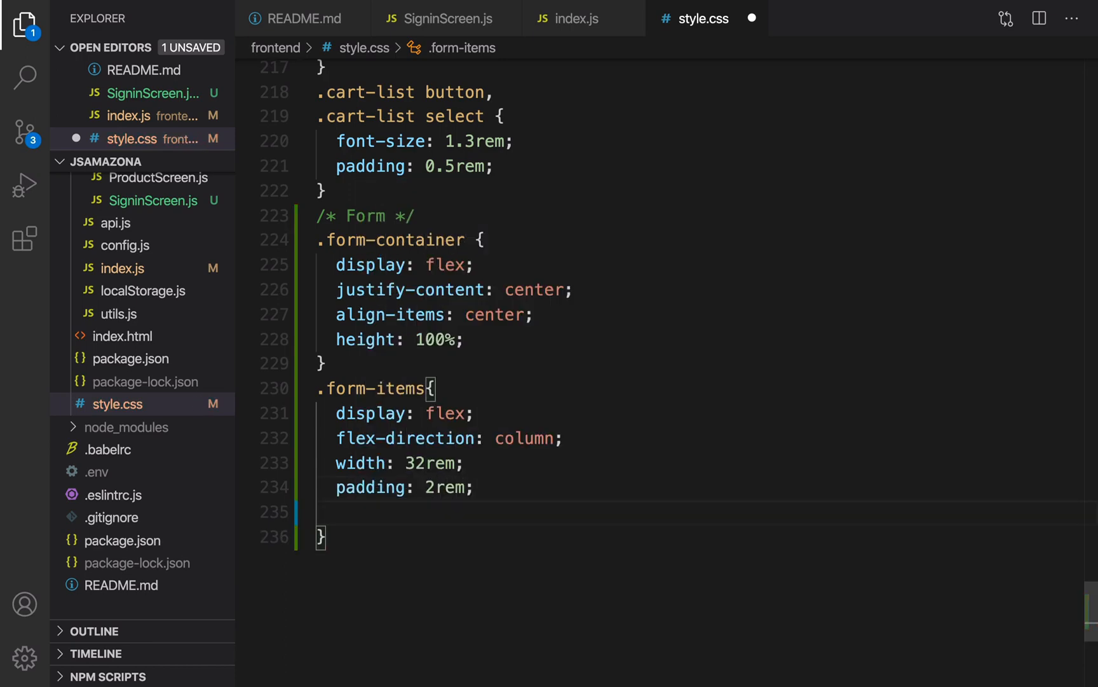
# Give .form-items a 0.1rem #c0c0c0 solid border, 0.5rem border-radius and start list-style.
pyautogui.write('border: 0.1;')
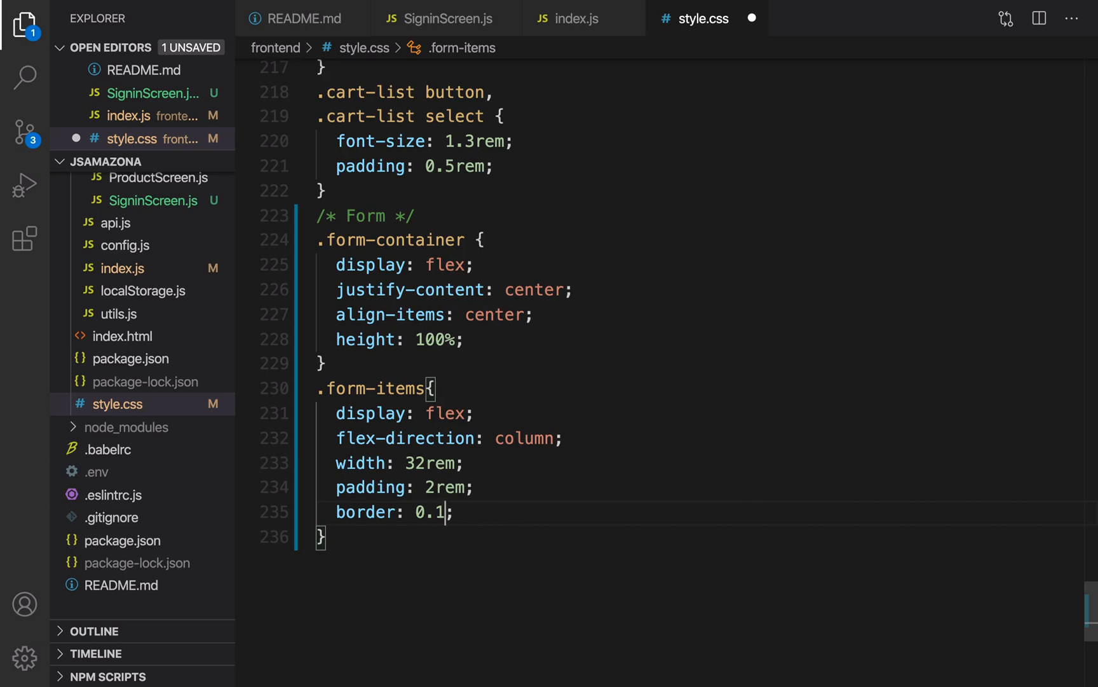
pyautogui.write('rem #c0c0c0')
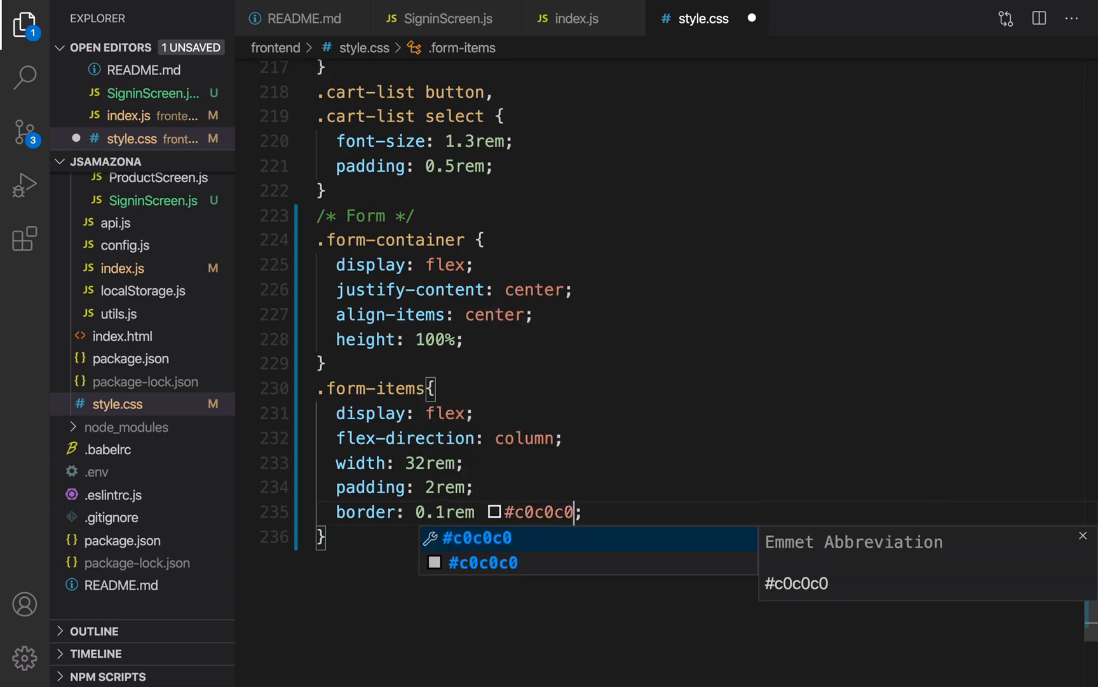
pyautogui.write('solid')
pyautogui.write('border-radius: ;')
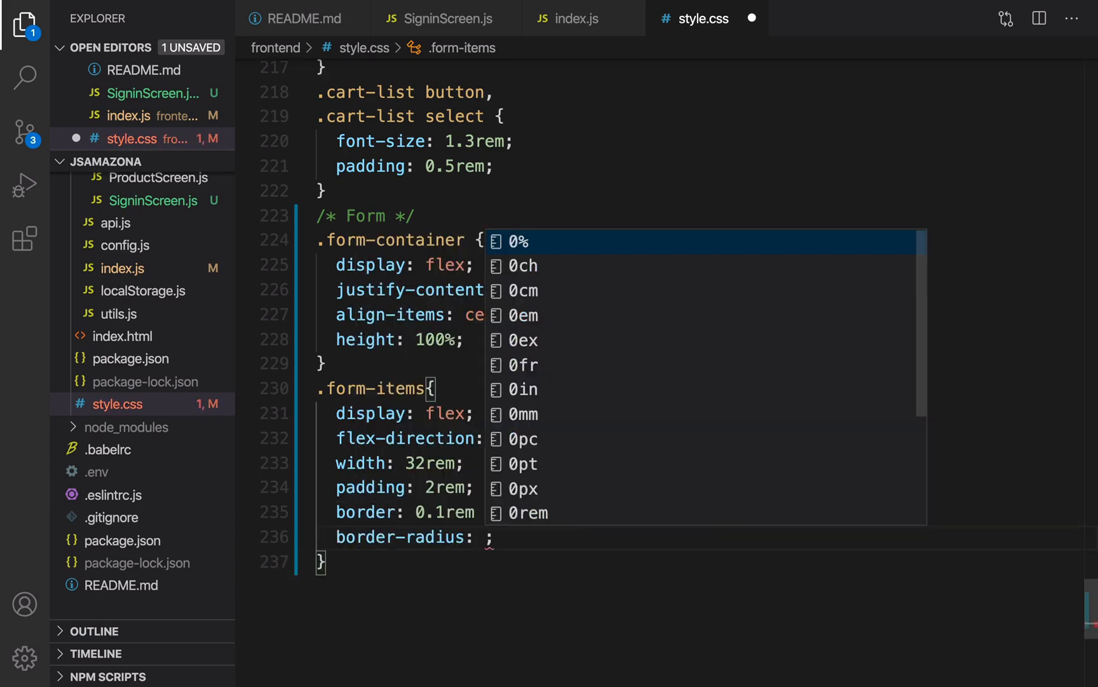
pyautogui.write('0')
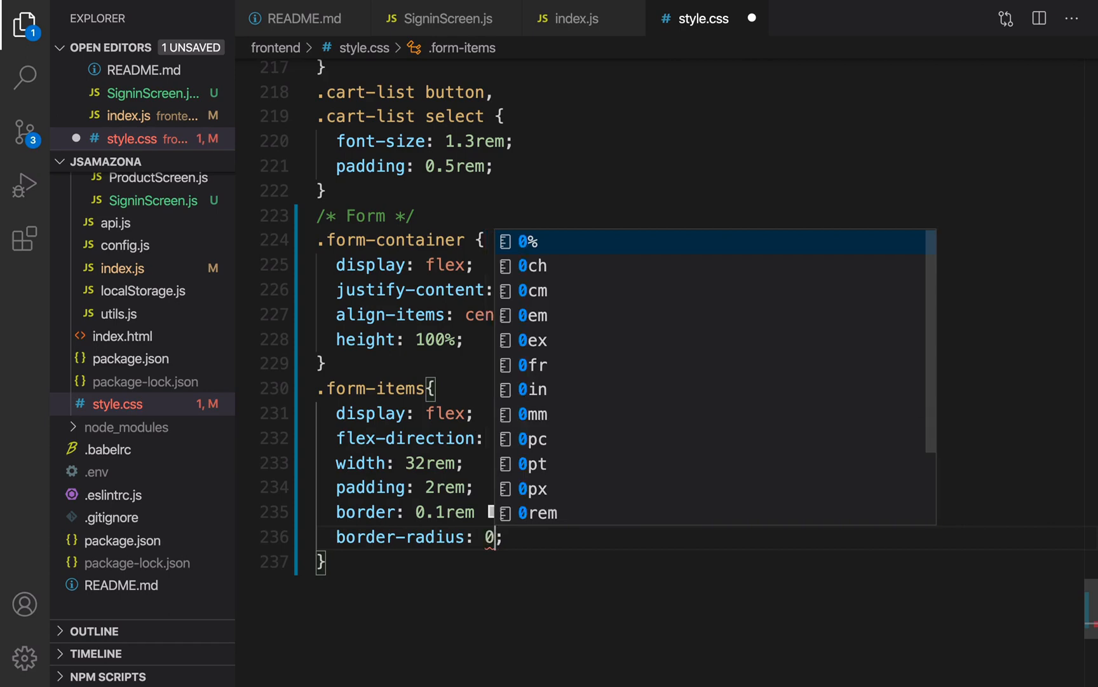
pyautogui.write('0.5re')
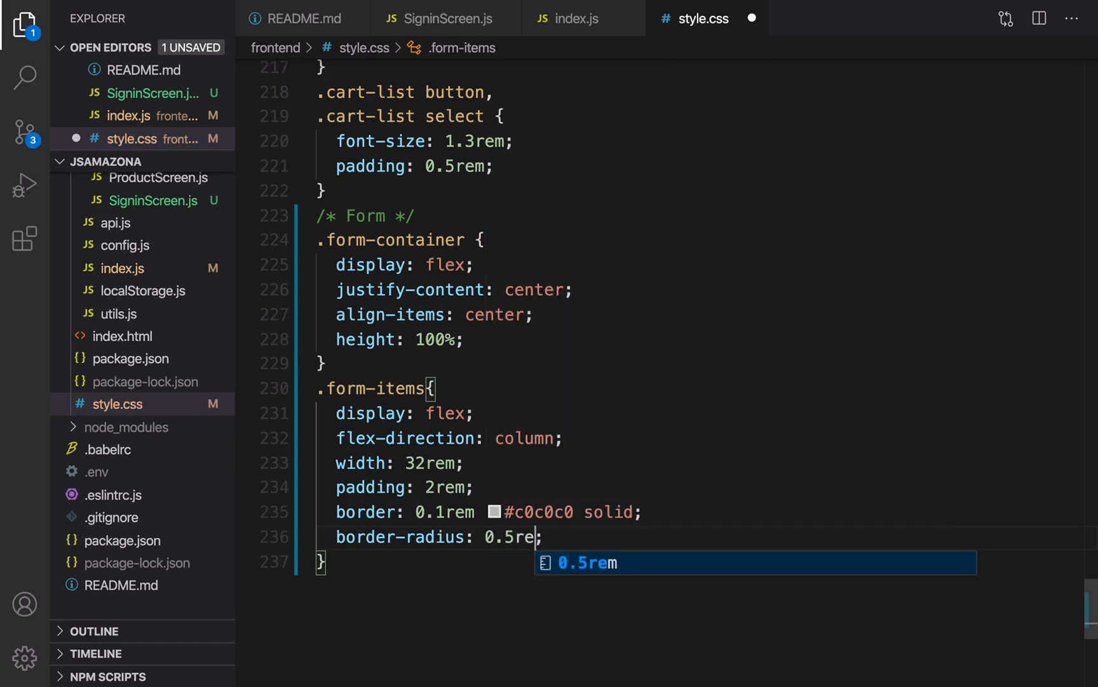
pyautogui.write('lis')
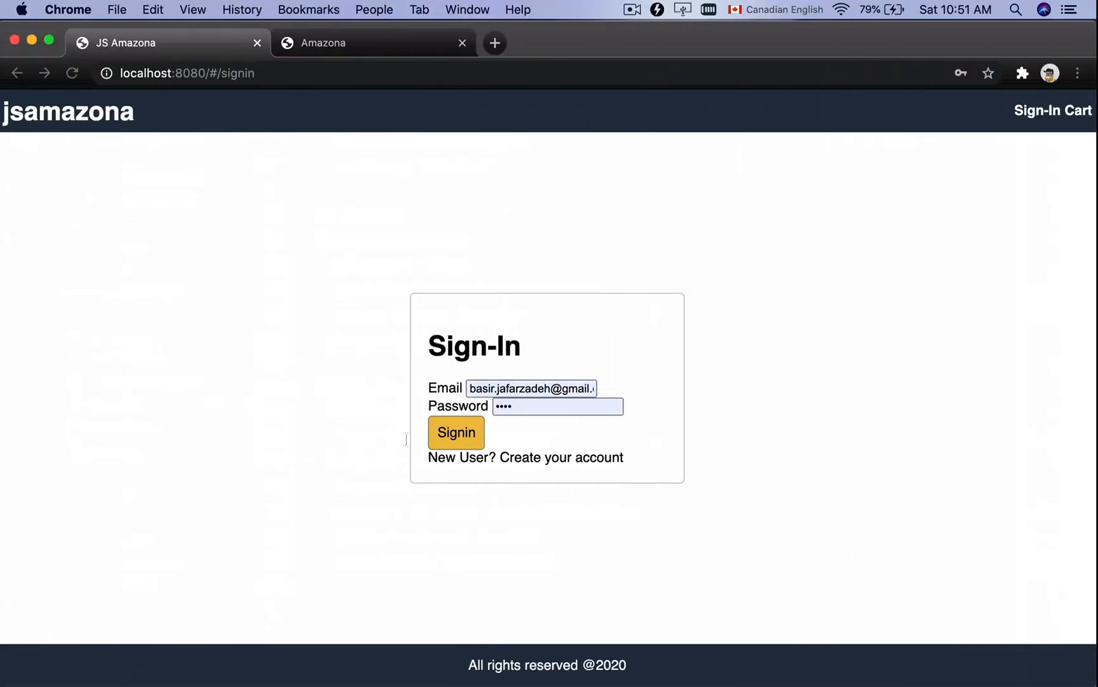
# Switch to the localhost #/signin tab to see the bordered, centred sign-in card.
pyautogui.click(323, 42)
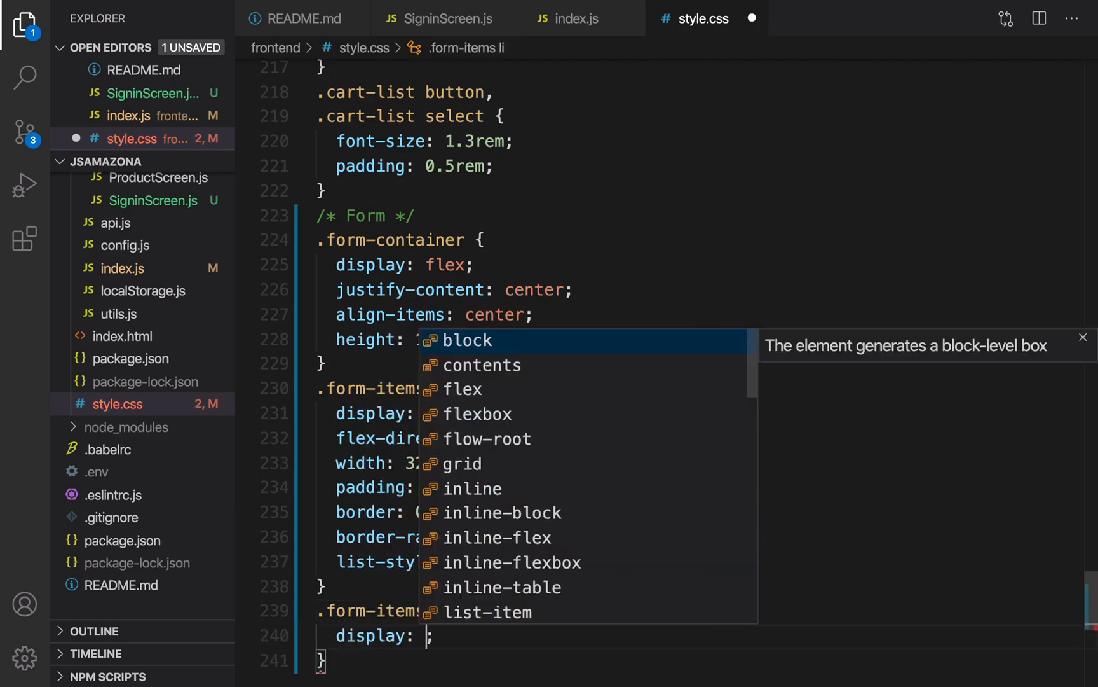
# Set .form-items li to display:flex, flex-direction:column, with 1rem margin top and bottom.
pyautogui.click(463, 389)
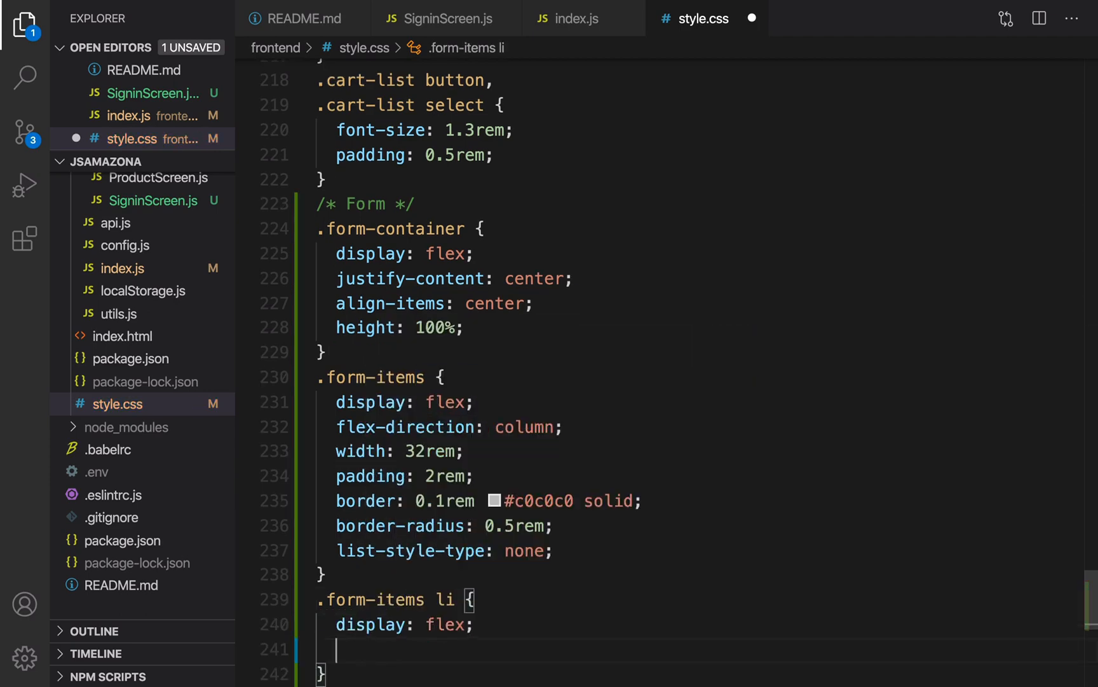
pyautogui.write('flex-direction: column;')
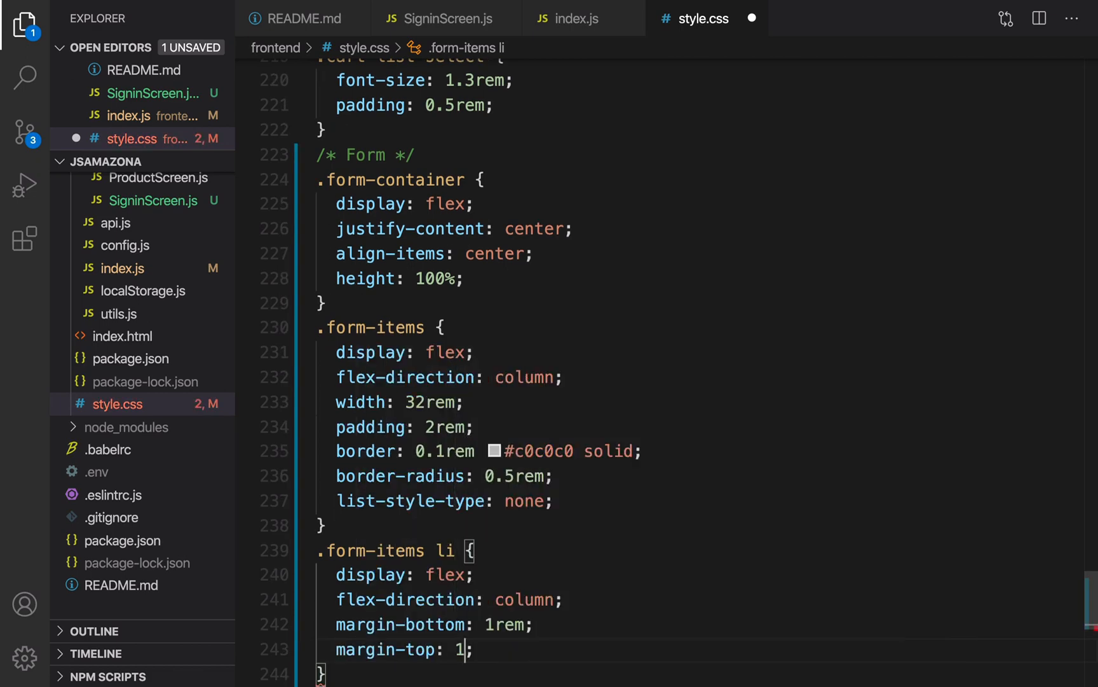
pyautogui.write('rem;')
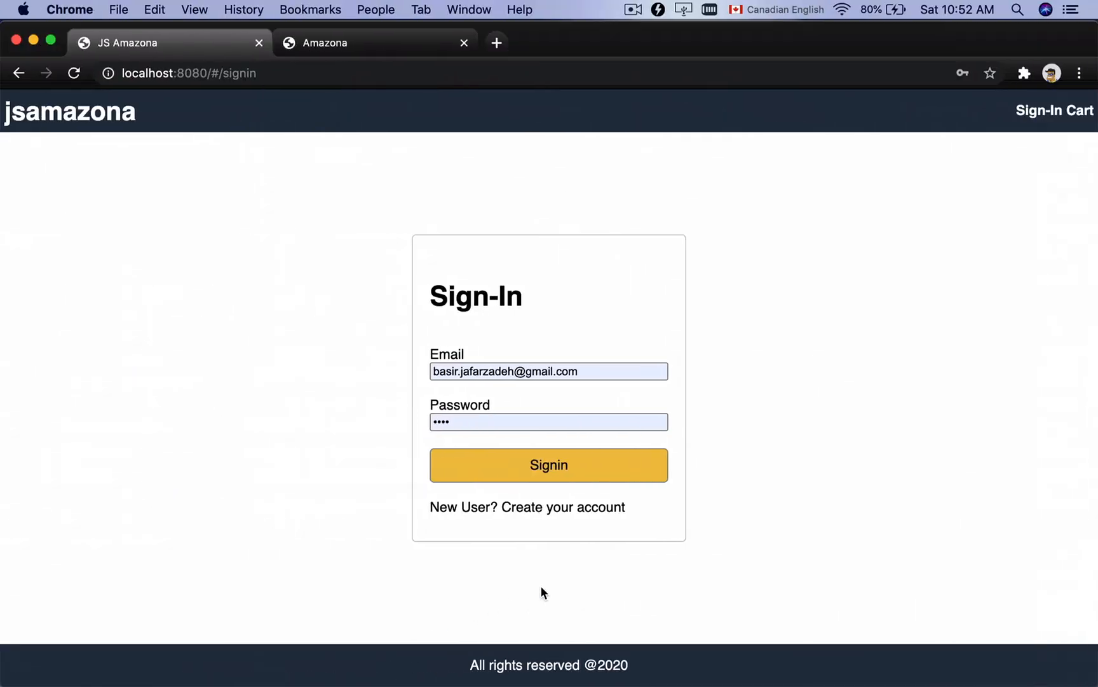
pyautogui.click(324, 43)
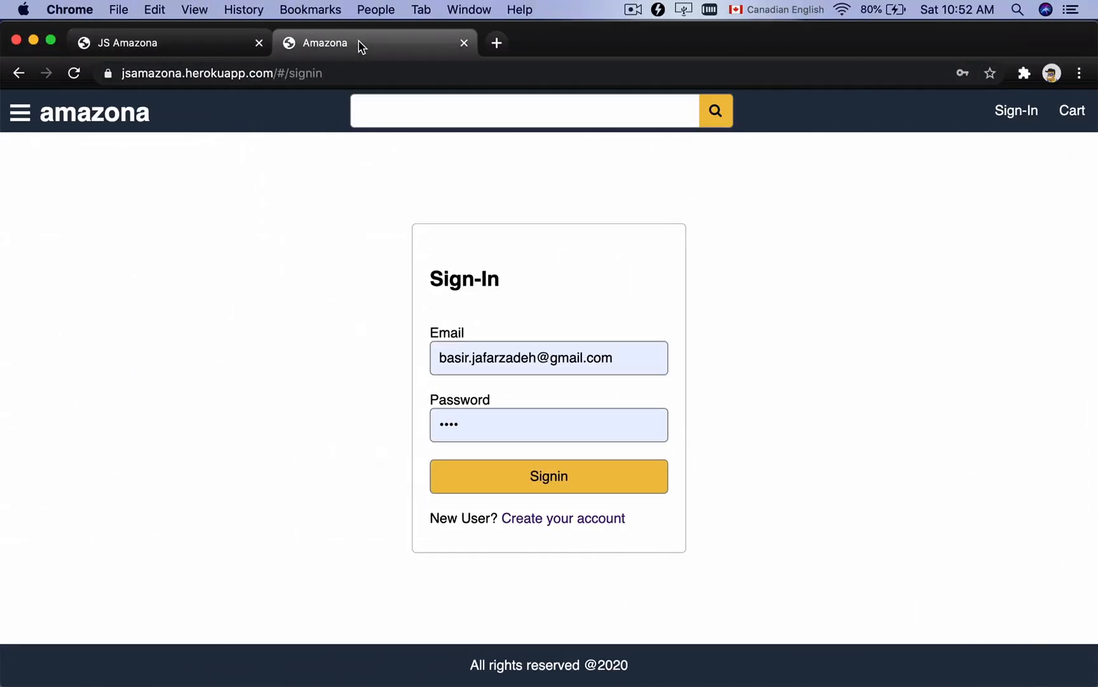
pyautogui.click(168, 43)
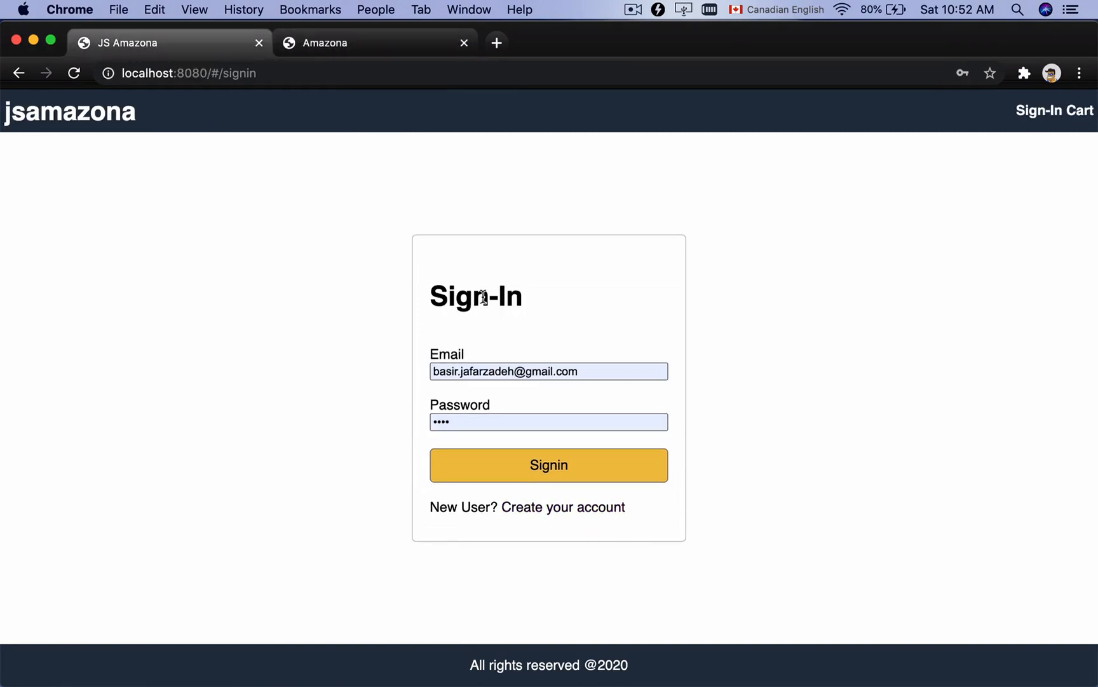
pyautogui.doubleClick(475, 296)
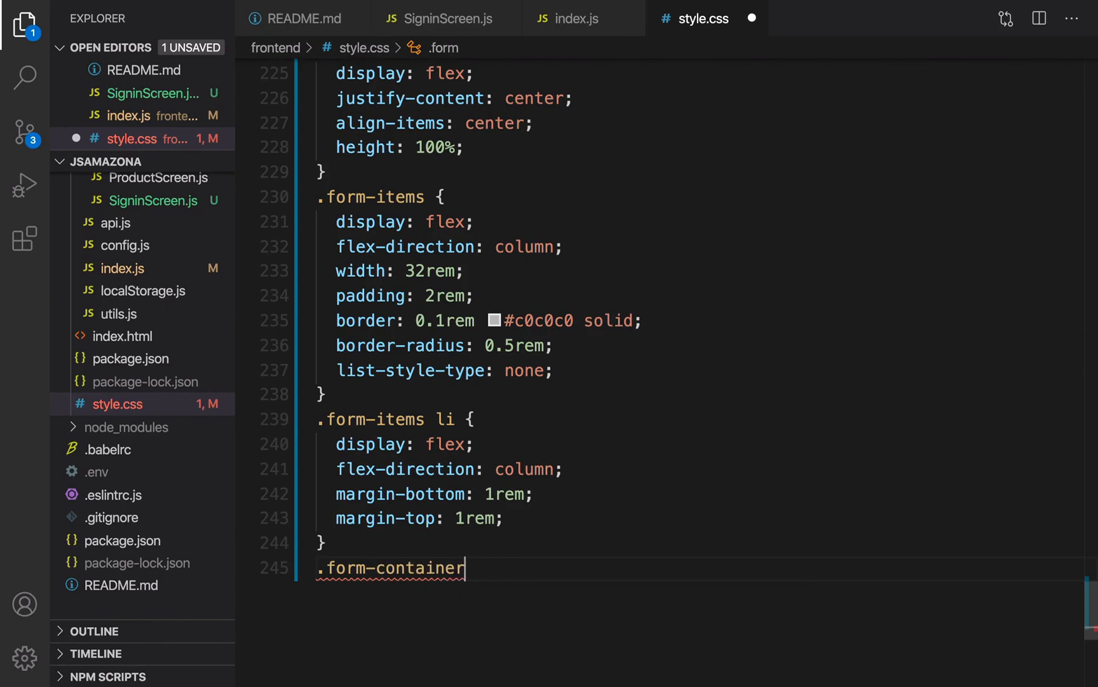
# Add a .form-container h1 rule with a smaller font-size.
pyautogui.write('h1{')
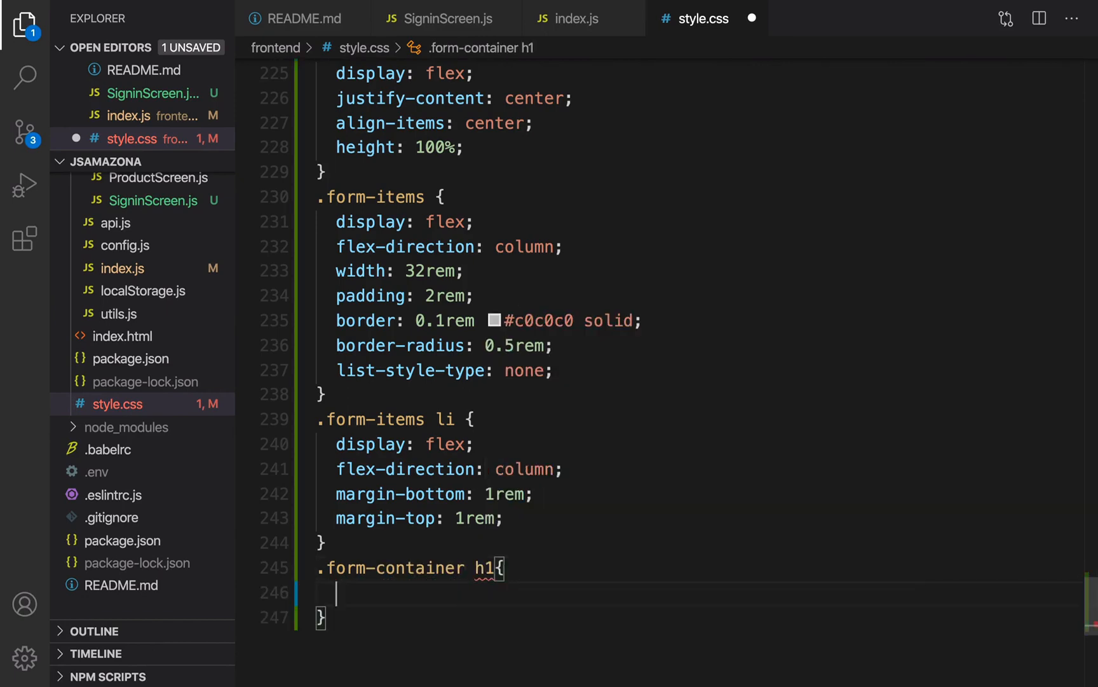
pyautogui.write('font')
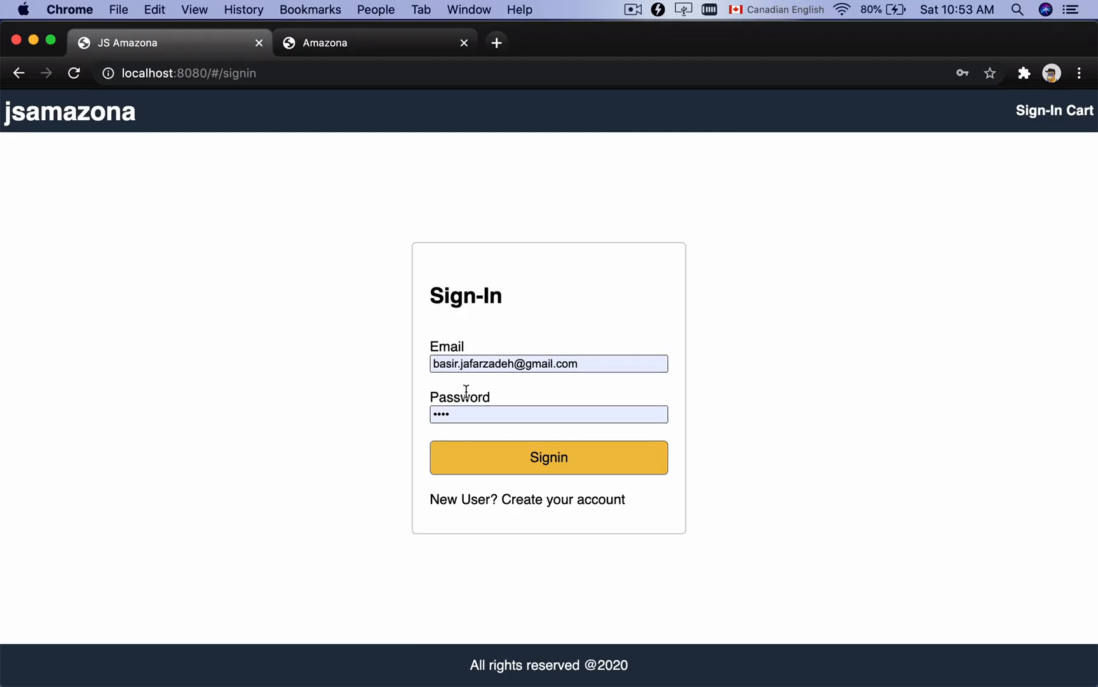
pyautogui.moveTo(561, 499)
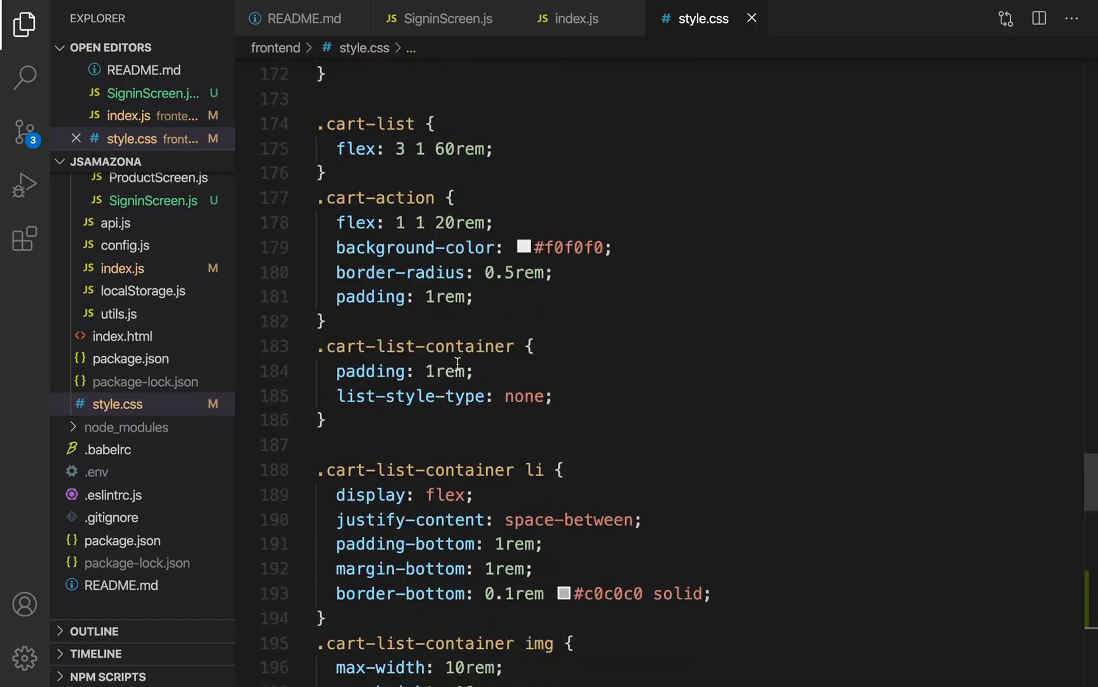
# Add input to the button selector and input:hover alongside button:hover.
pyautogui.scroll(3)
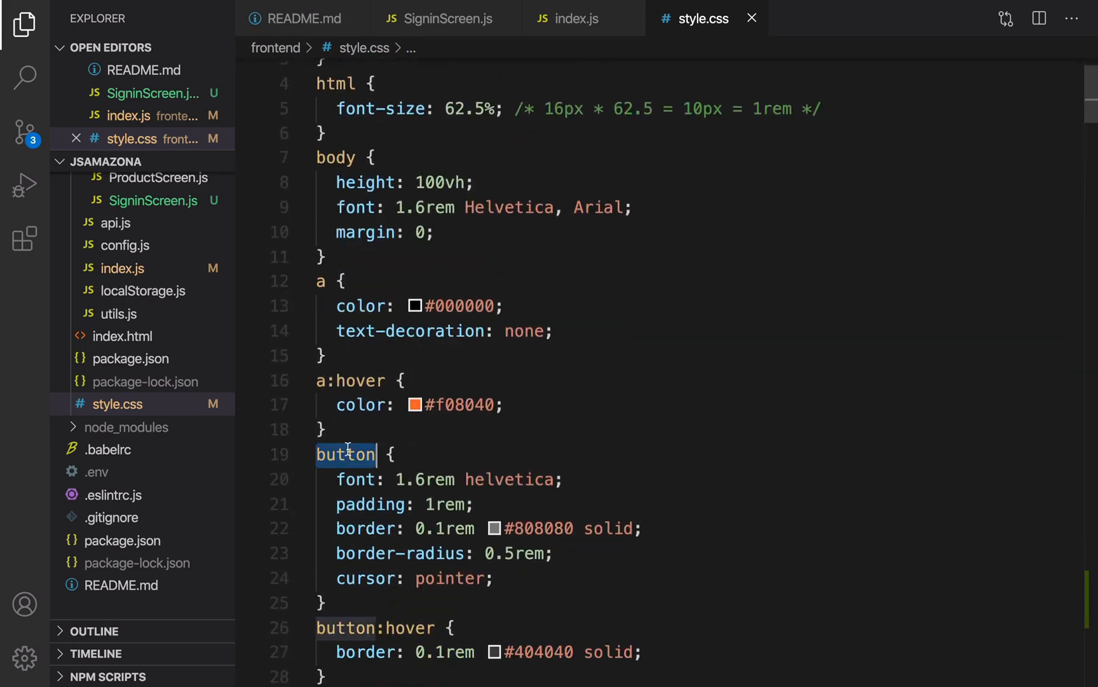
pyautogui.scroll(-3)
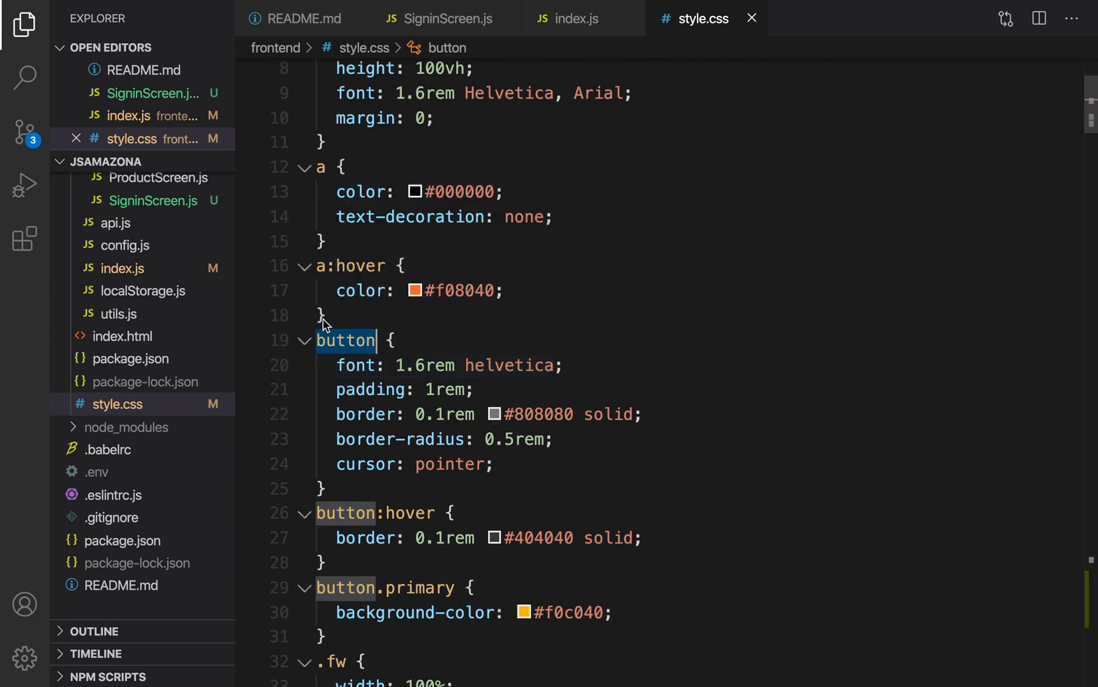
pyautogui.write('input,')
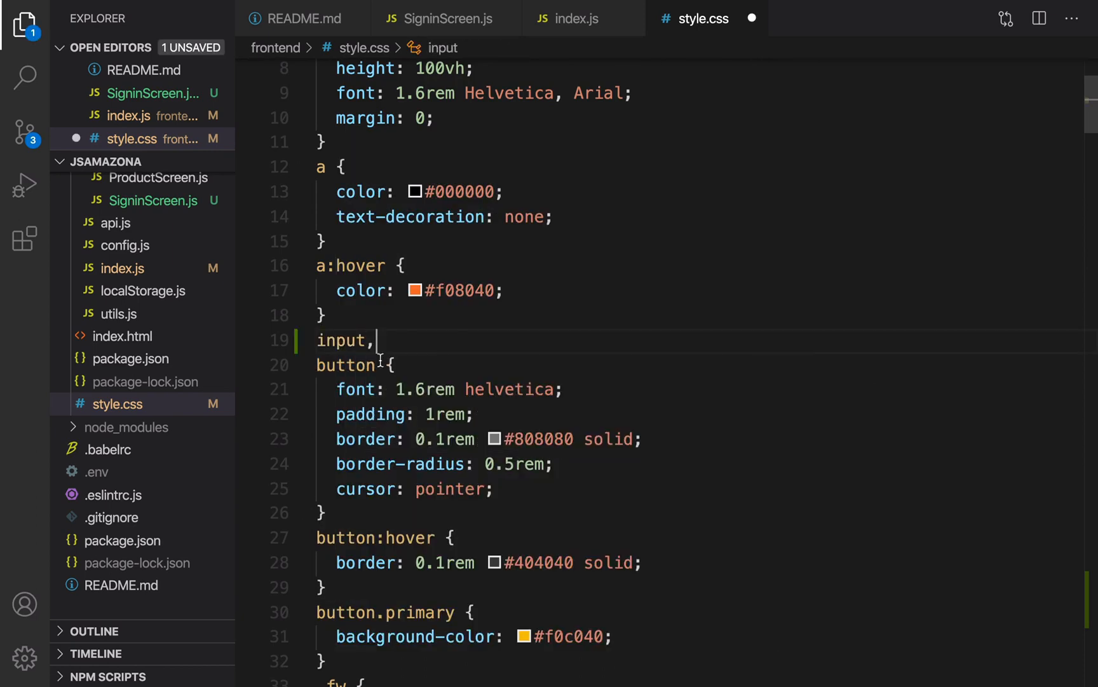
pyautogui.press('Enter')
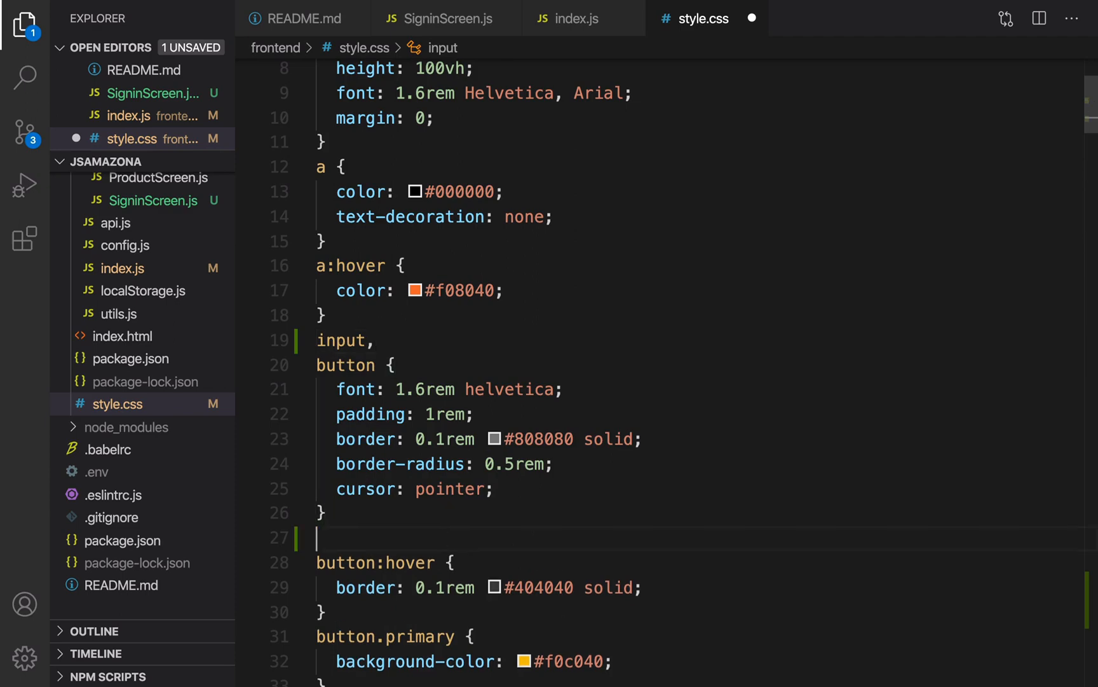
pyautogui.write('input:hover,')
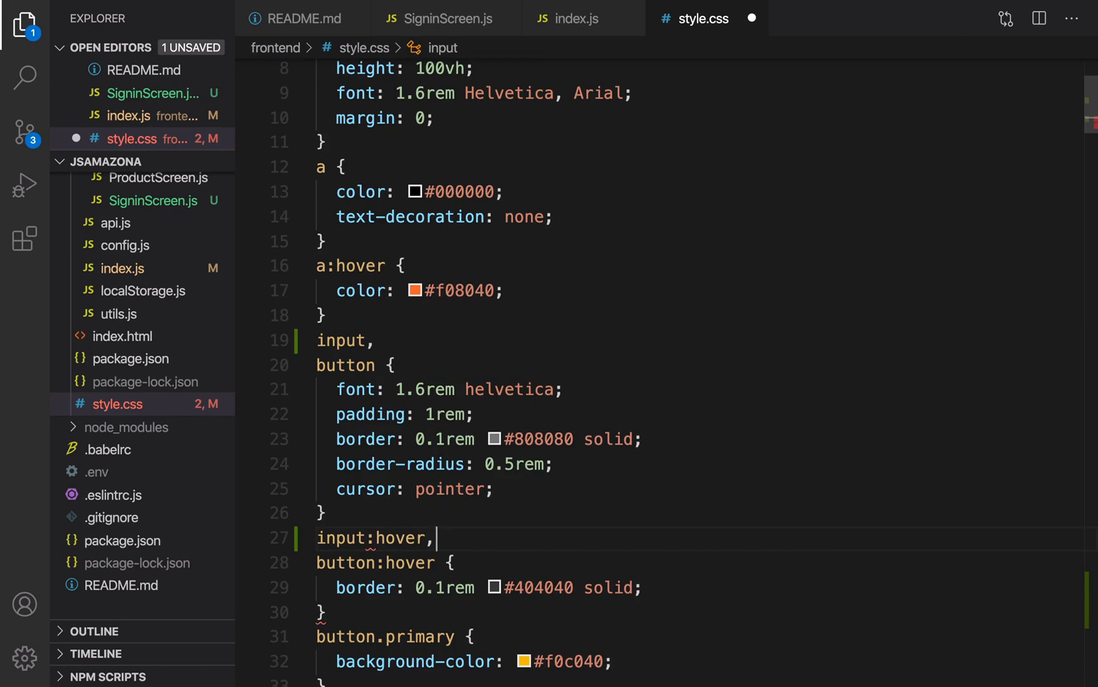
pyautogui.scroll(-3)
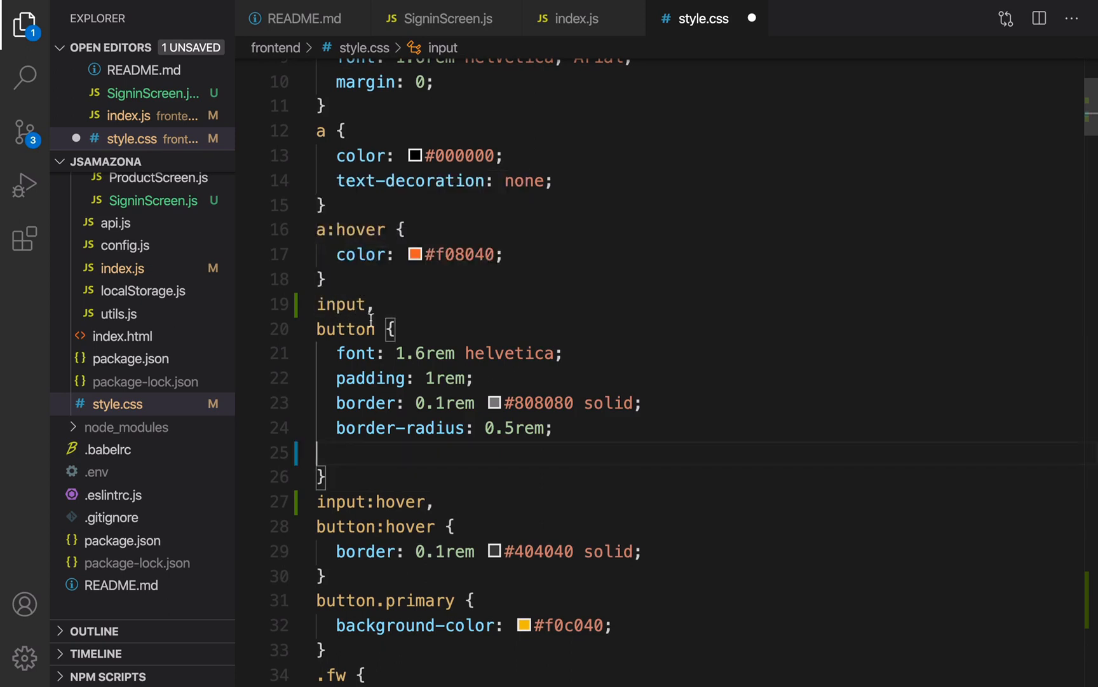
# Move cursor: pointer into a separate button-only rule.
pyautogui.write('button{')
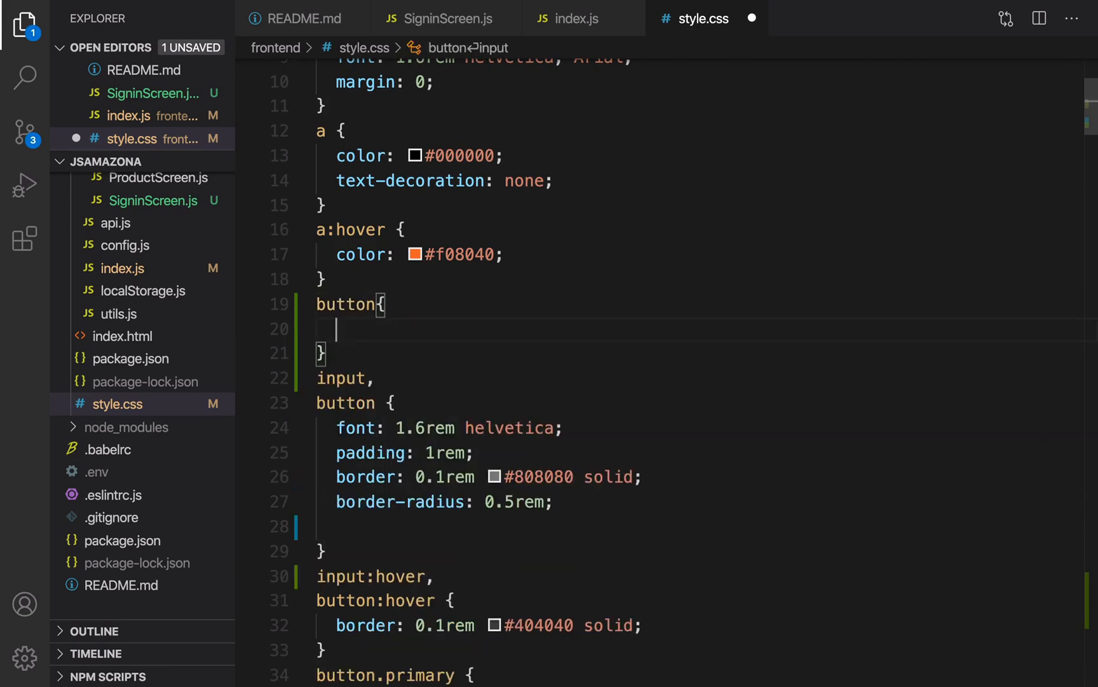
pyautogui.write('cursor: pointer;')
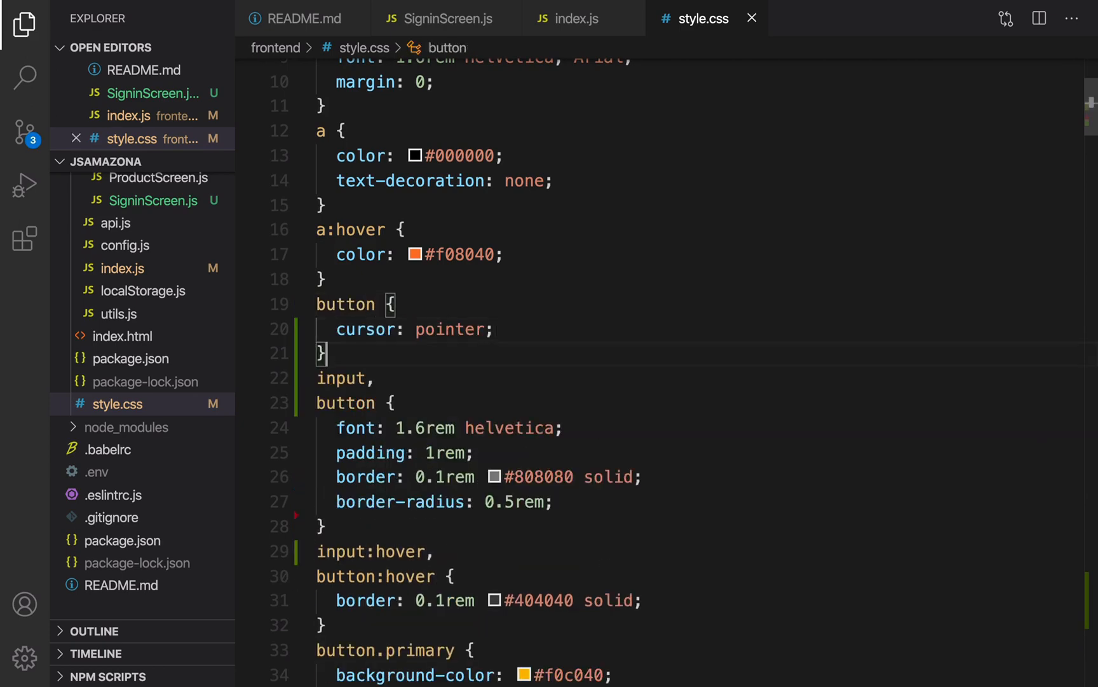
pyautogui.doubleClick(344, 303)
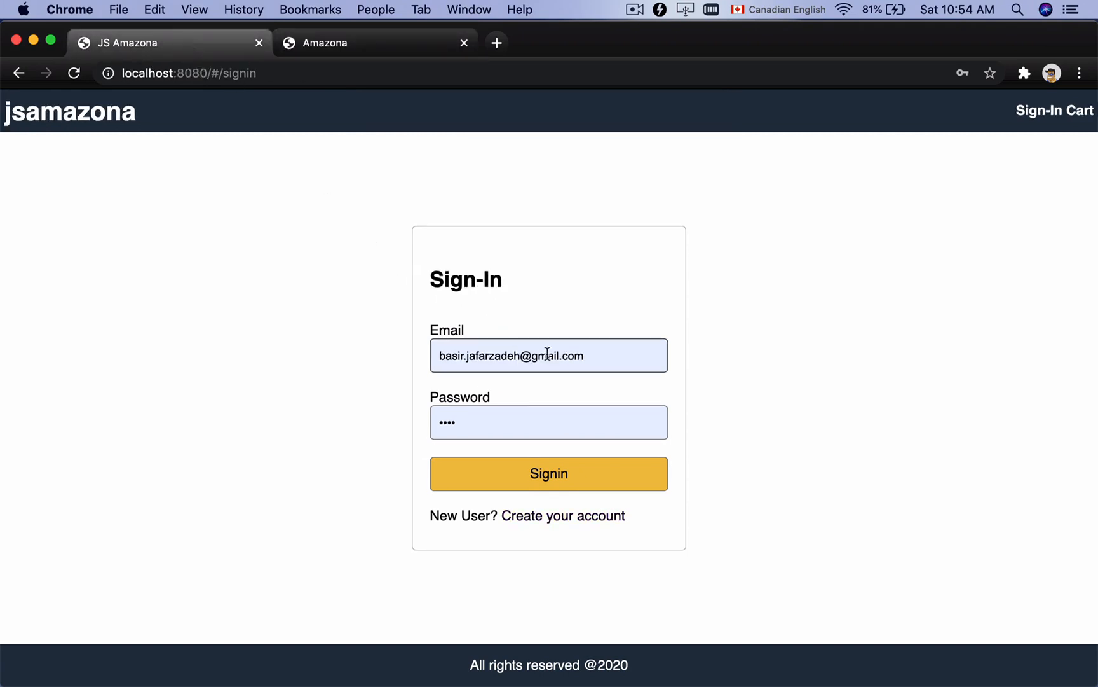
pyautogui.moveTo(529, 508)
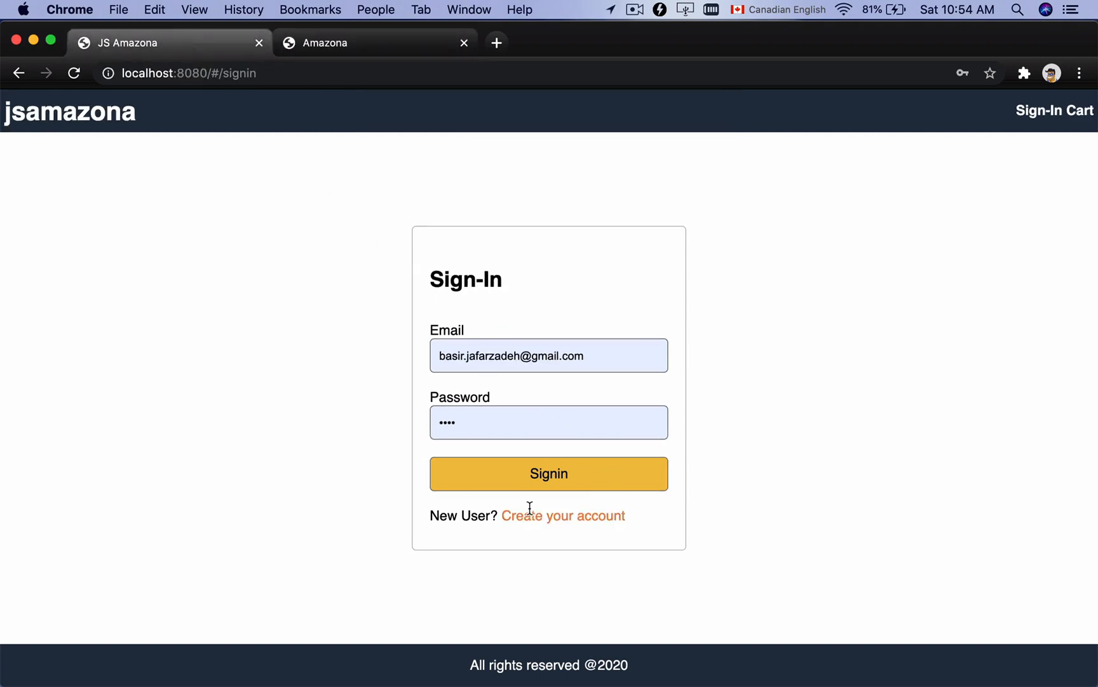
pyautogui.moveTo(547, 521)
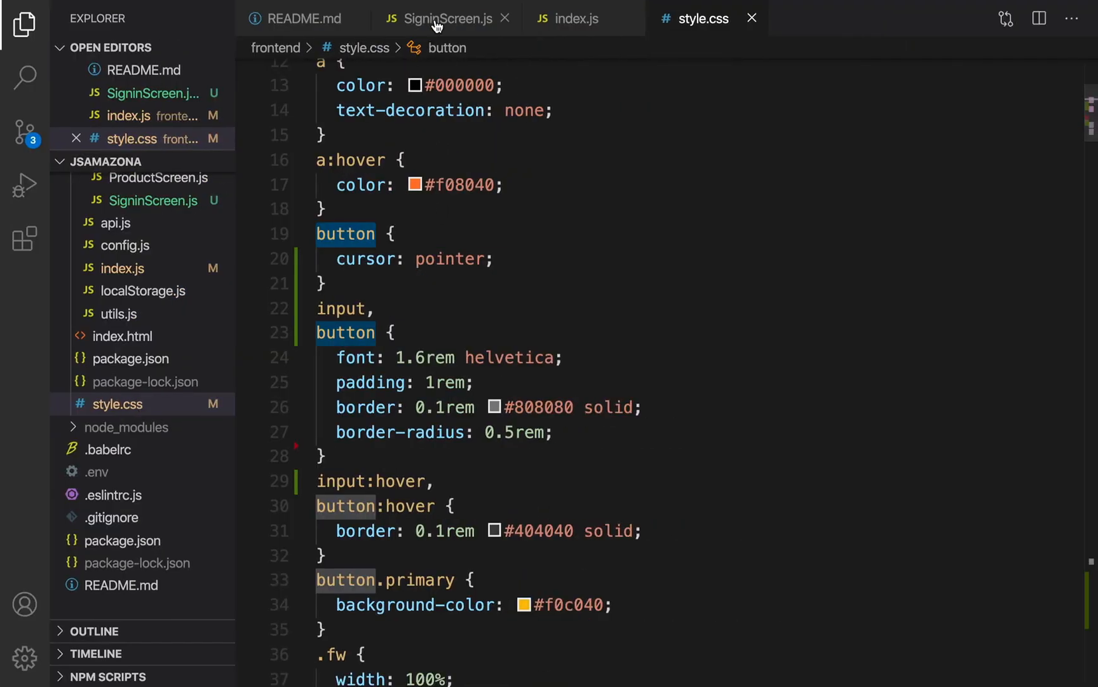
# In SigninScreen.js correct hef to href on the Create your account anchor.
pyautogui.click(442, 18)
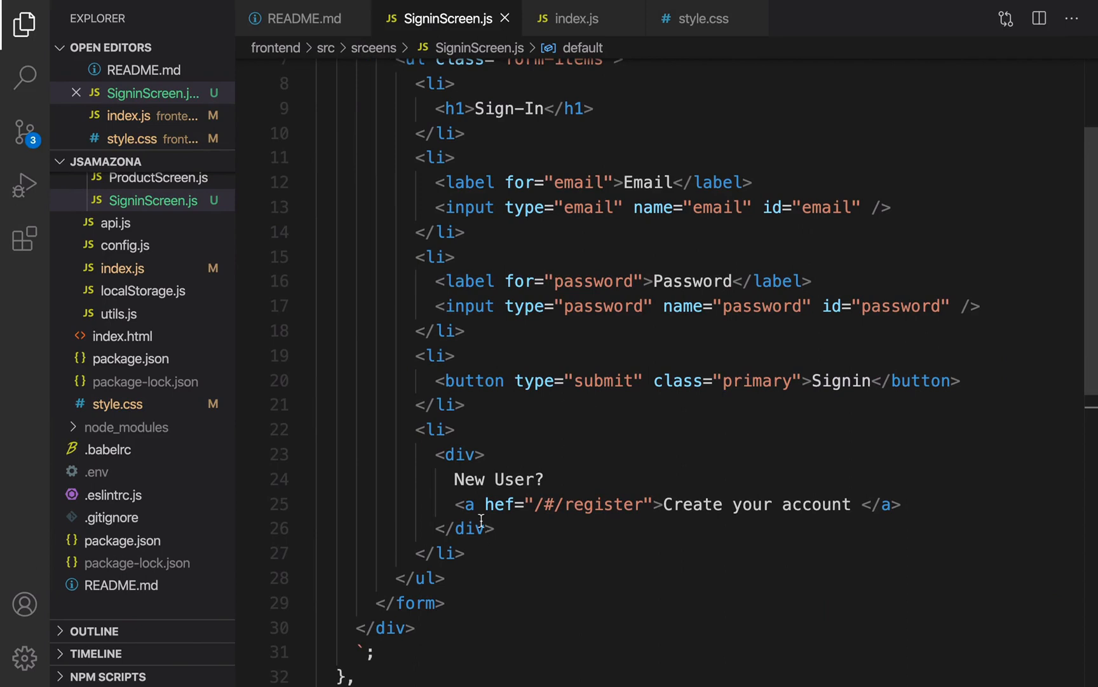
pyautogui.moveTo(499, 504)
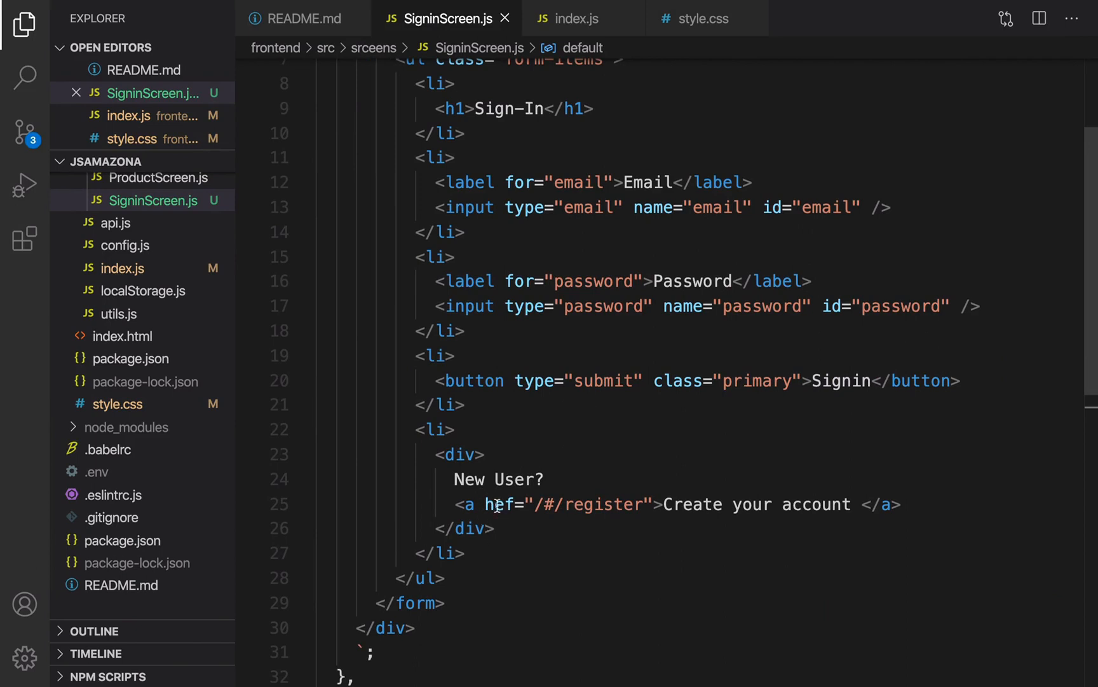
pyautogui.click(519, 536)
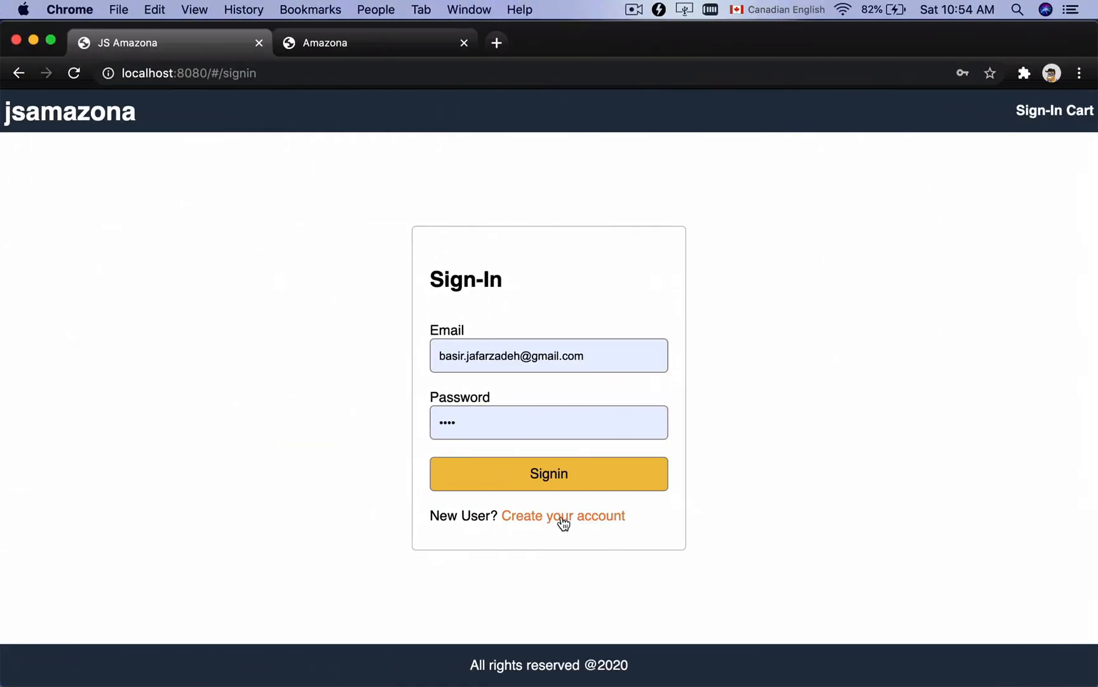
# Follow Create your account to the register page, reload sign-in, and submit the Signin form.
pyautogui.click(563, 516)
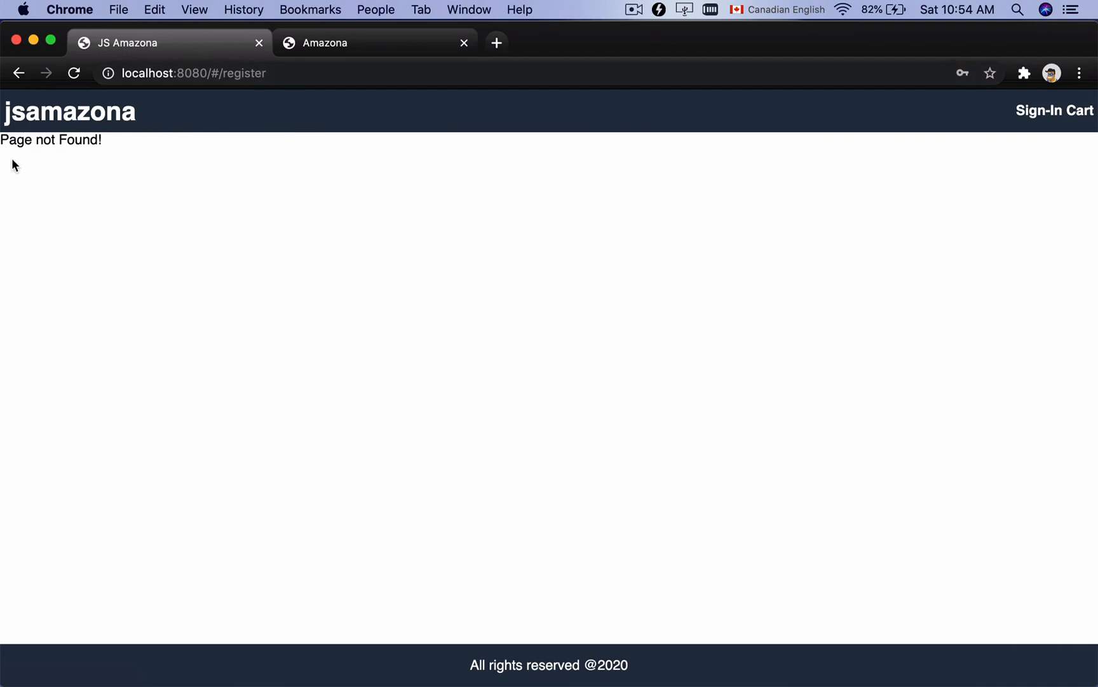
pyautogui.moveTo(87, 166)
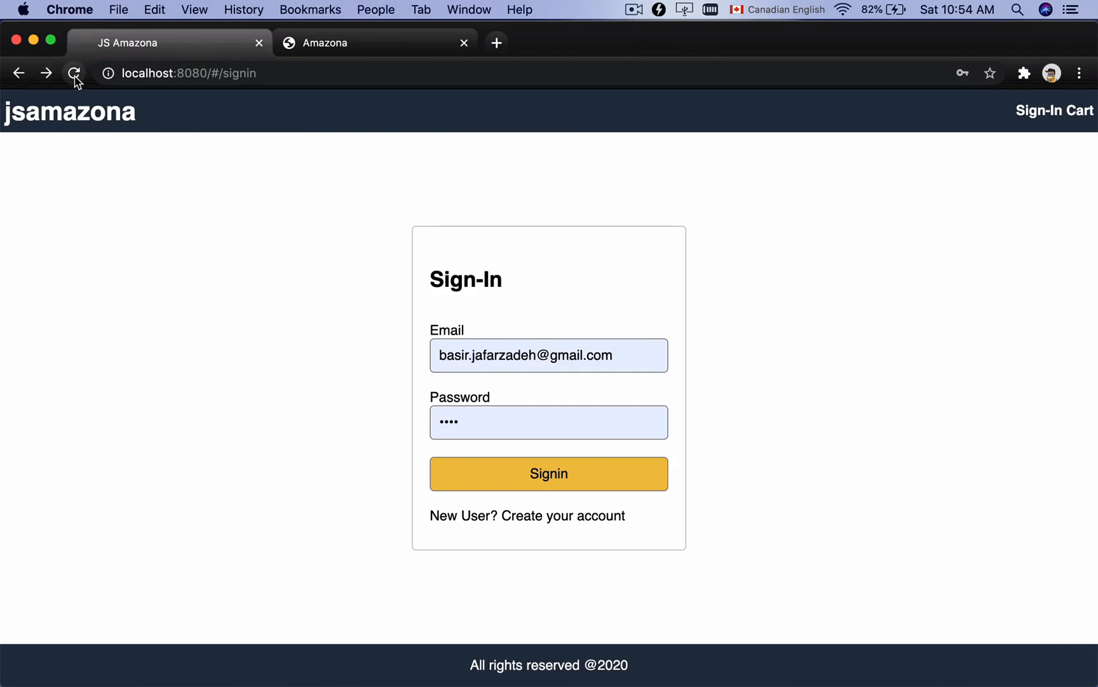
pyautogui.click(74, 73)
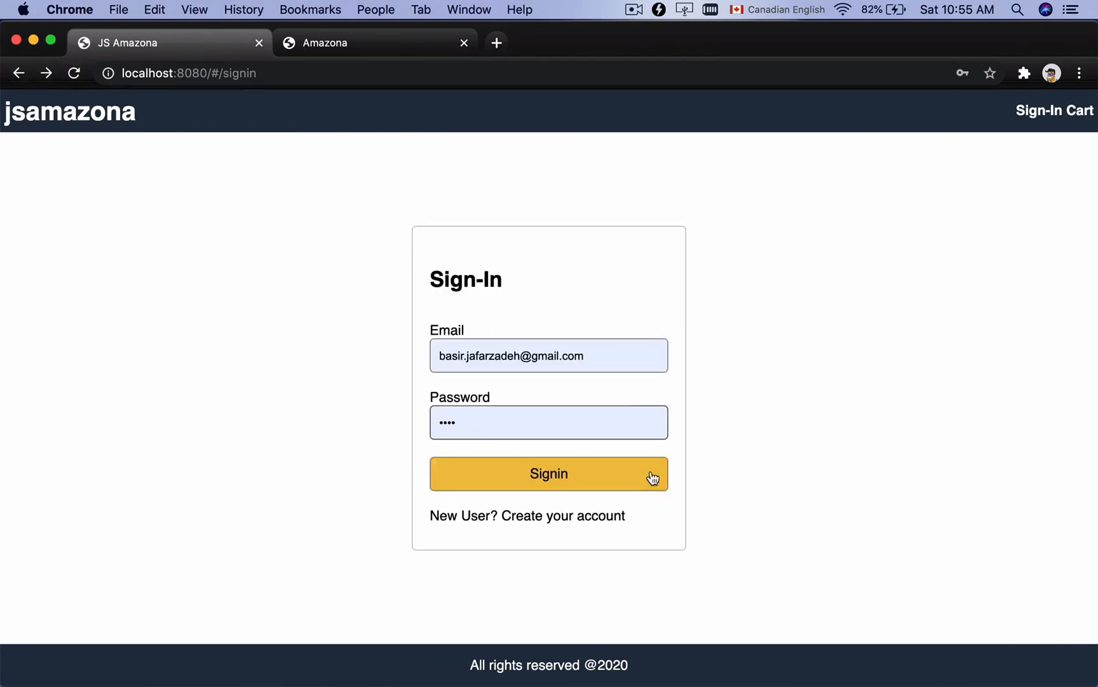
pyautogui.moveTo(572, 293)
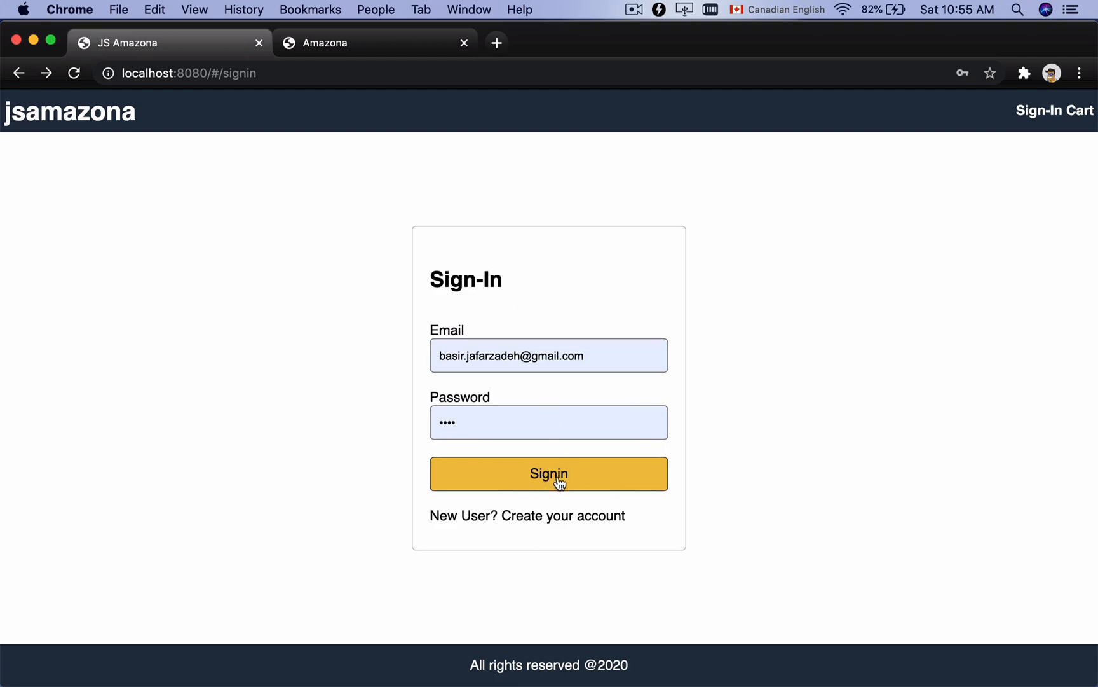
pyautogui.click(549, 473)
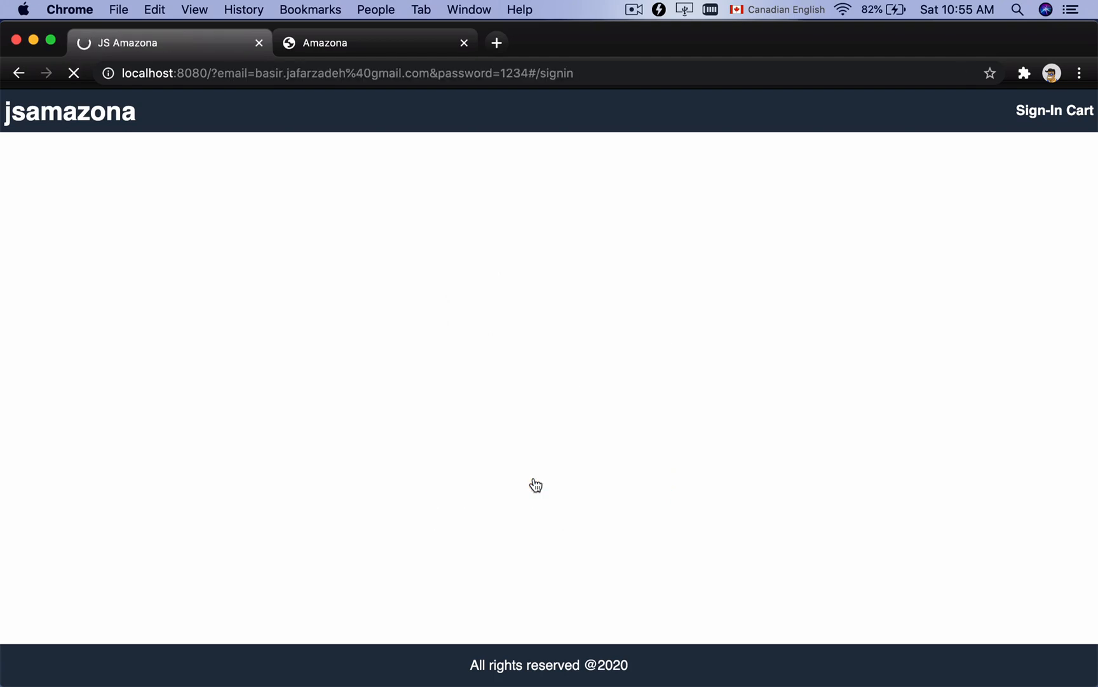